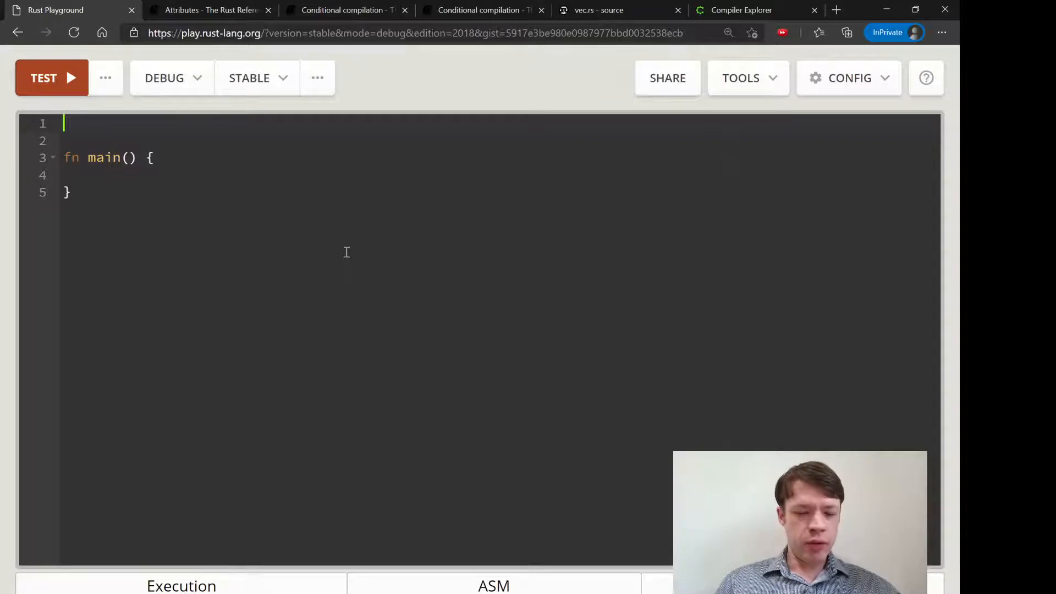
Declare the empty struct JustAStruct {} on line 1.
type("struc")
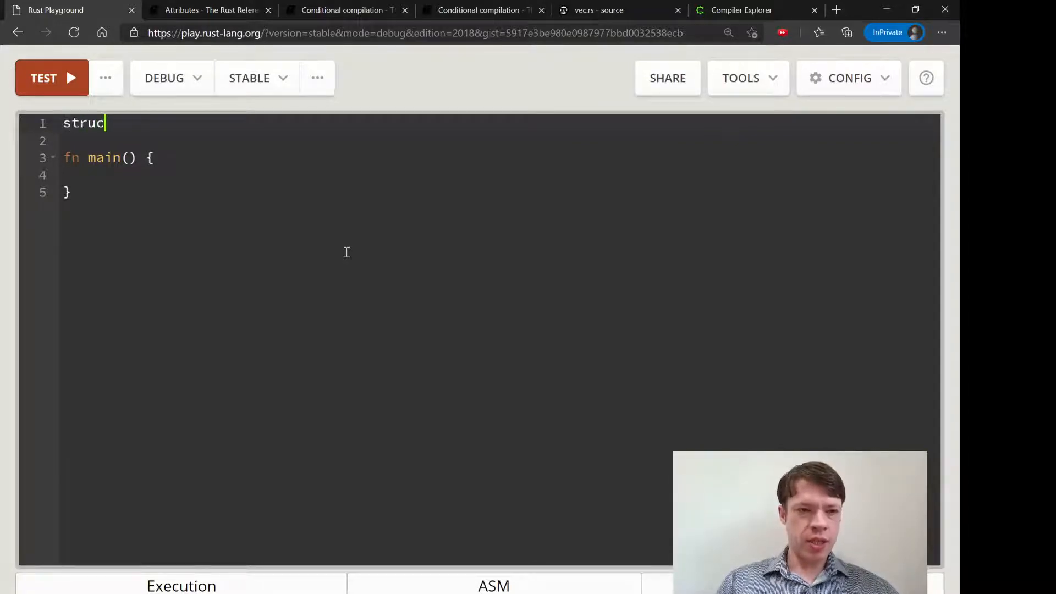
type("t")
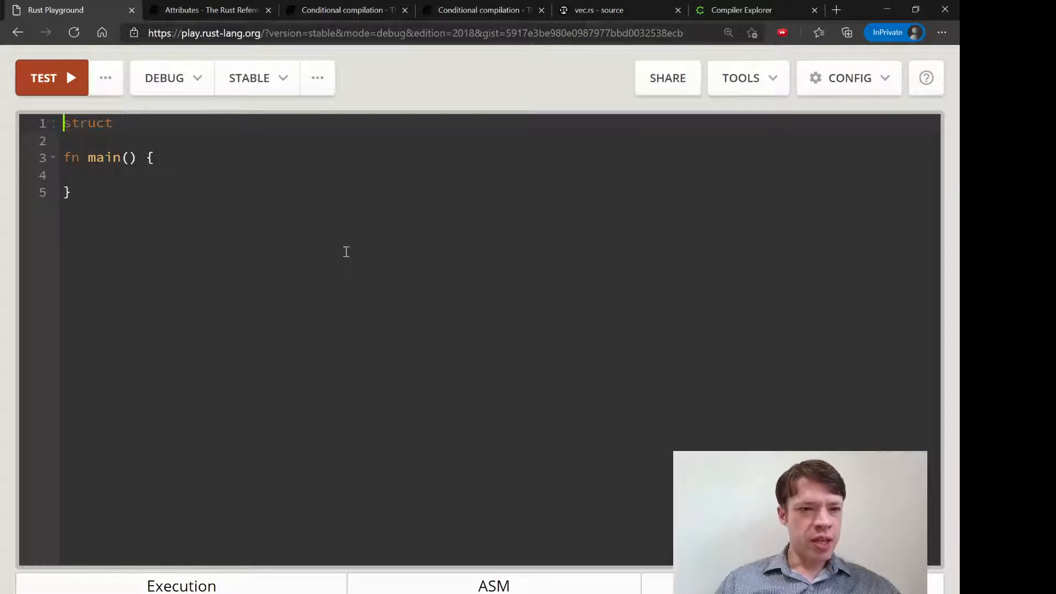
type("#[]")
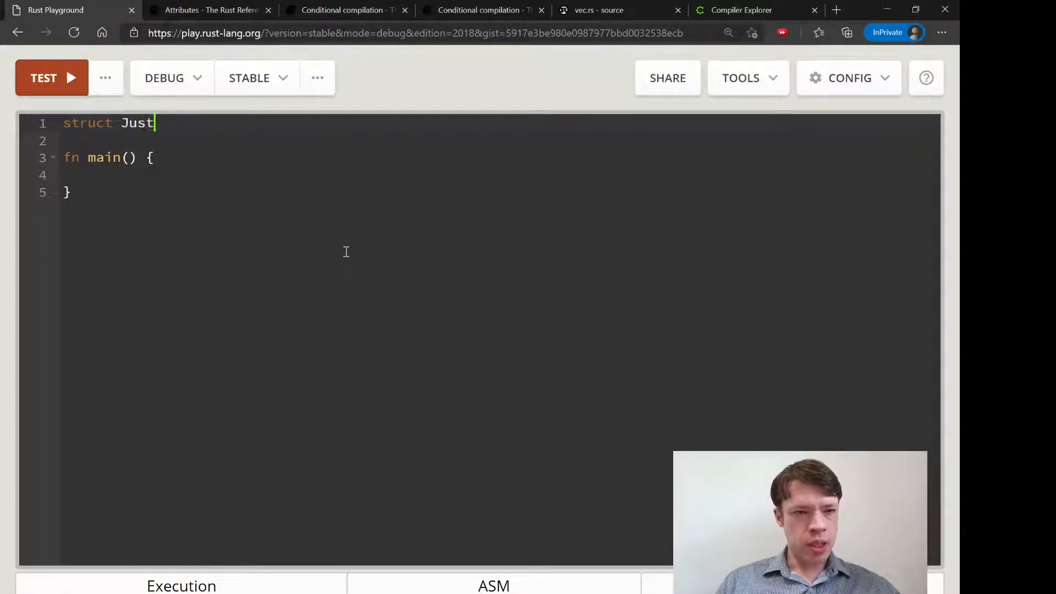
type("AStruct {}")
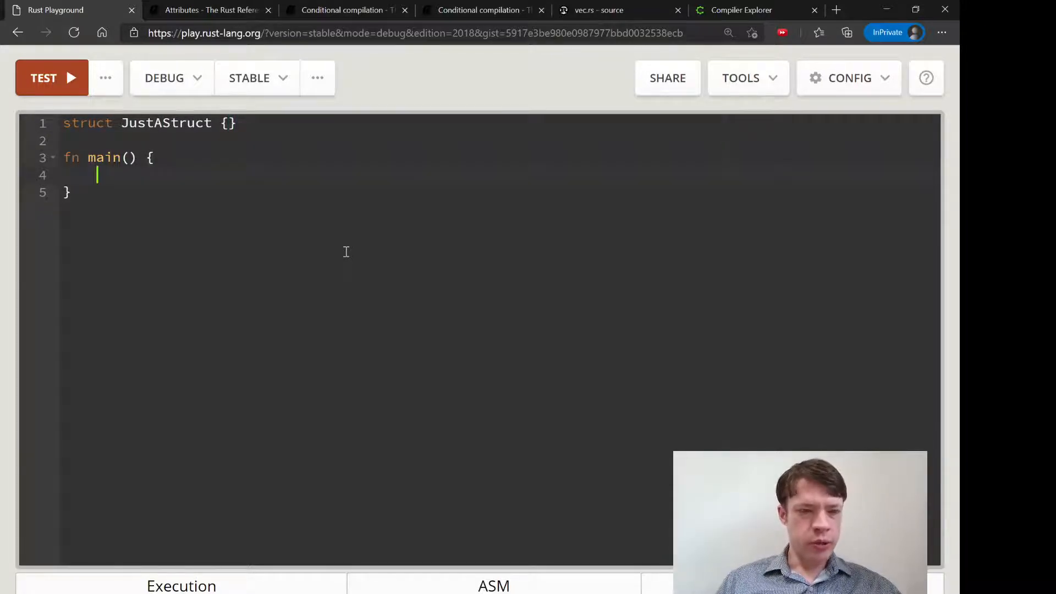
Inside main, bind some_char to the character '9'.
type("let som")
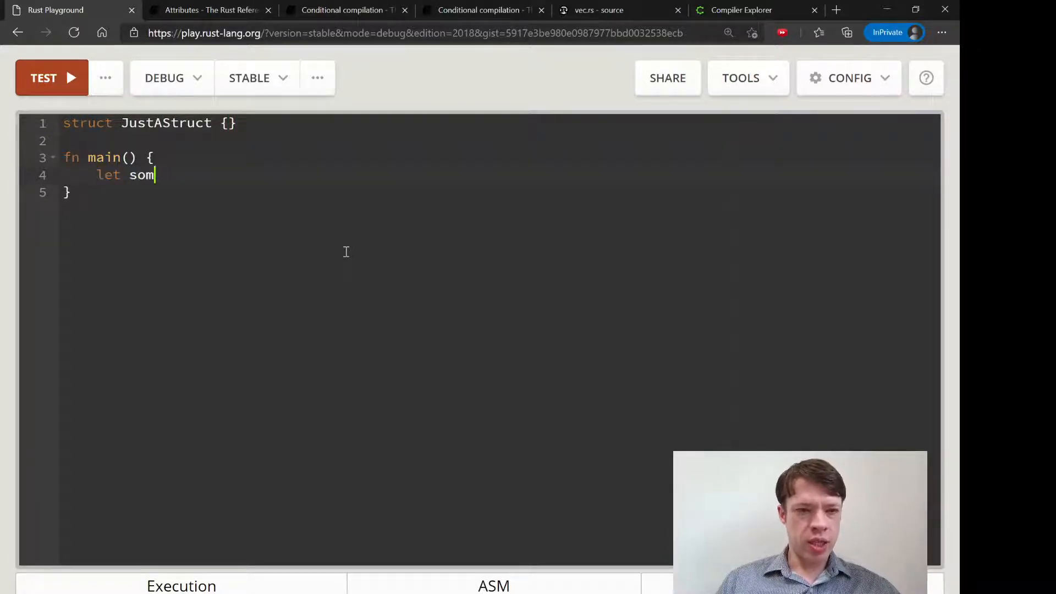
type("e_char =")
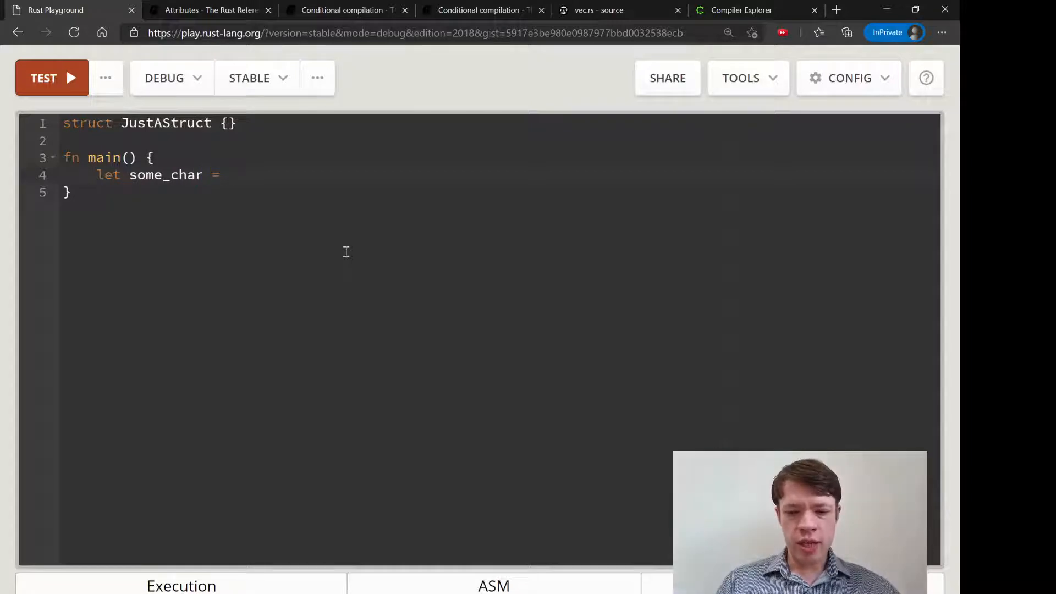
type("'9';")
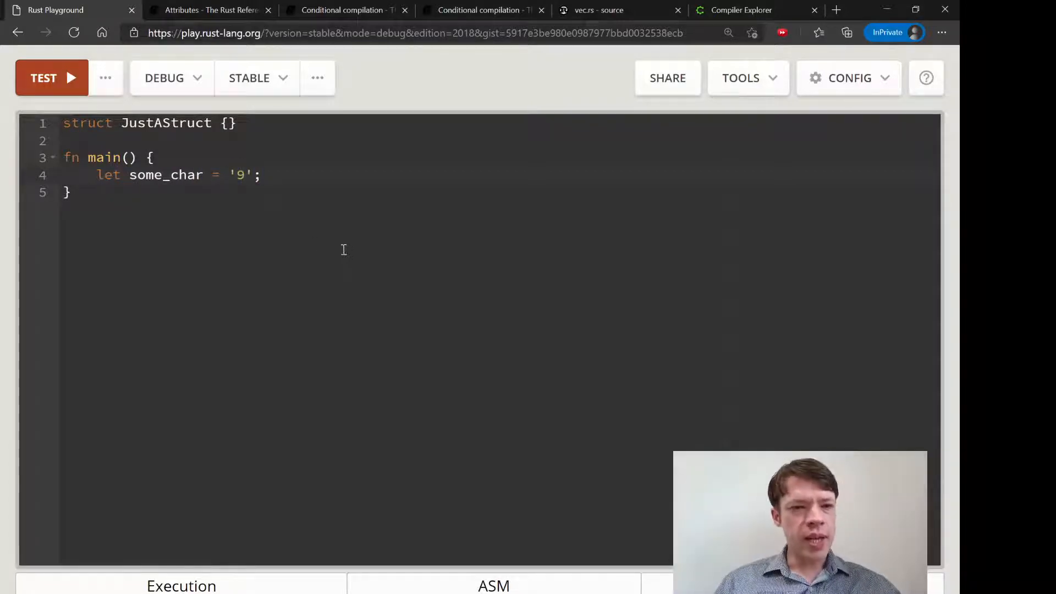
Run the code and review the unused some_char and never-constructed JustAStruct warnings.
left_click(105, 78)
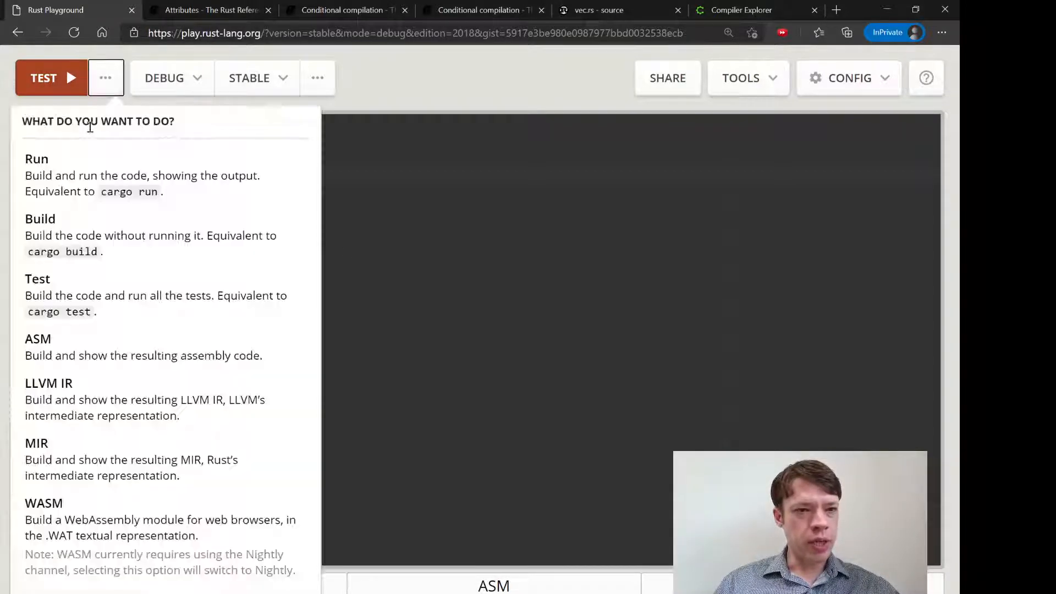
left_click(37, 159)
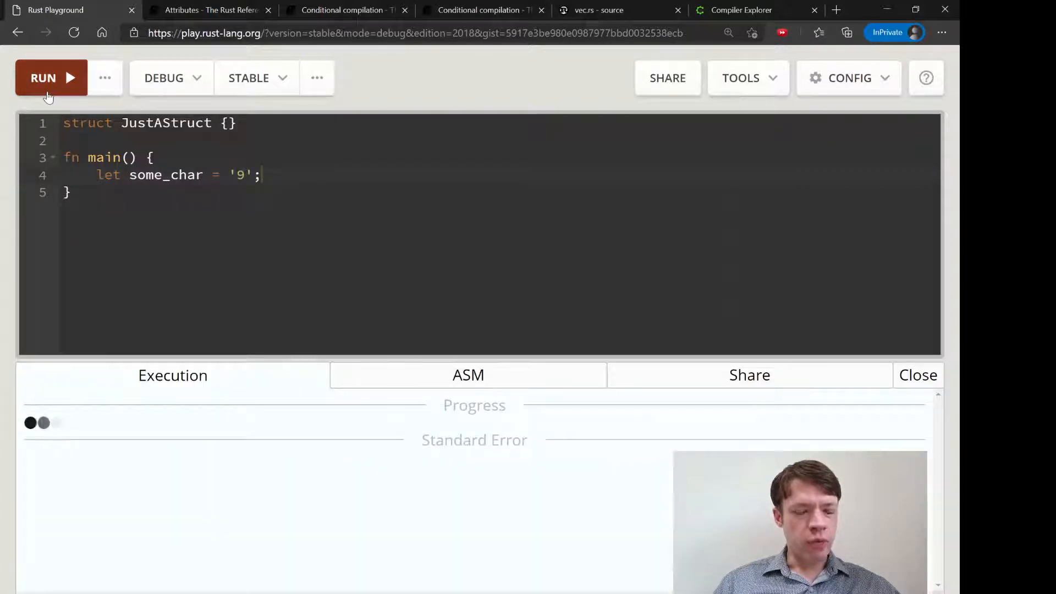
left_click(50, 78)
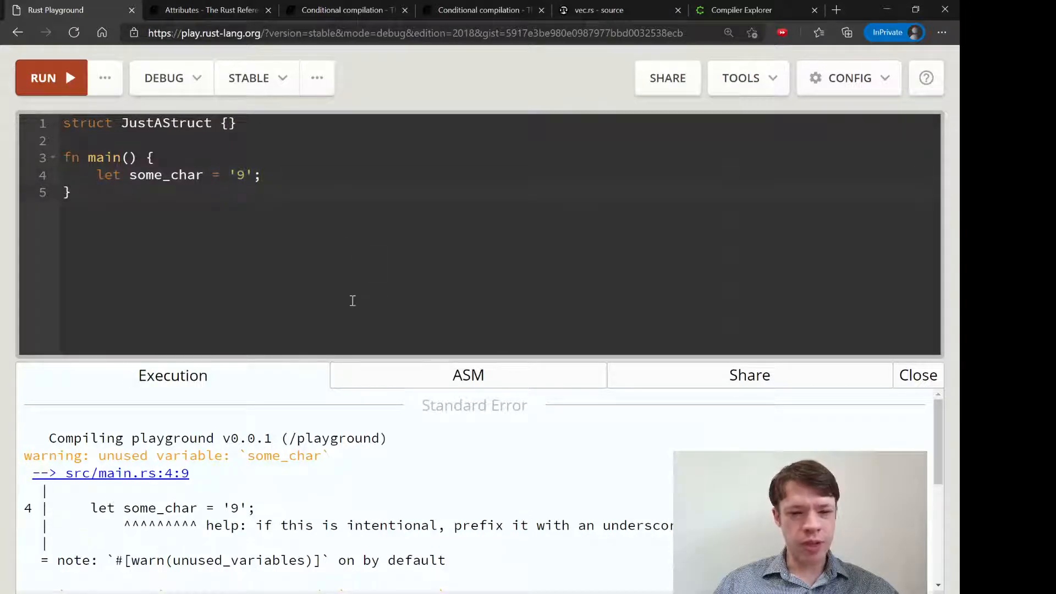
mouse_move(229, 322)
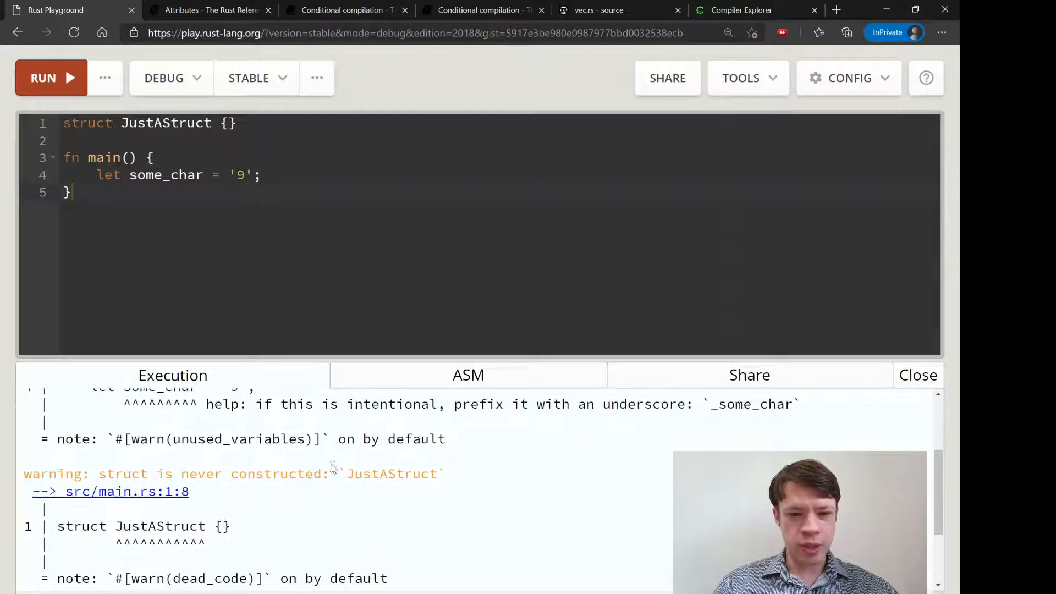
scroll("down", 3)
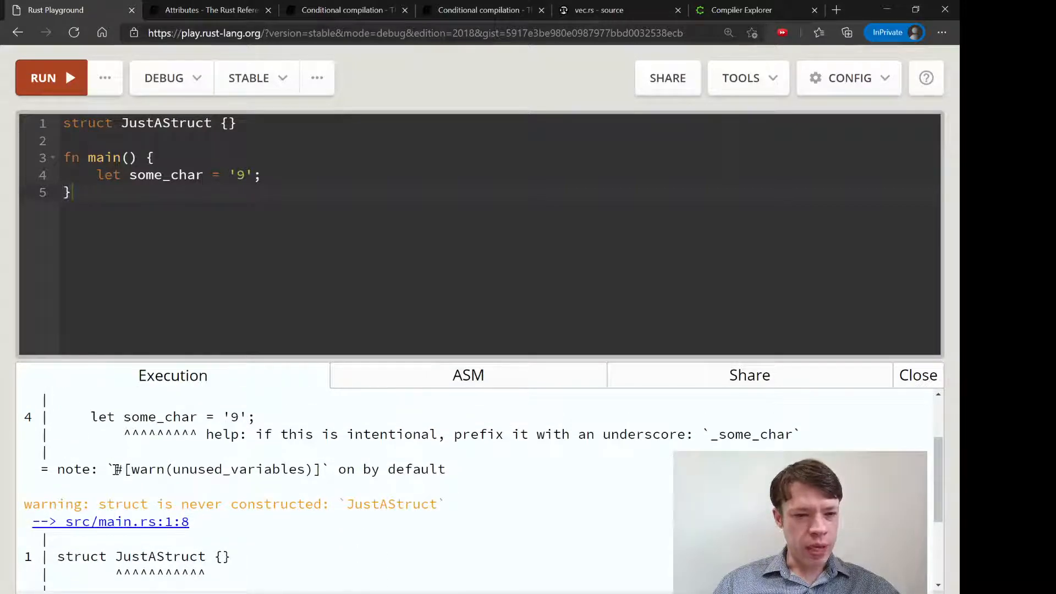
left_click_drag(113, 470, 321, 469)
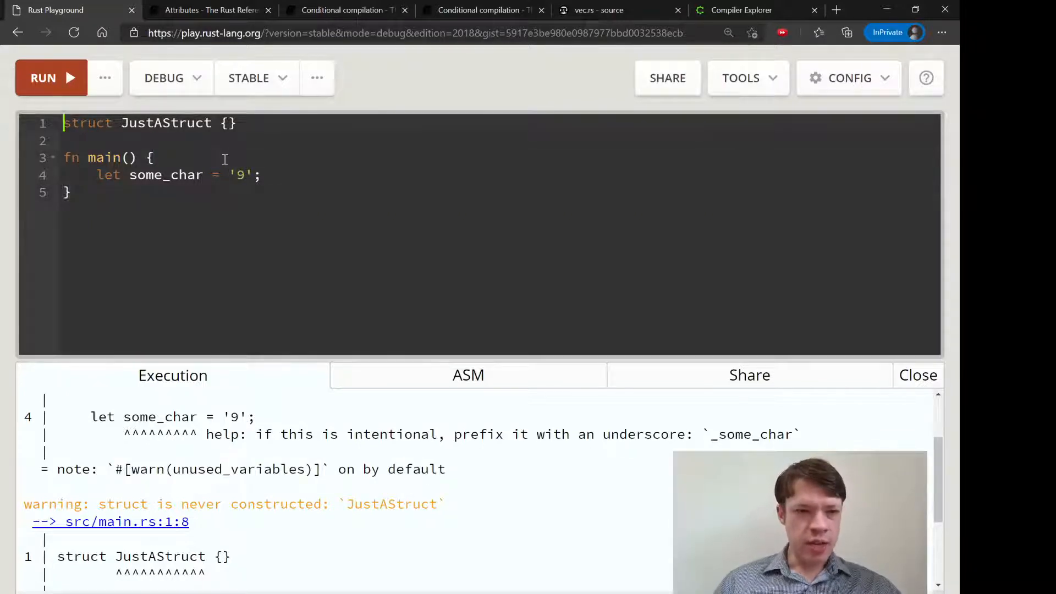
Add #[warn(unused_variables)] and #[warn(dead_code)] at the top, then close the output panel.
type("#[warn(unused_variables)]")
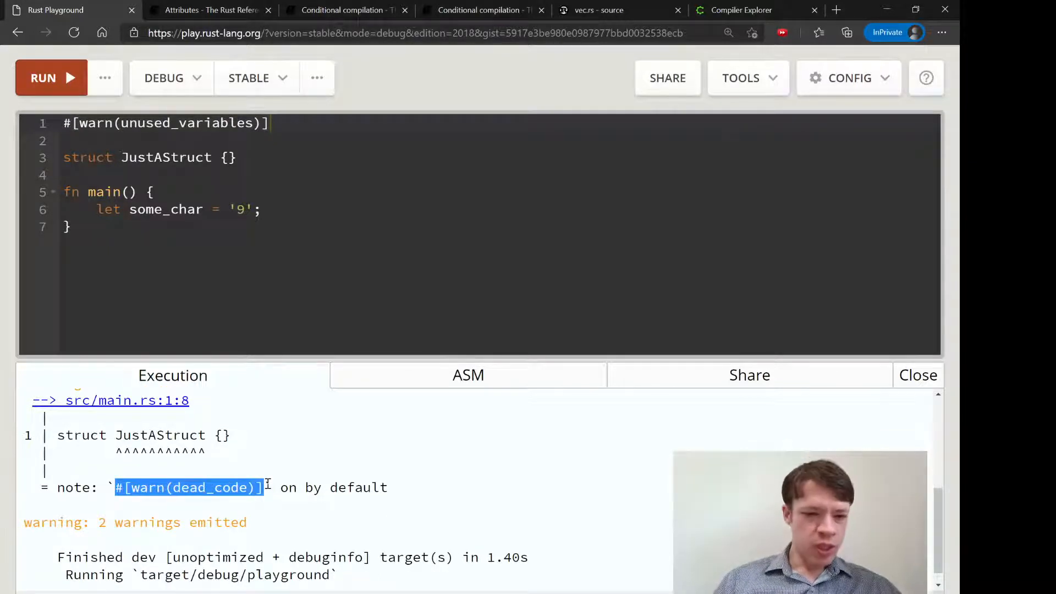
left_click(297, 130)
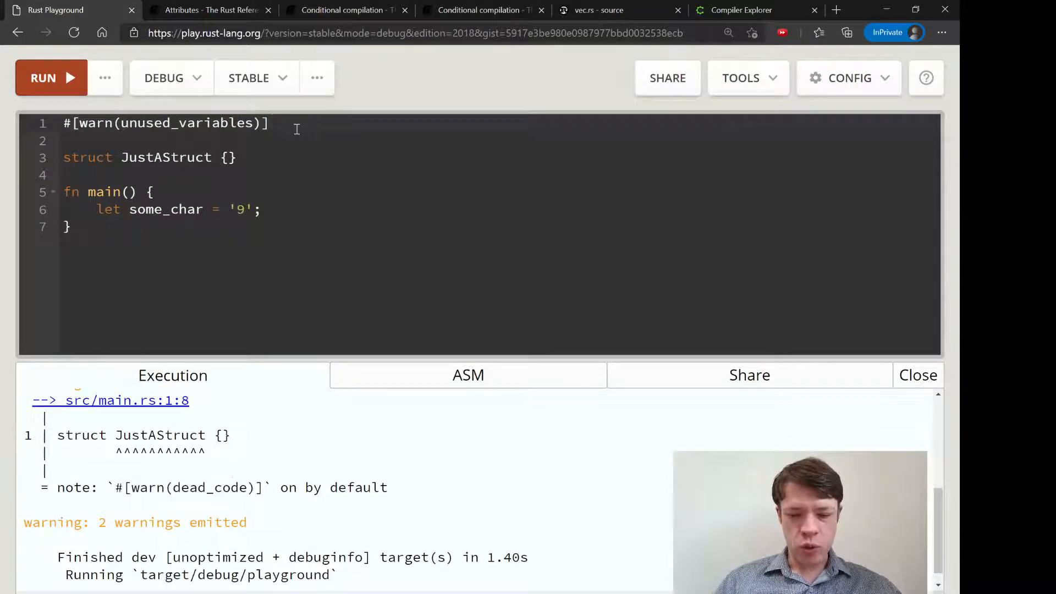
type("#[warn(dead_code)]")
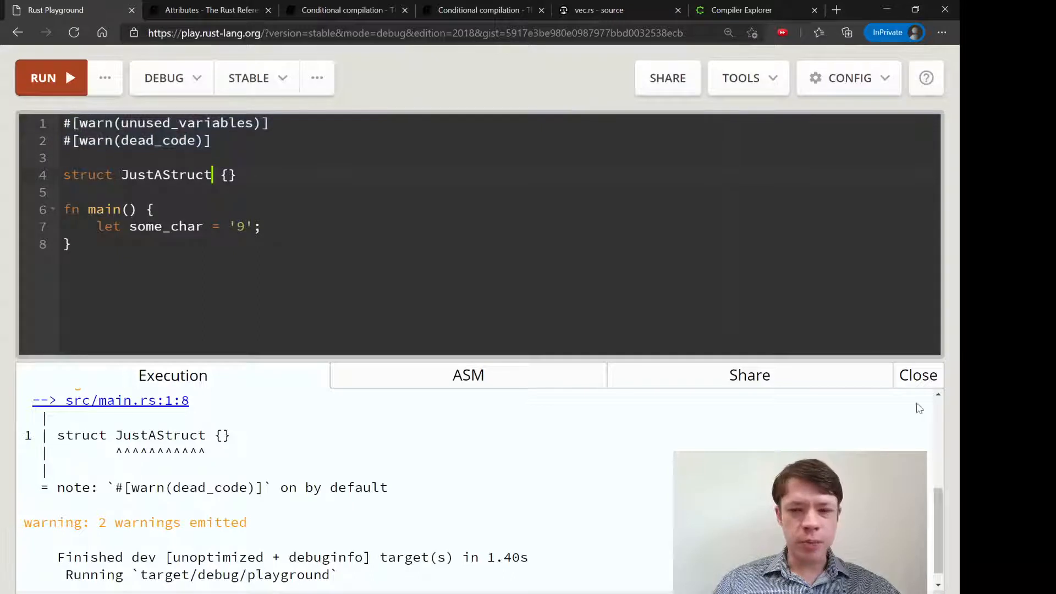
left_click(919, 375)
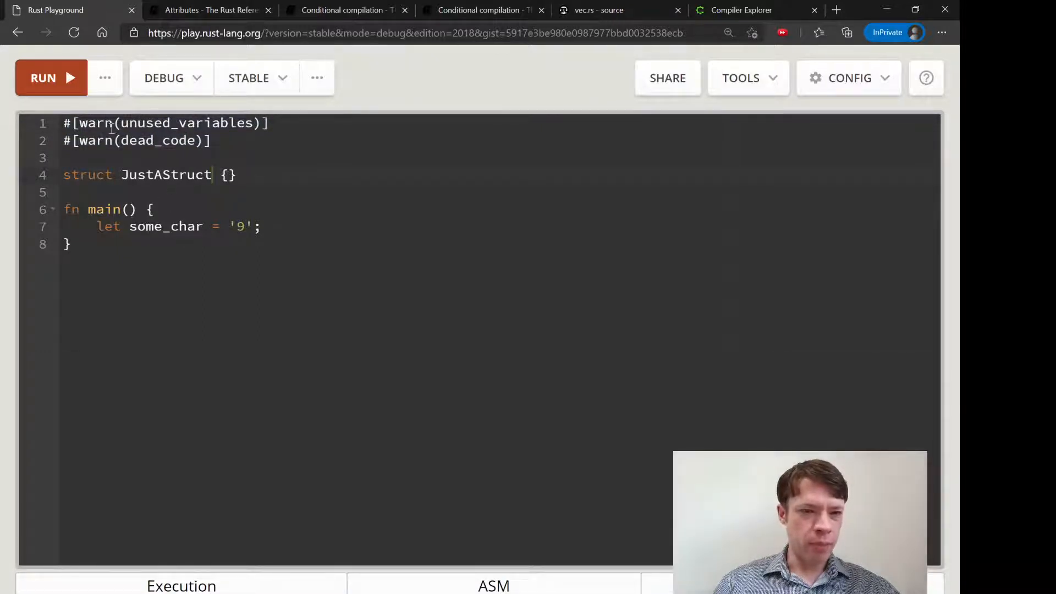
mouse_move(256, 174)
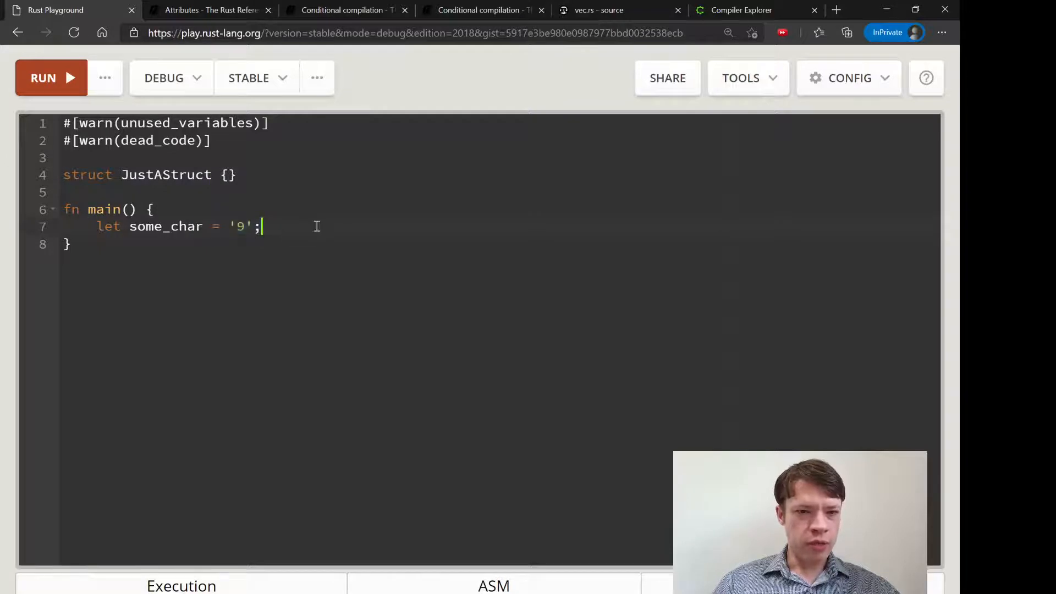
left_click(237, 175)
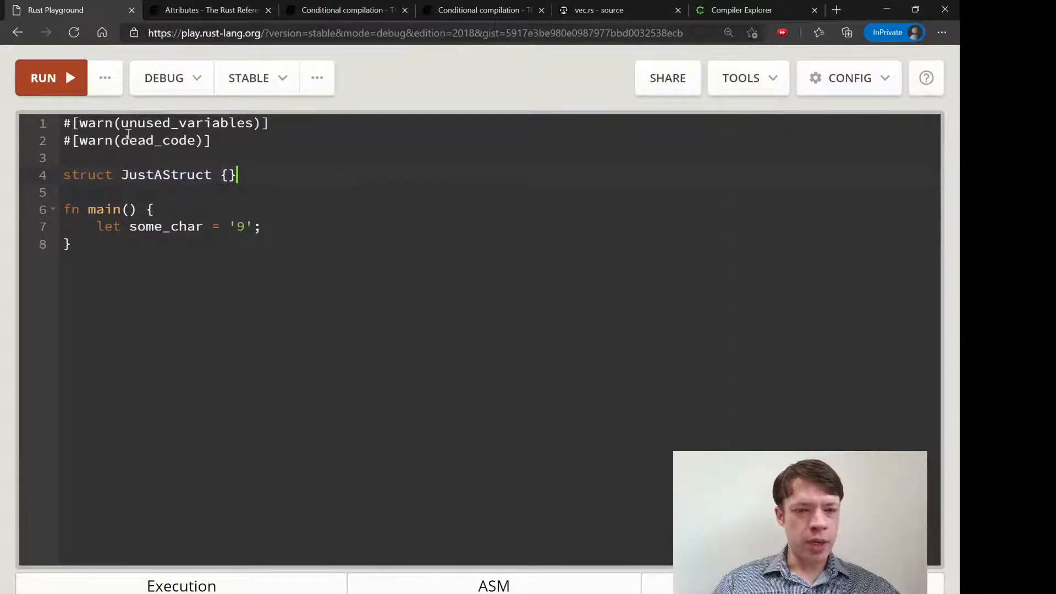
left_click(270, 122)
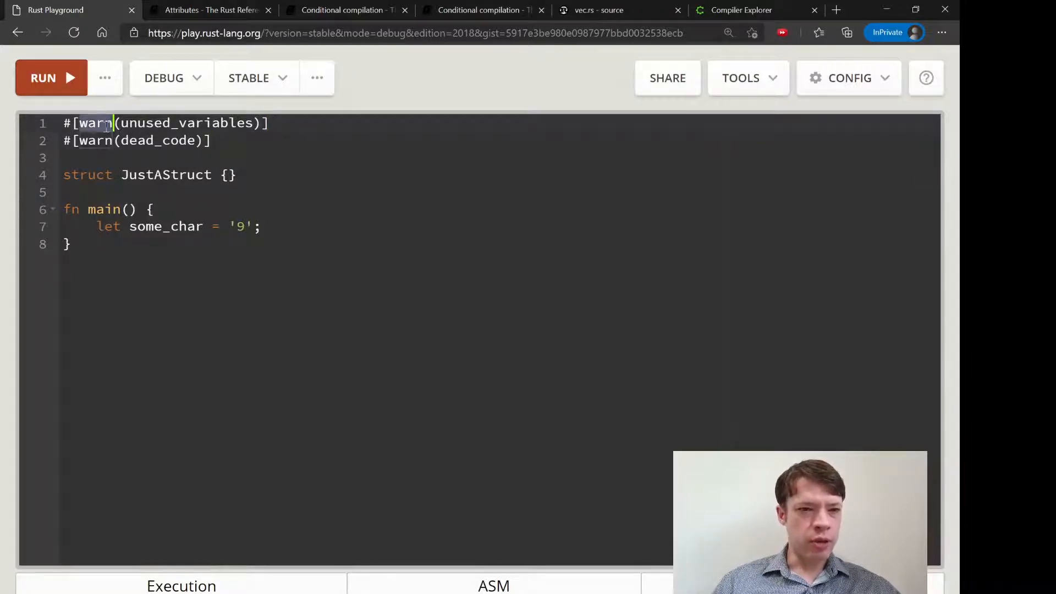
Change both lint attributes to allow and rerun, leaving one some_char warning.
type("allow")
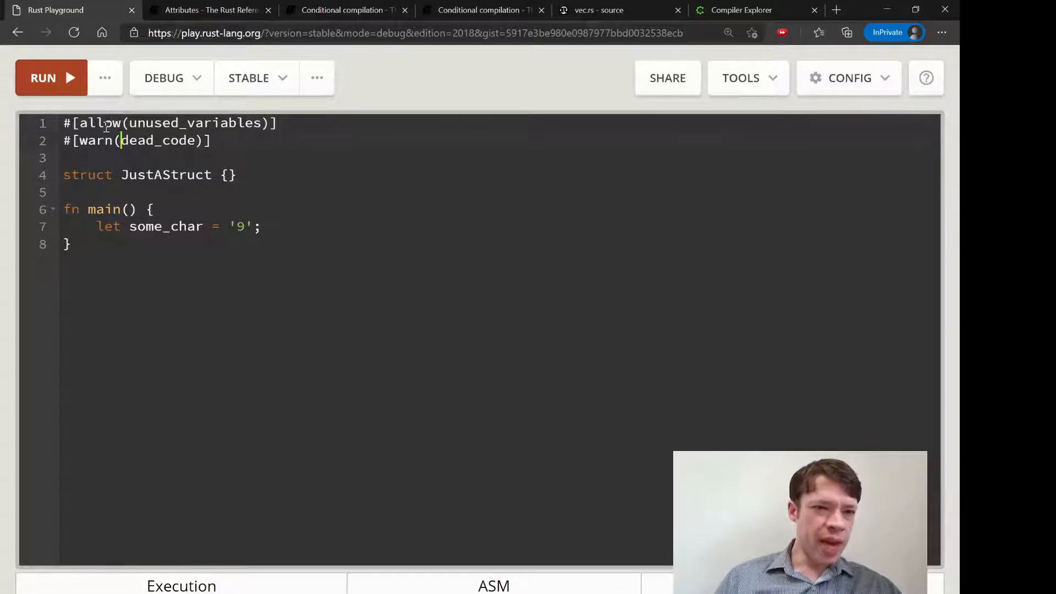
type("allo")
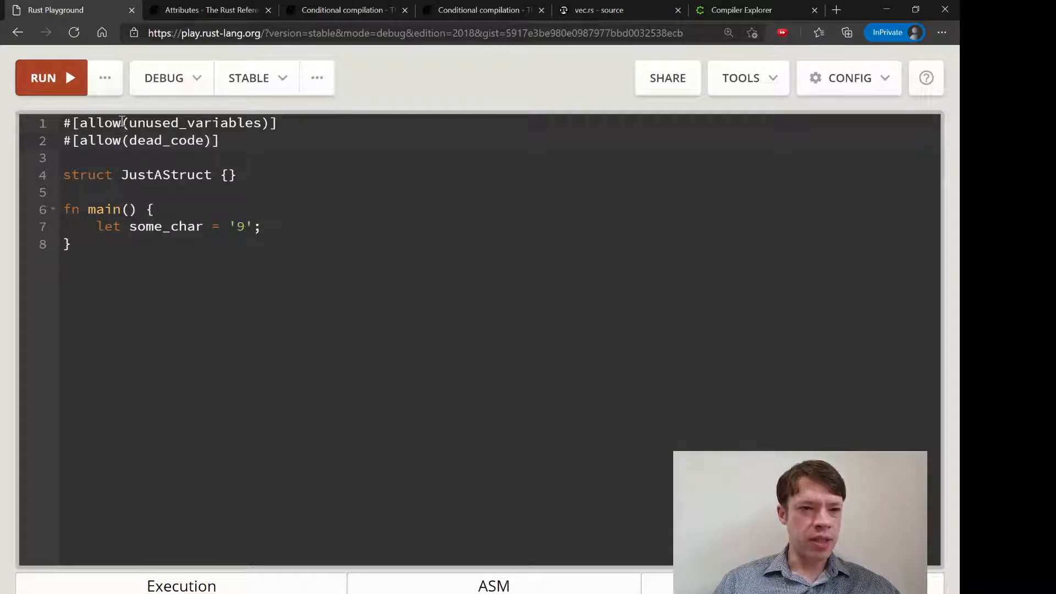
mouse_move(364, 231)
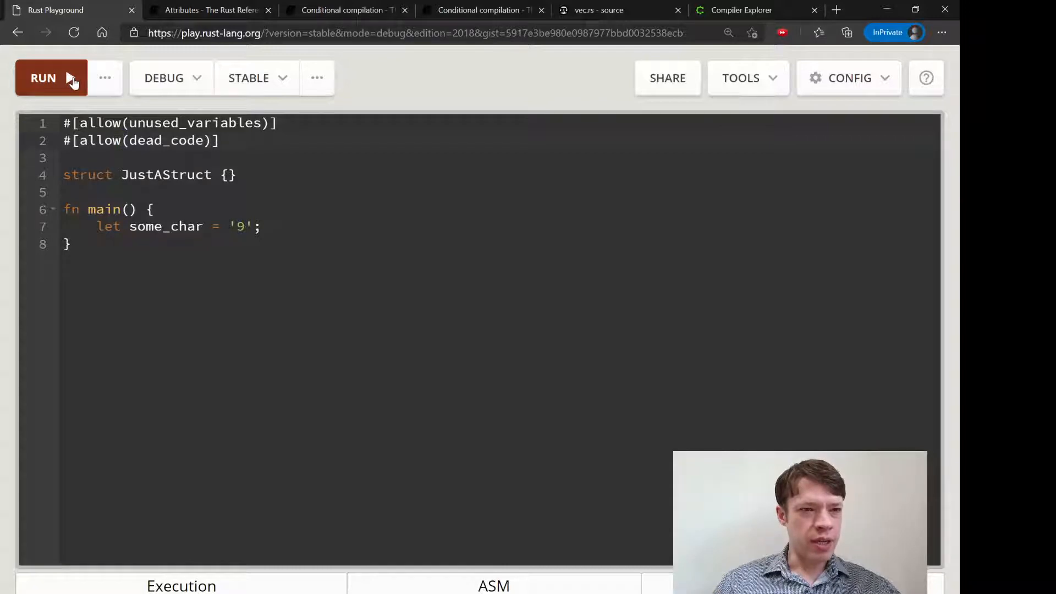
left_click(49, 77)
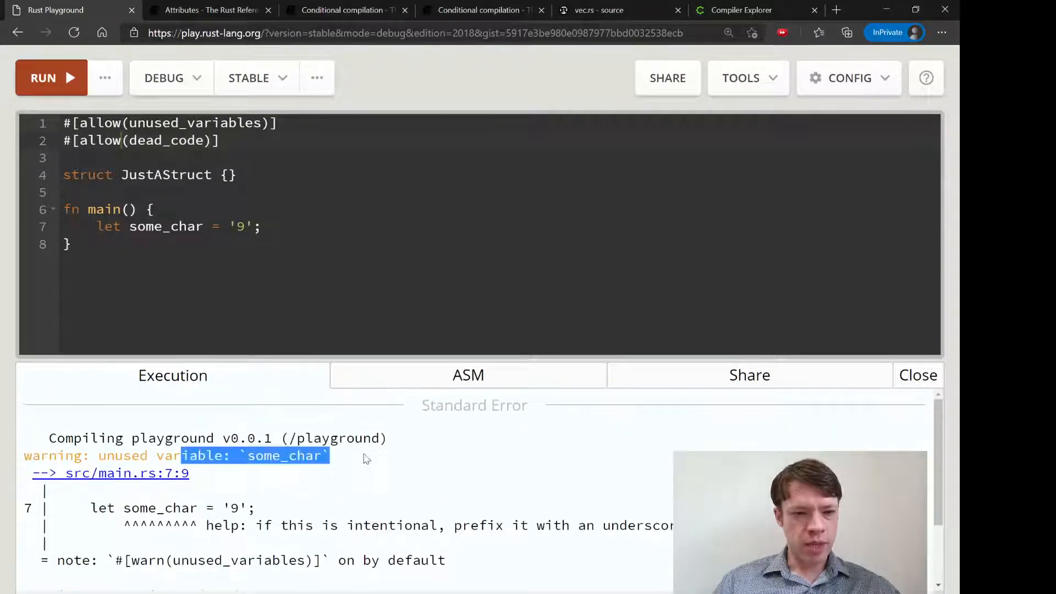
scroll("down", 3)
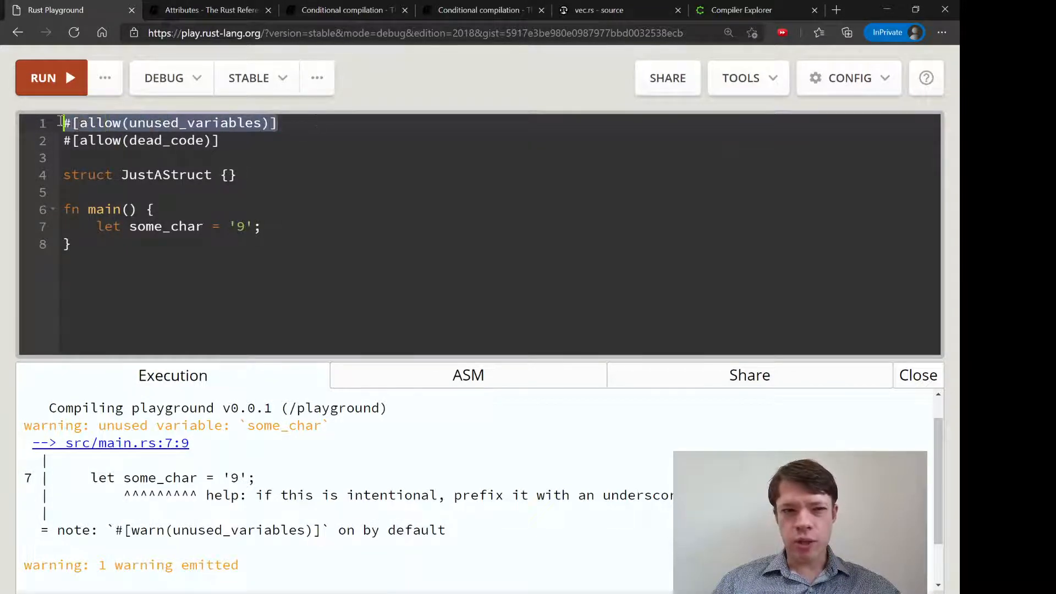
On the Attributes reference page, highlight the outer attribute syntax and its explanation.
left_click(205, 10)
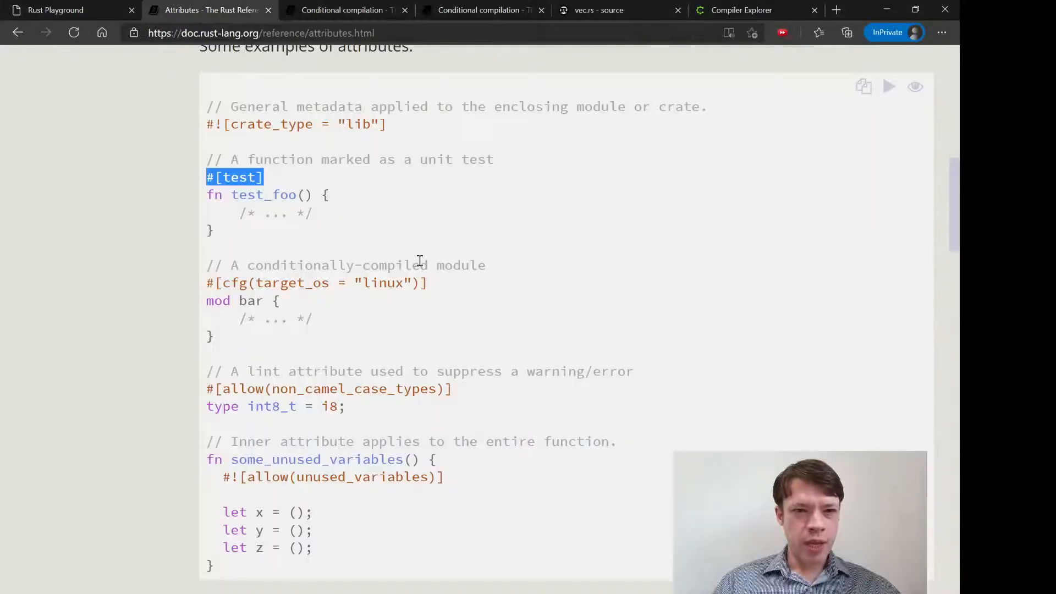
scroll("up", 3)
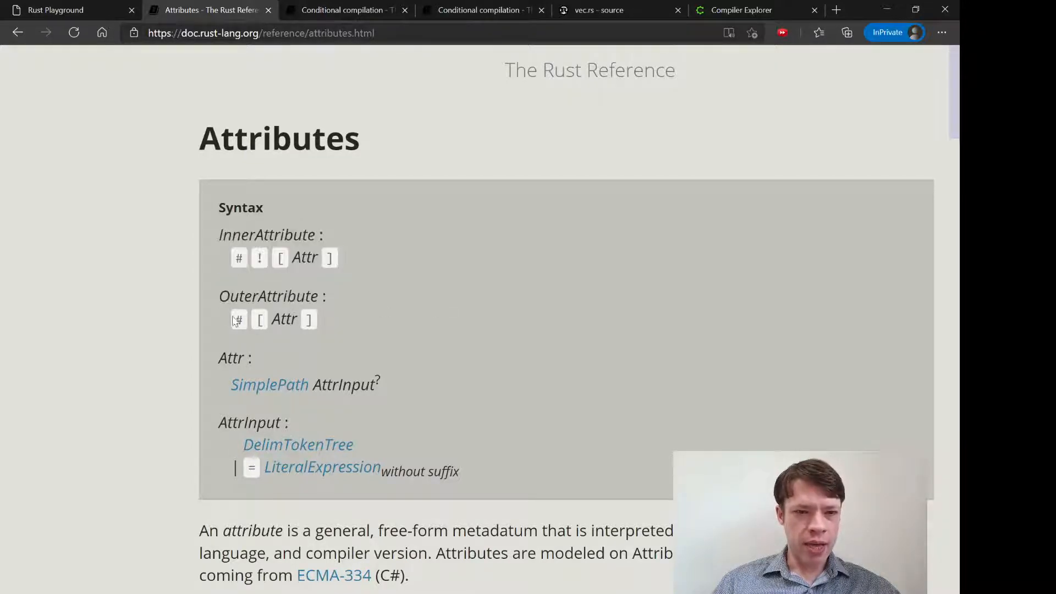
scroll("down", 3)
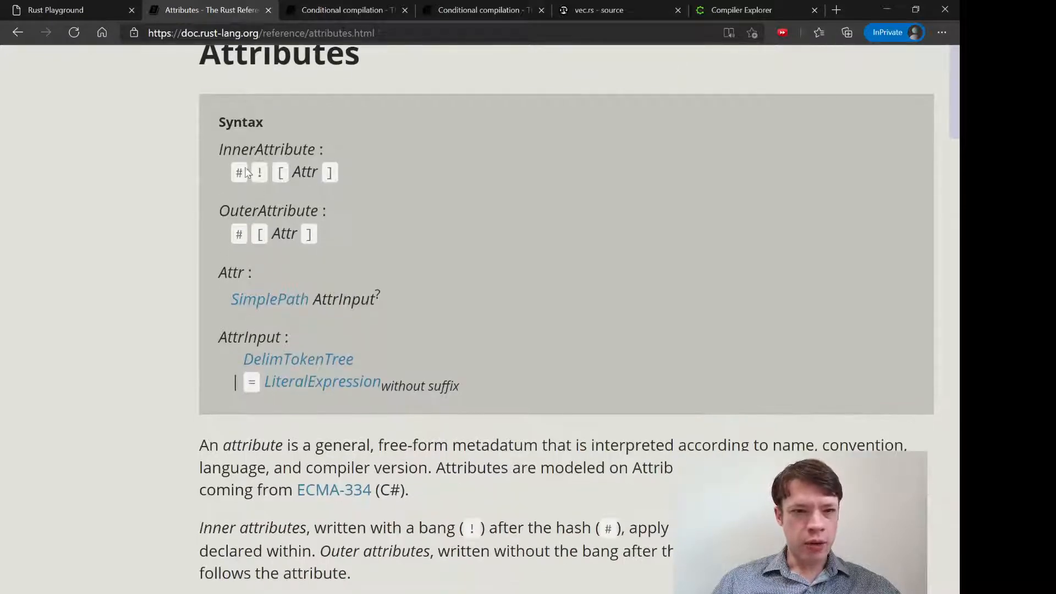
left_click_drag(229, 233, 300, 233)
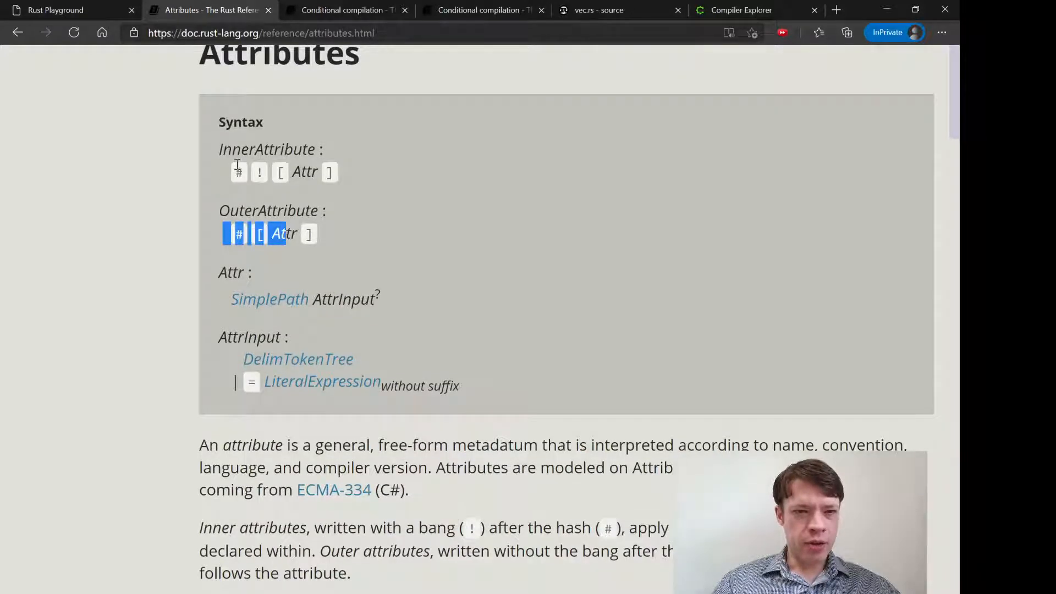
scroll("down", 3)
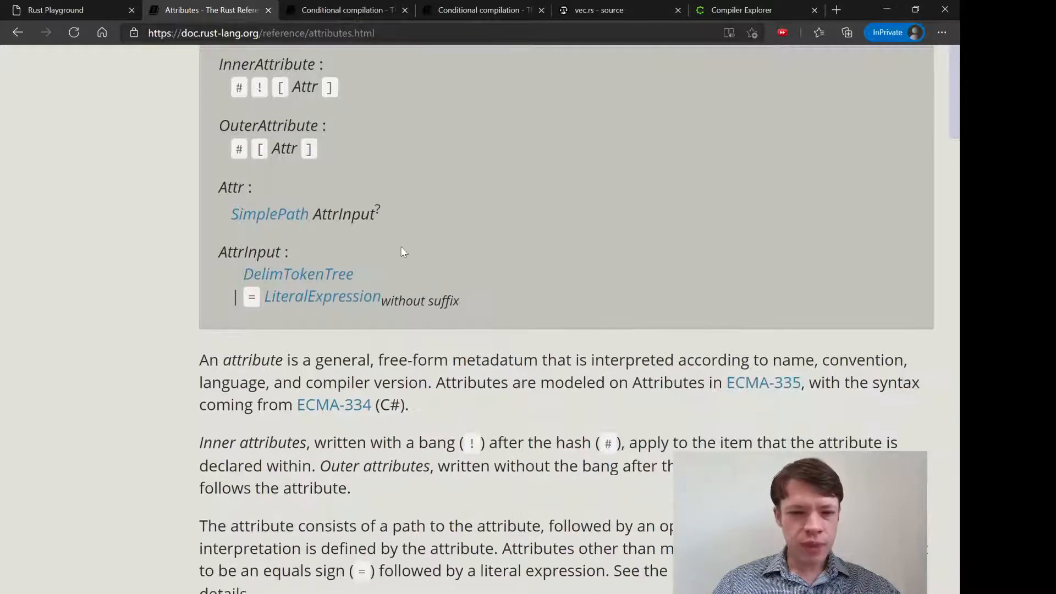
scroll("down", 3)
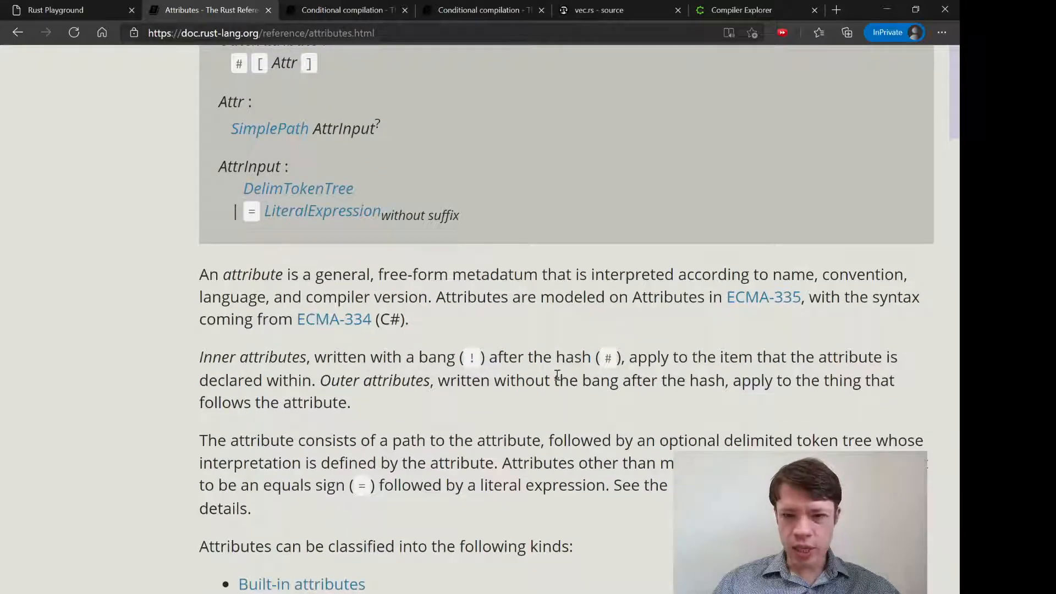
left_click_drag(321, 380, 349, 402)
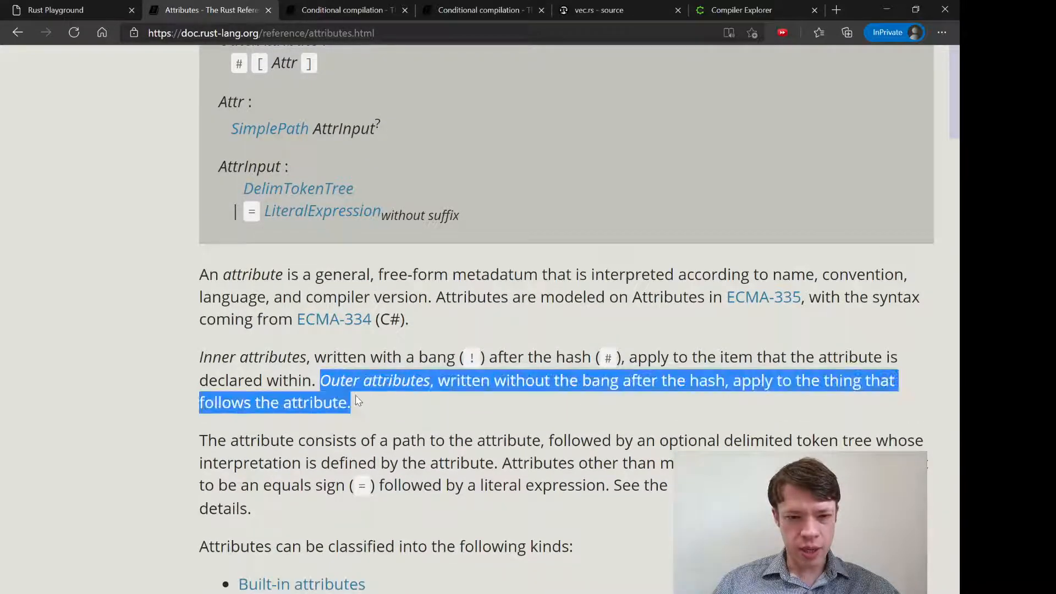
left_click(445, 380)
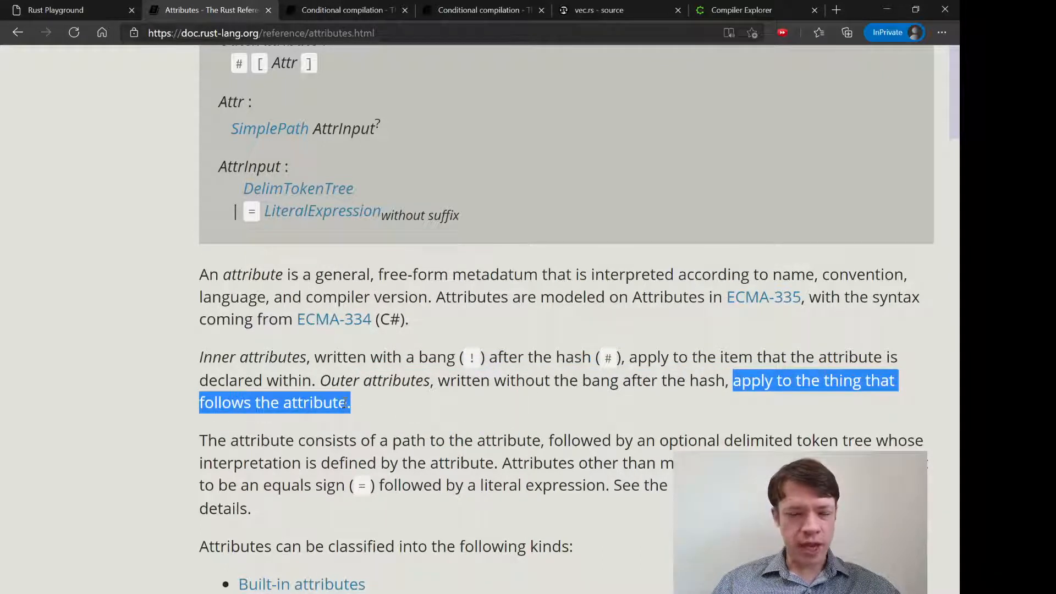
left_click(55, 10)
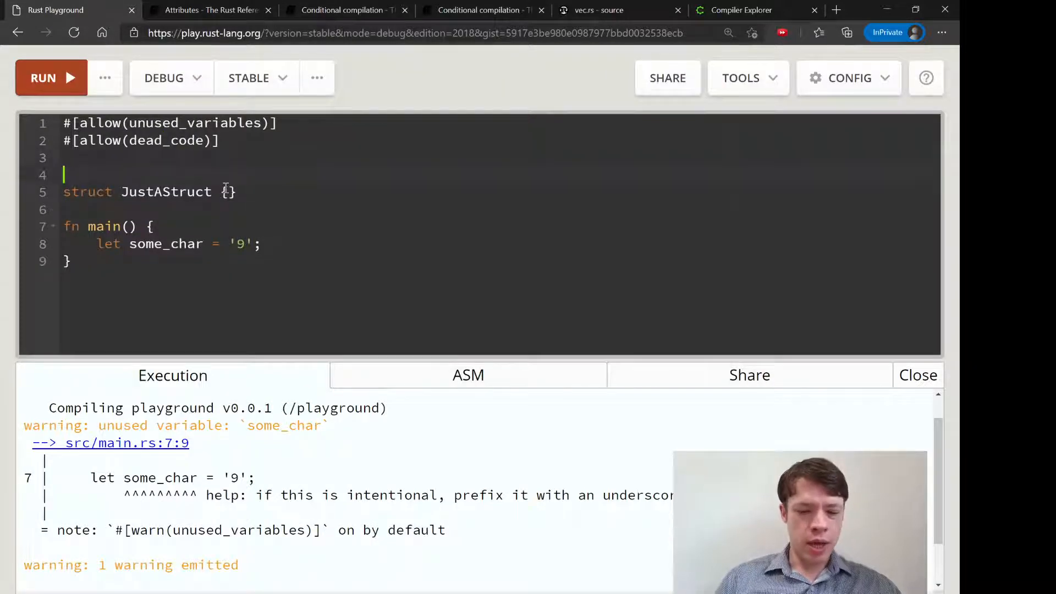
Type #[derive(Debug)] and a second struct JustAStruc2 {} into the code.
type("#[]")
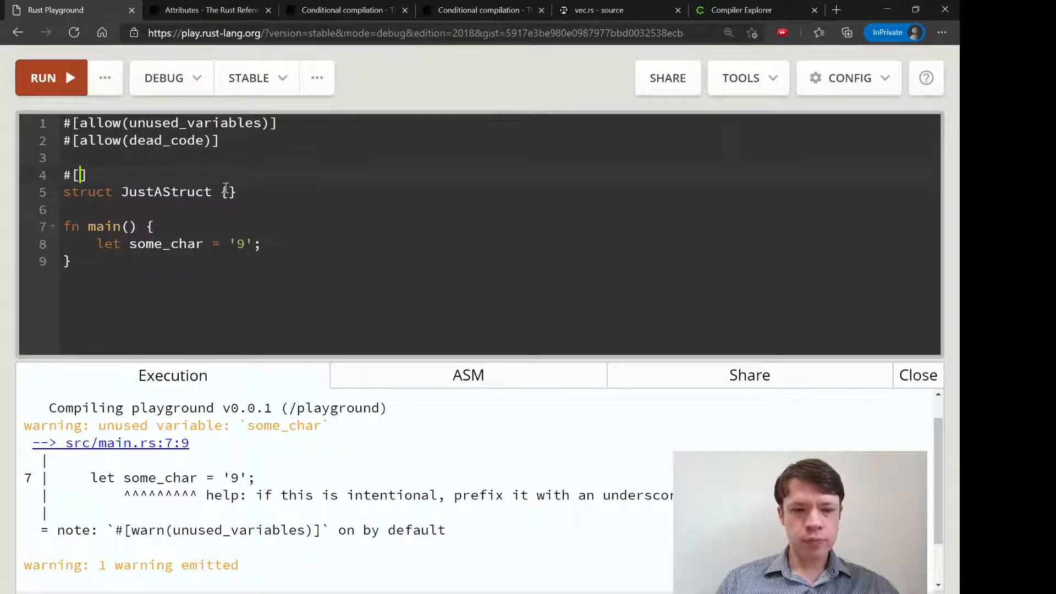
type("derive(Debug)")
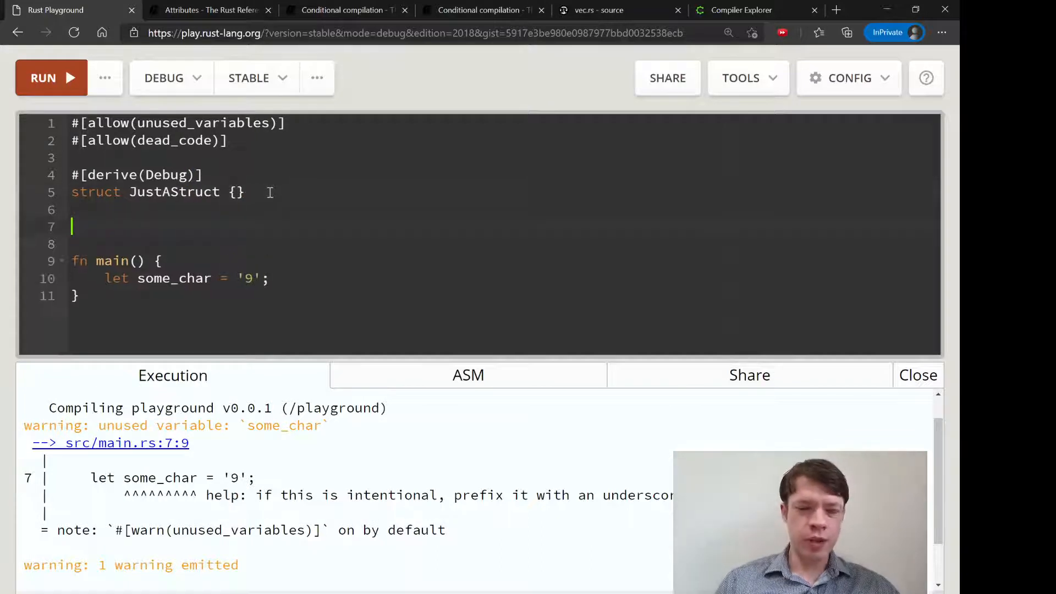
type("struct JustA")
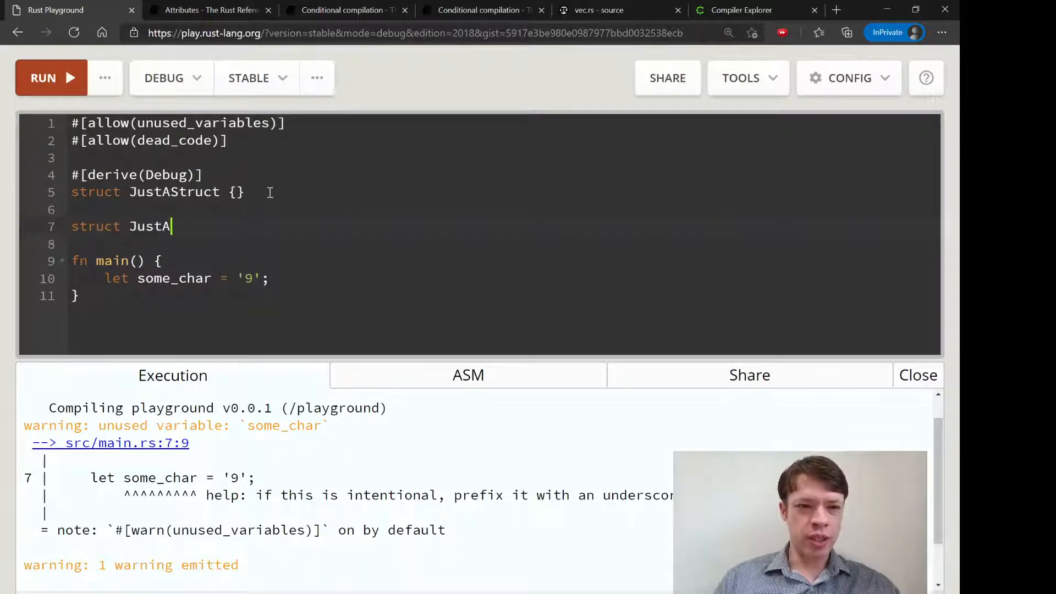
type("Struc2 {}")
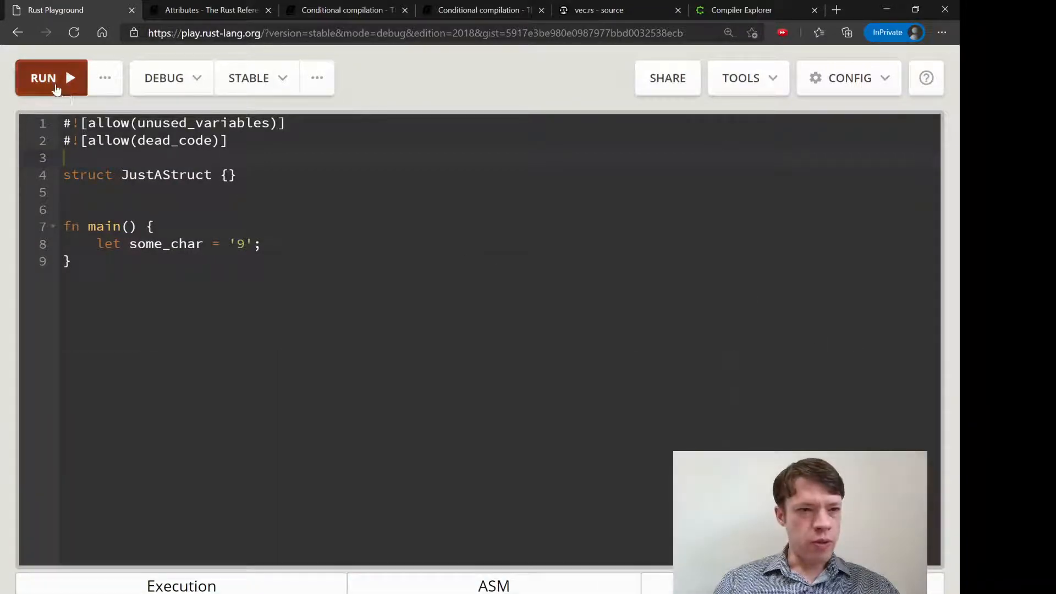
Run, move #![allow(dead_code)] inside main, and rerun to get the never-constructed warning.
left_click(51, 77)
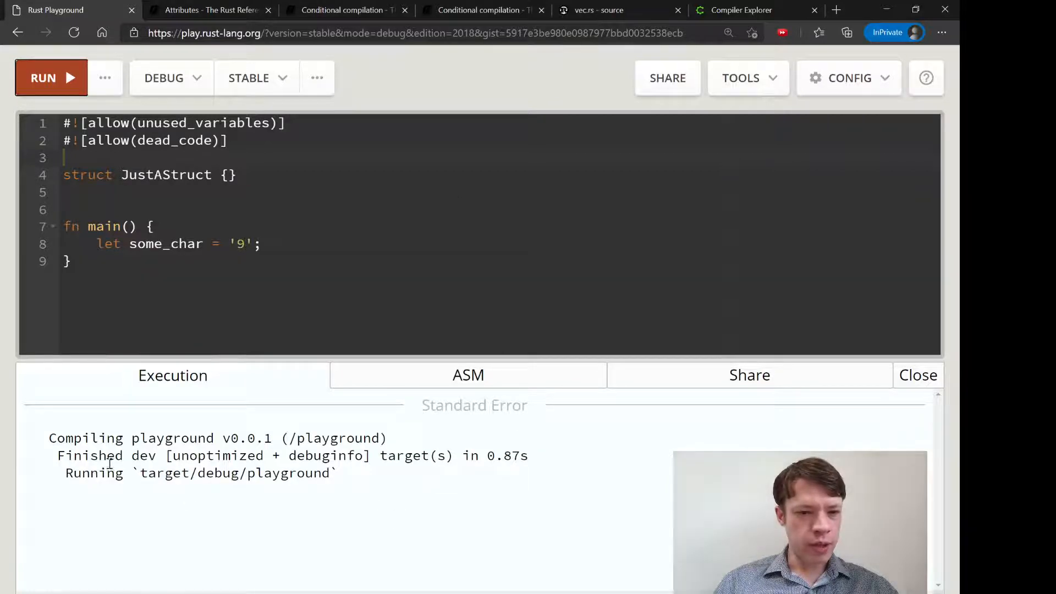
left_click(227, 140)
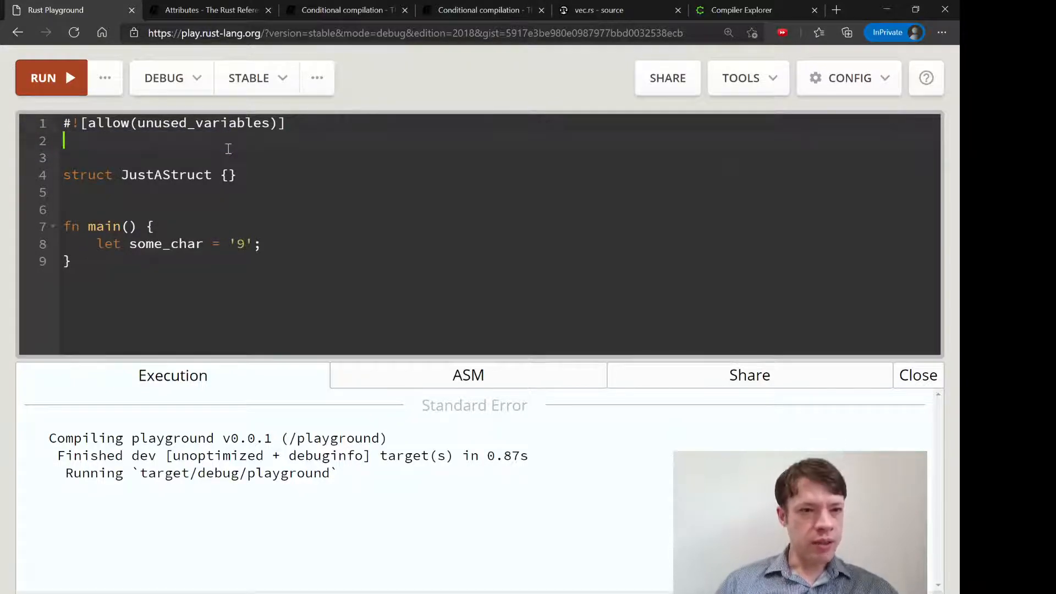
type("#![allow(dead_code)]")
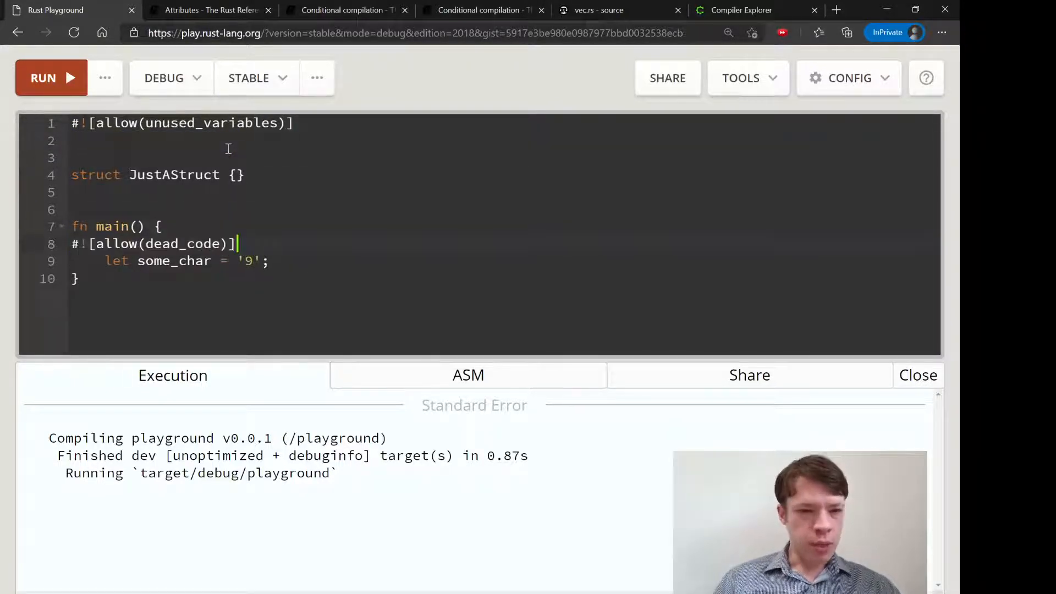
left_click(52, 77)
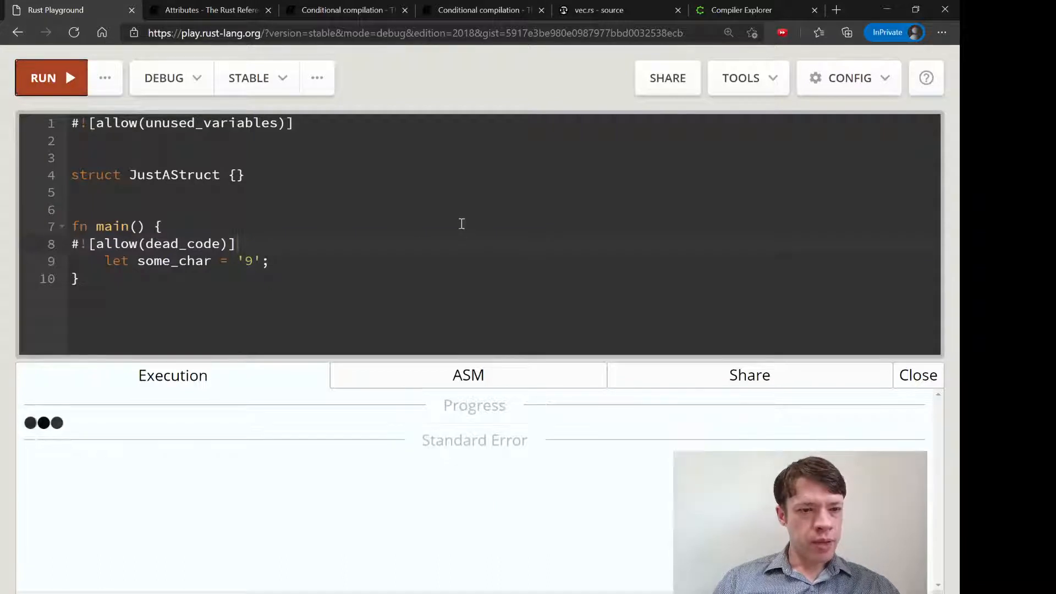
left_click(49, 78)
type("s")
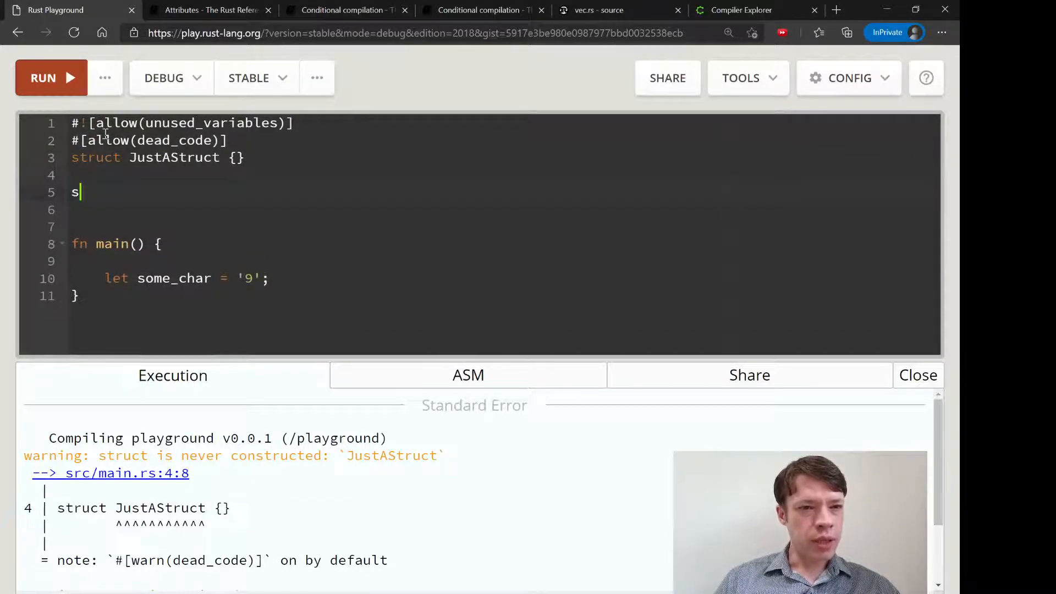
Add the empty struct JustAStruct2 {} and rerun the code.
type("truct JustA")
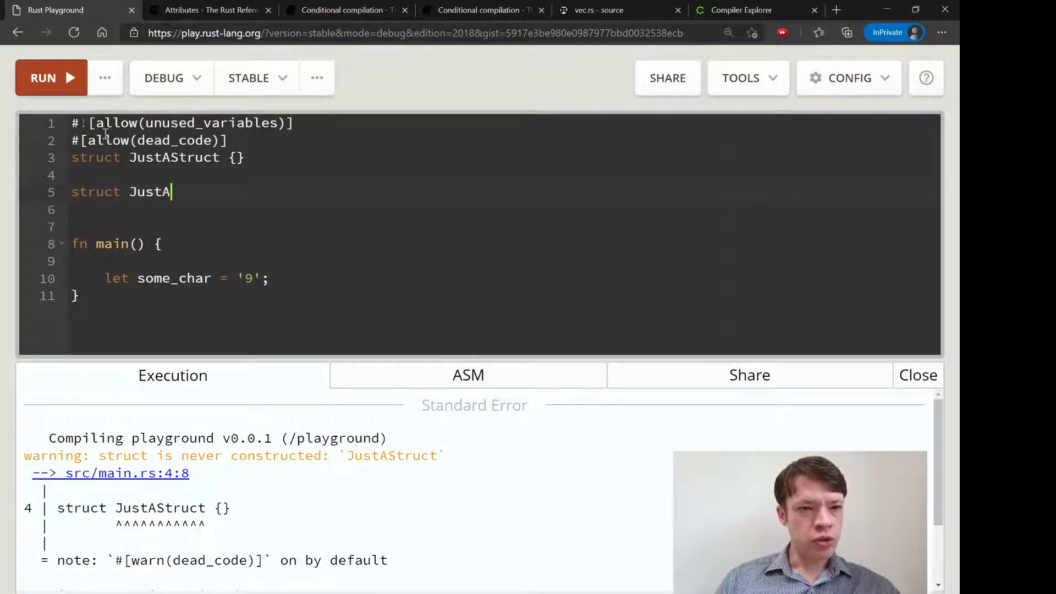
type("Struct2 {}")
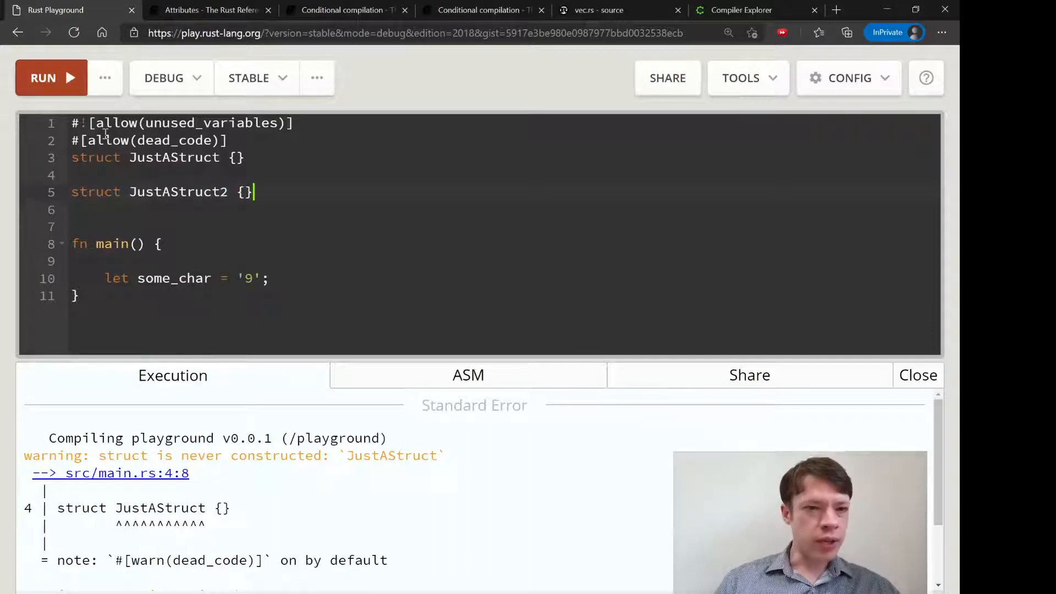
left_click(49, 77)
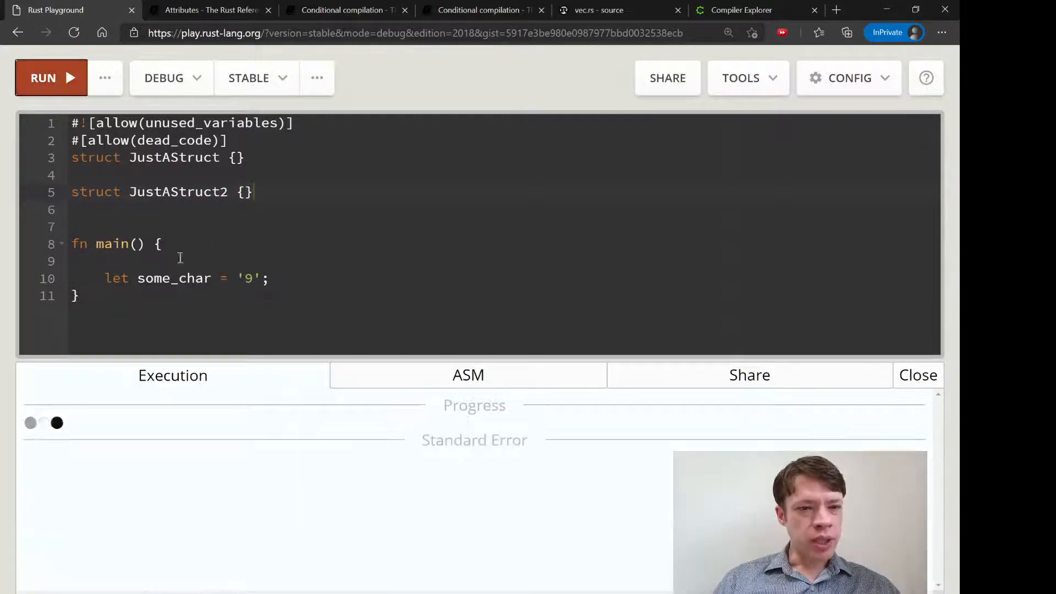
left_click(51, 78)
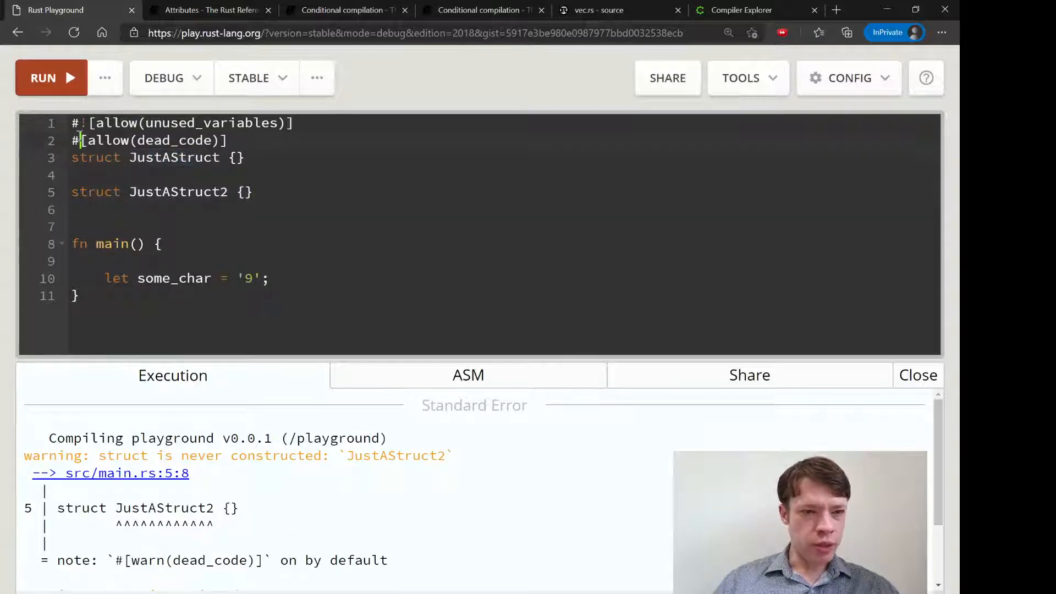
left_click(50, 78)
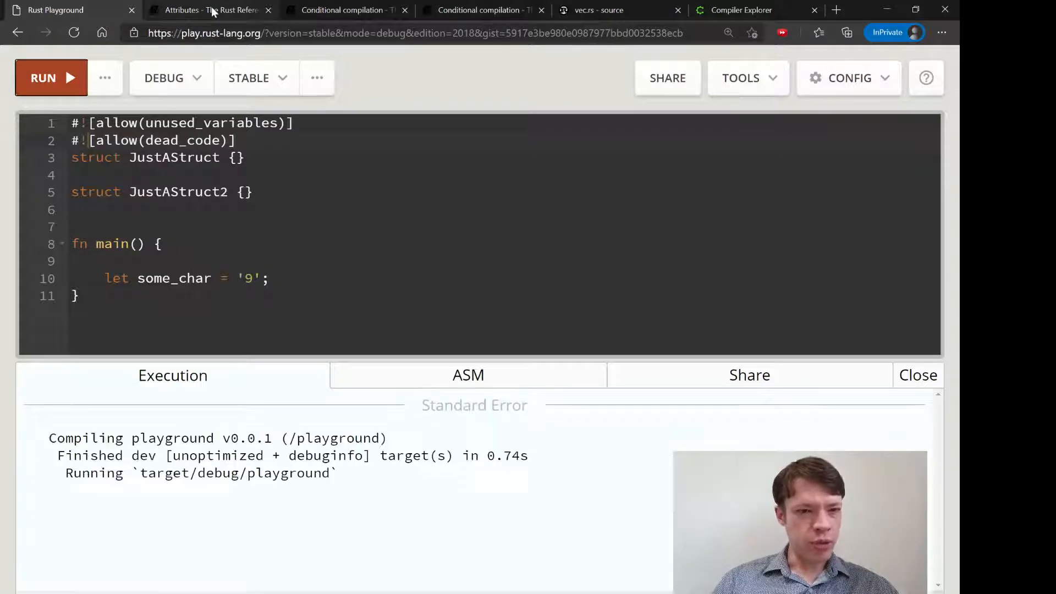
Browse the Attributes page examples to find the #[test] attribute.
left_click(208, 10)
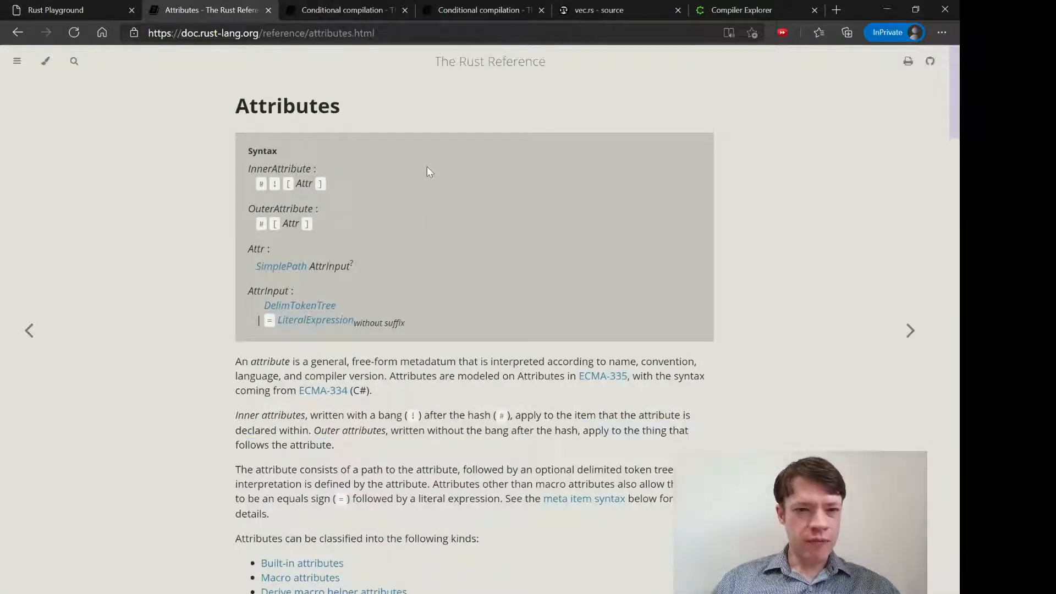
mouse_move(505, 181)
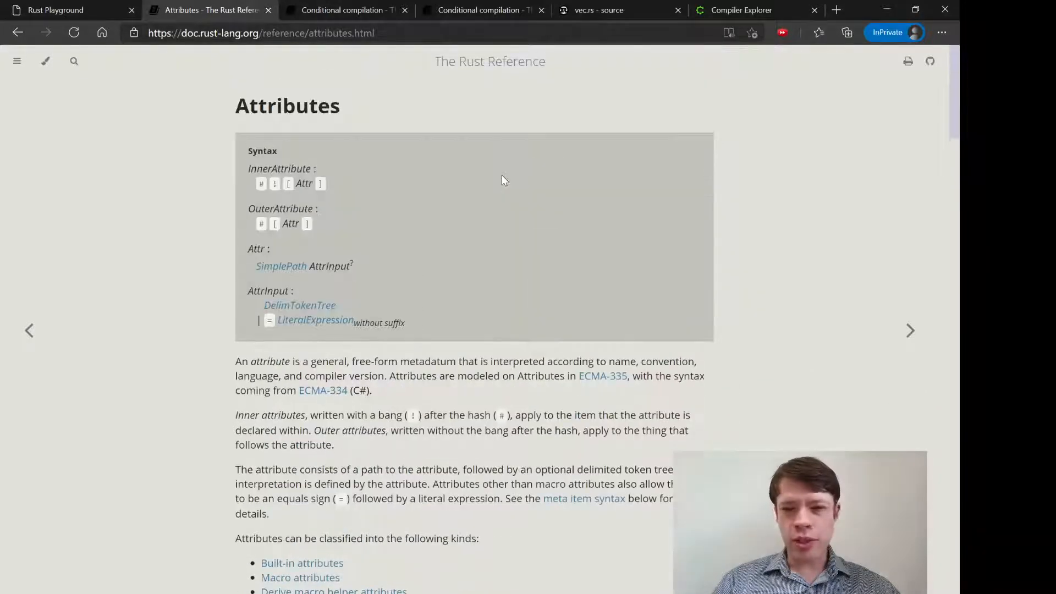
scroll("down", 3)
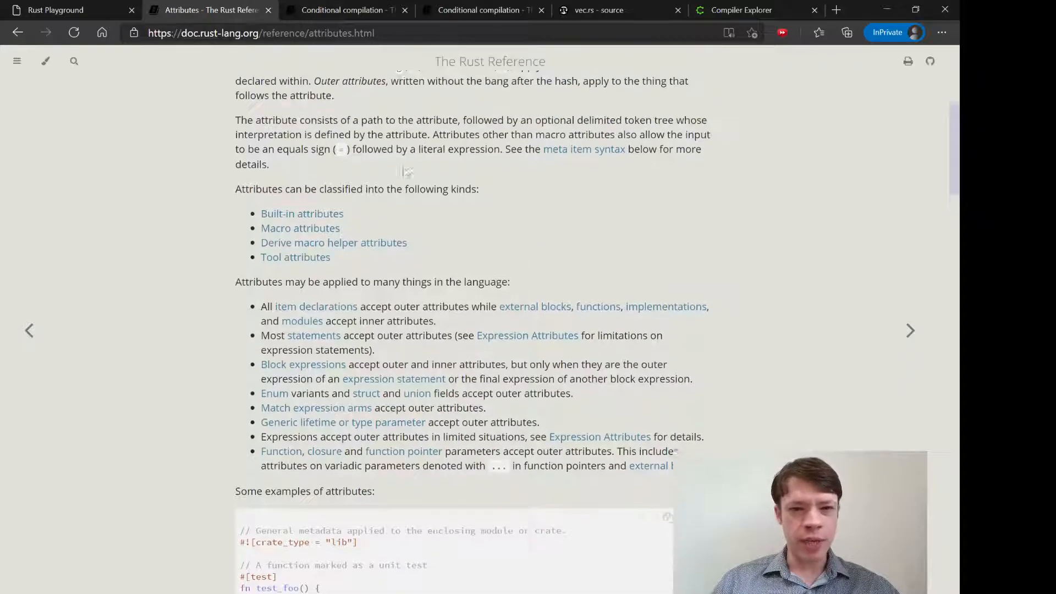
scroll("down", 3)
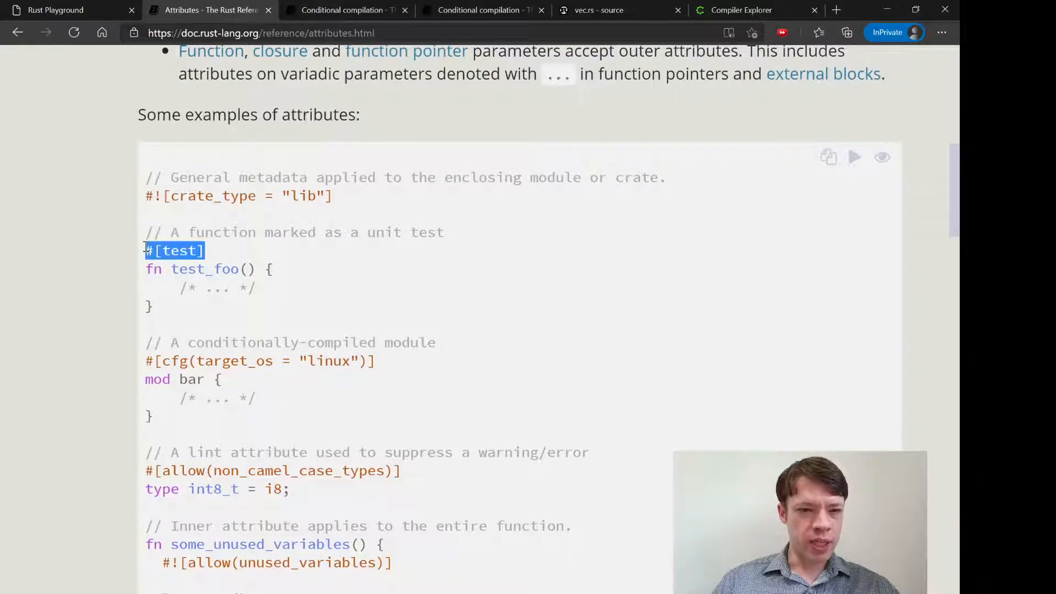
left_click(60, 10)
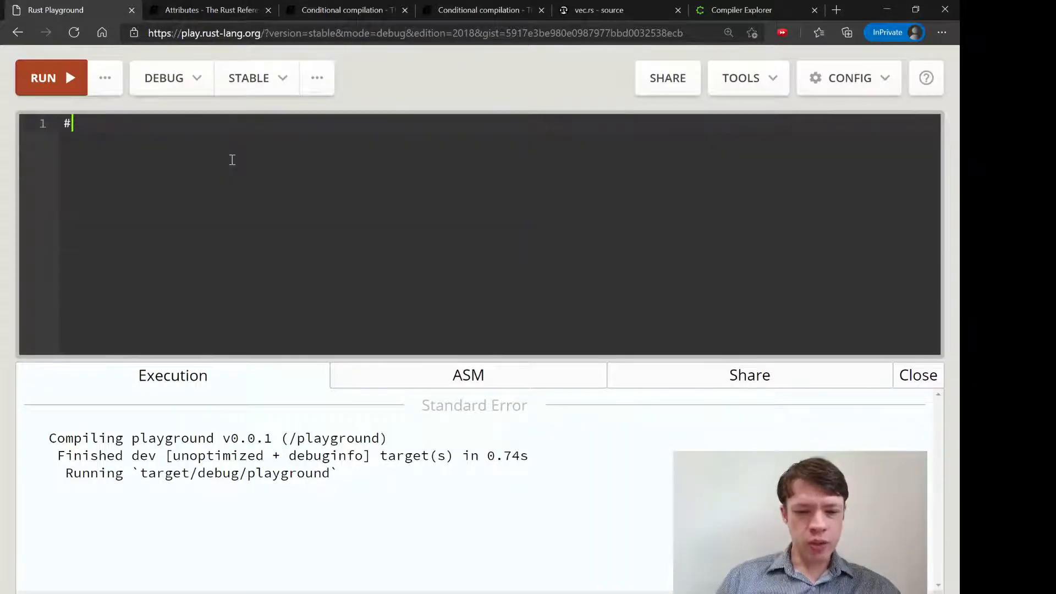
Write #[test] above an empty fn do_thing() in the editor.
type("[test]")
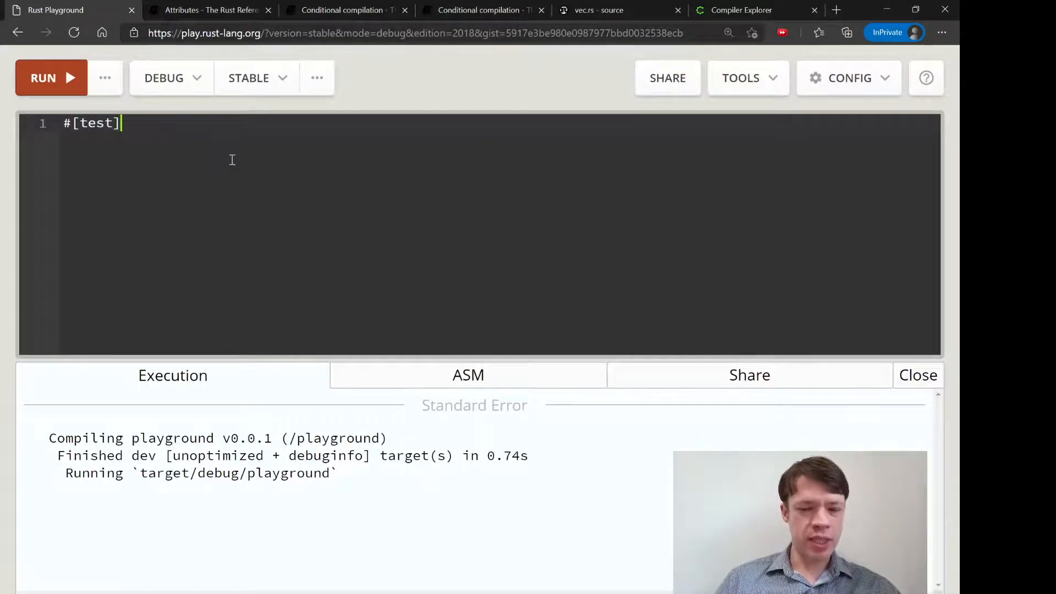
key("Enter")
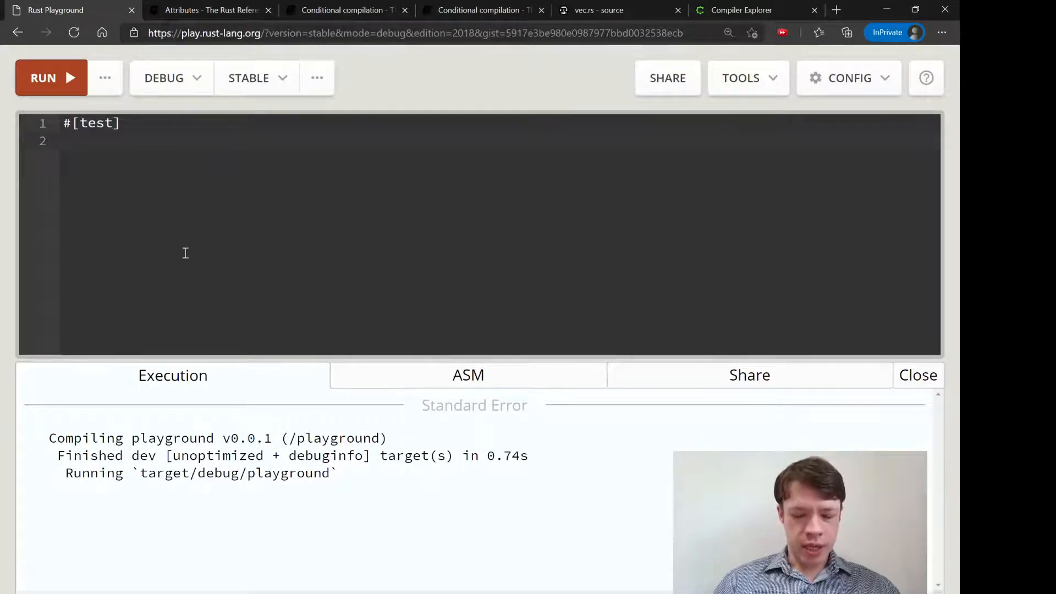
mouse_move(169, 154)
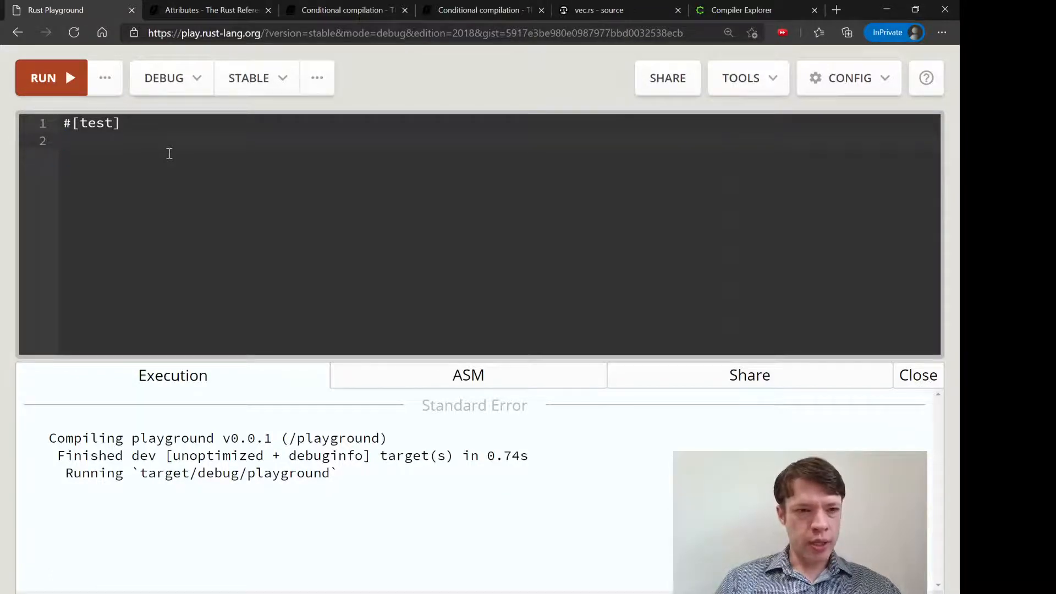
type("fn do_")
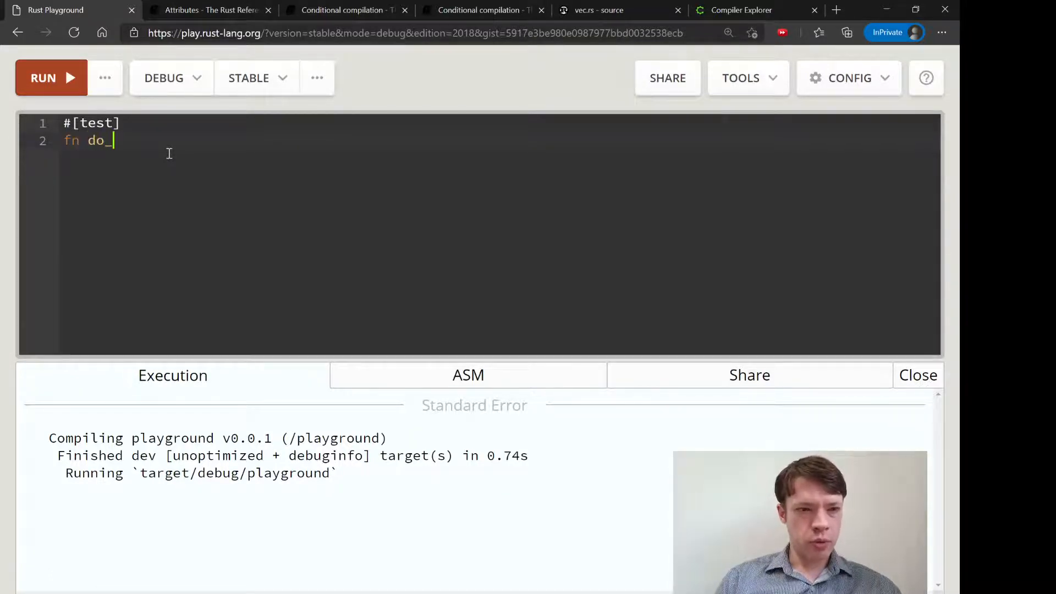
type("thing() {")
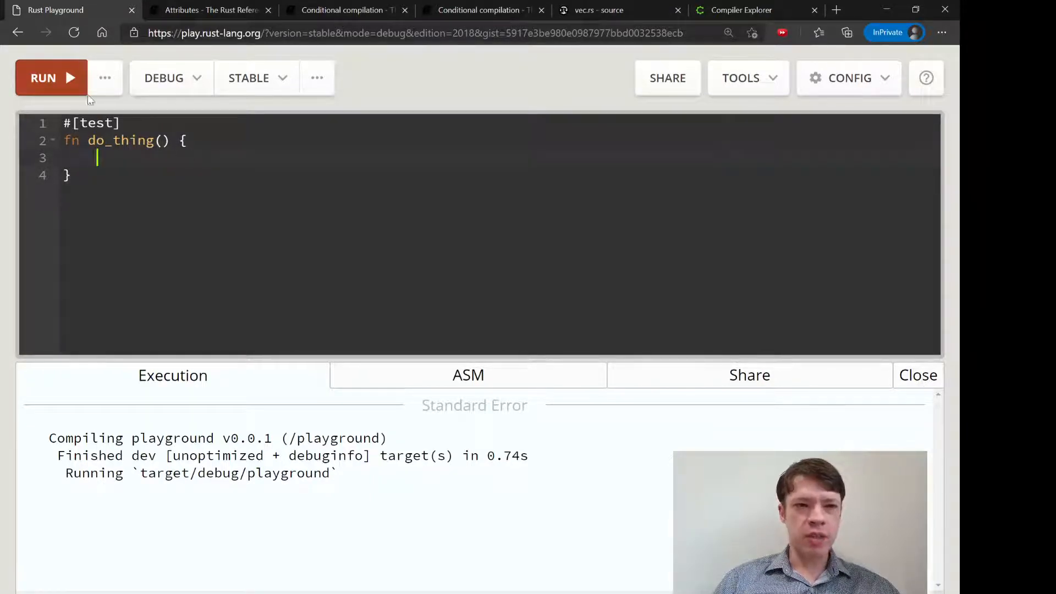
Switch the Playground's run mode to Test and run do_thing as a passing test.
left_click(105, 78)
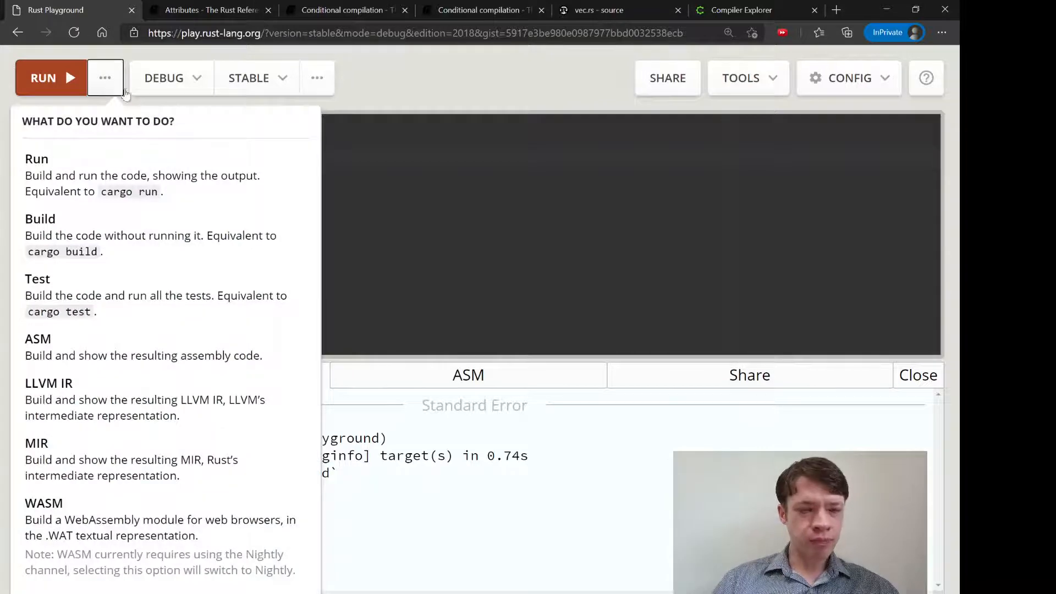
mouse_move(70, 302)
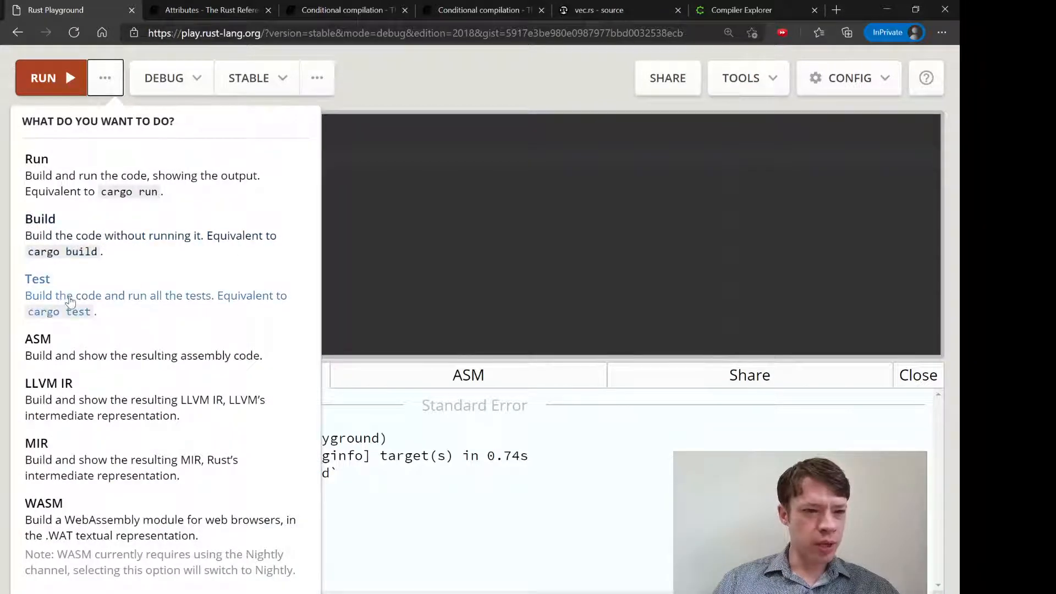
left_click(37, 279)
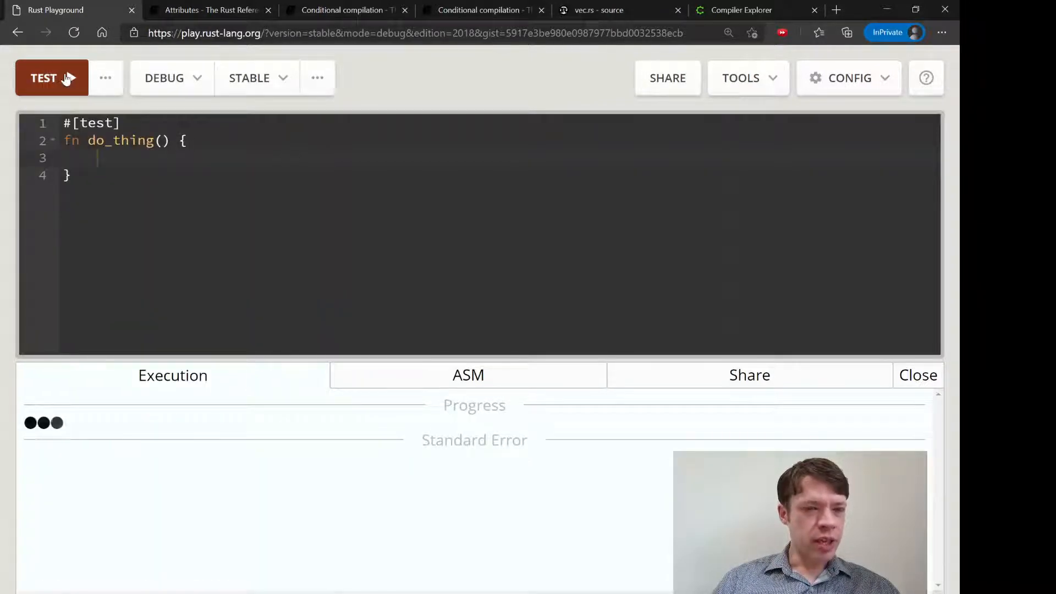
left_click(105, 78)
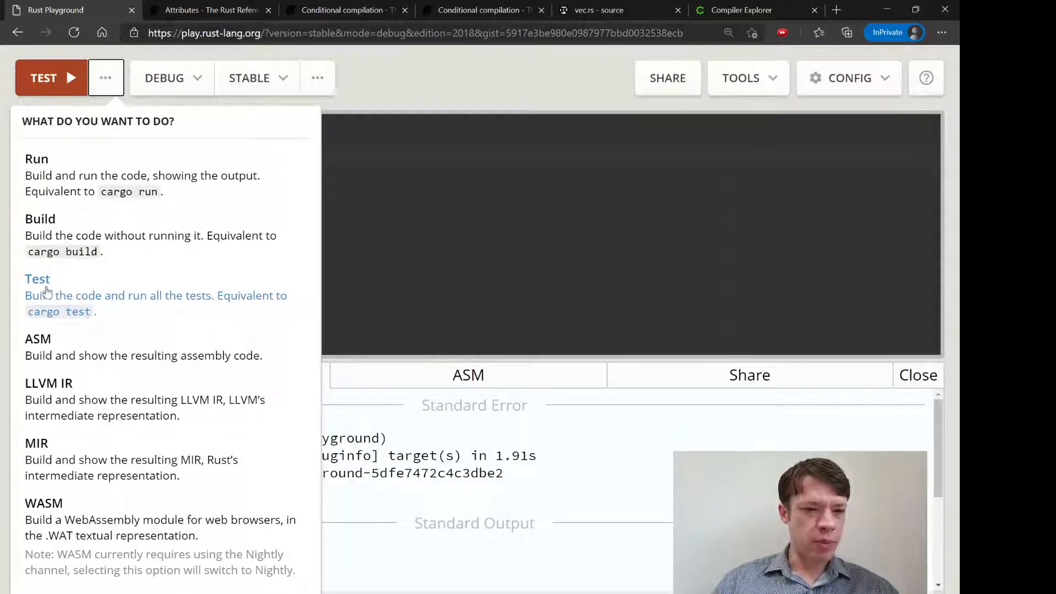
mouse_move(86, 303)
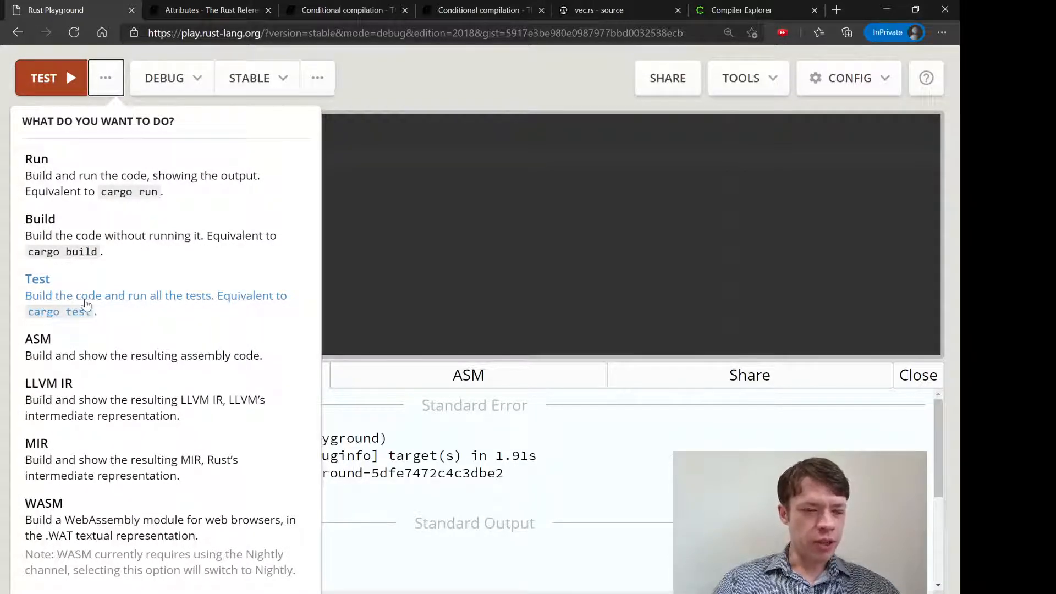
left_click(37, 279)
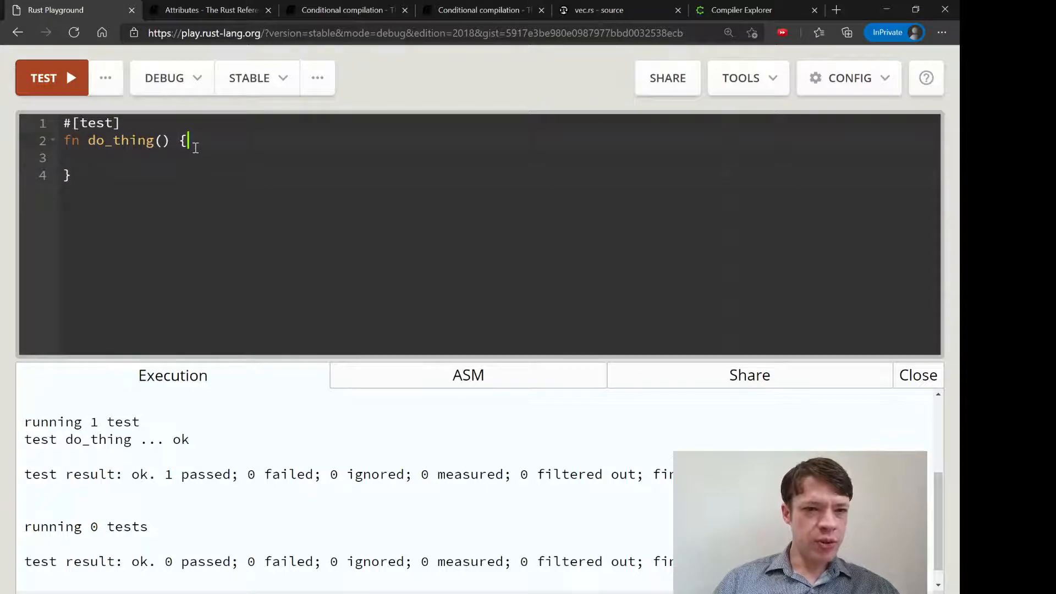
Collapse do_thing to one line and add an empty #[test] fn do_other_thing() below it.
key("Delete")
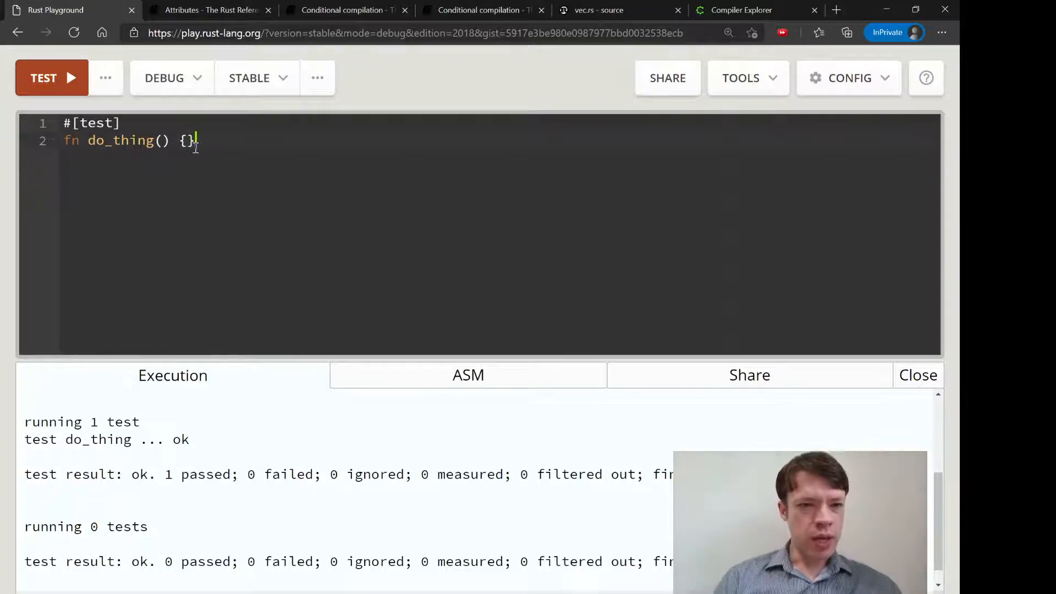
type("#[")
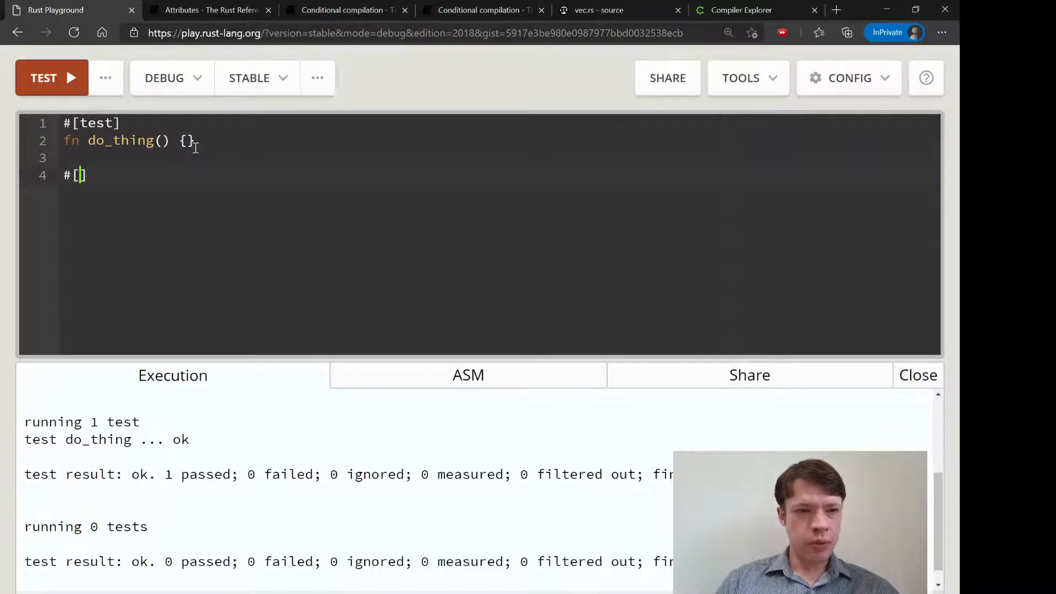
type("test]")
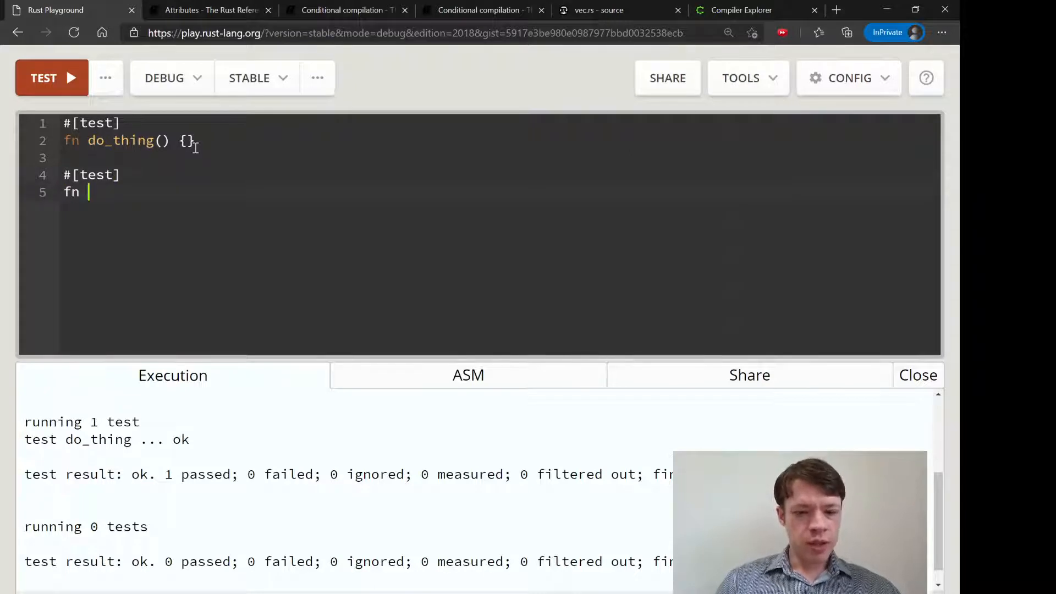
type("do_oter_thing() {")
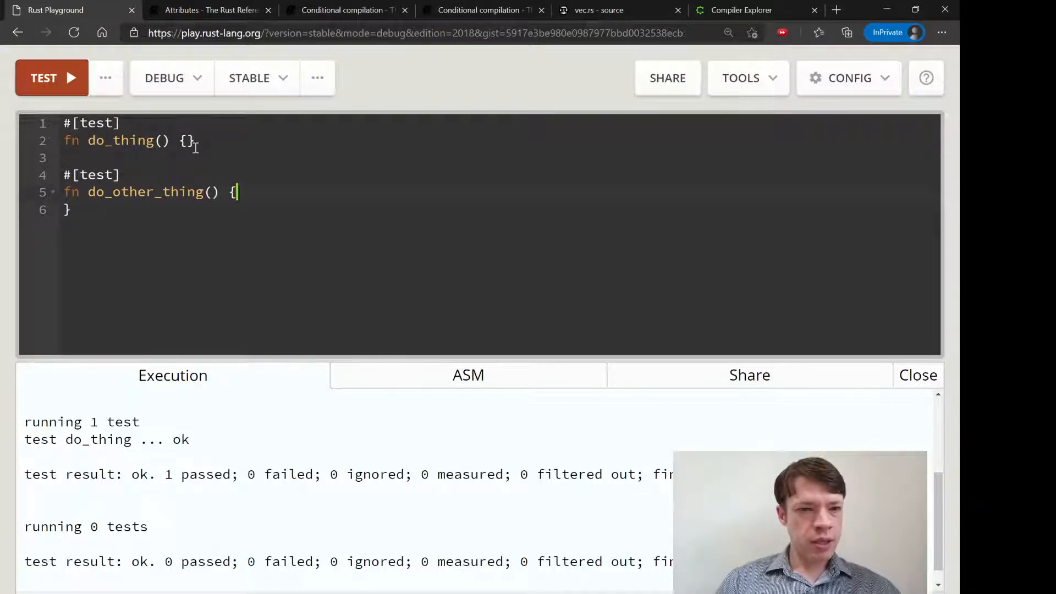
Run both tests and highlight the result line showing 2 passed.
left_click(52, 77)
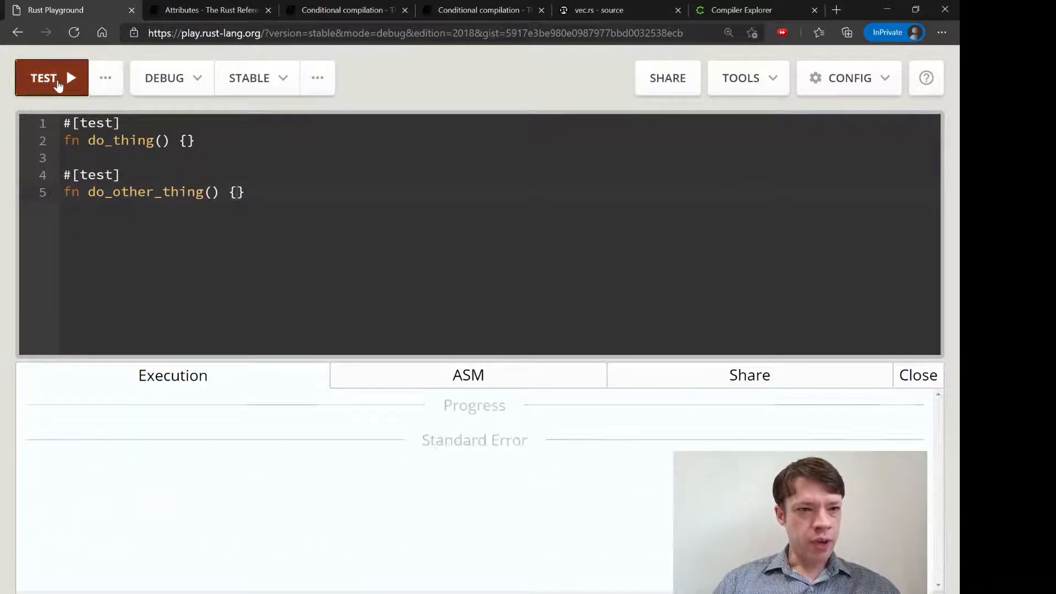
left_click(51, 78)
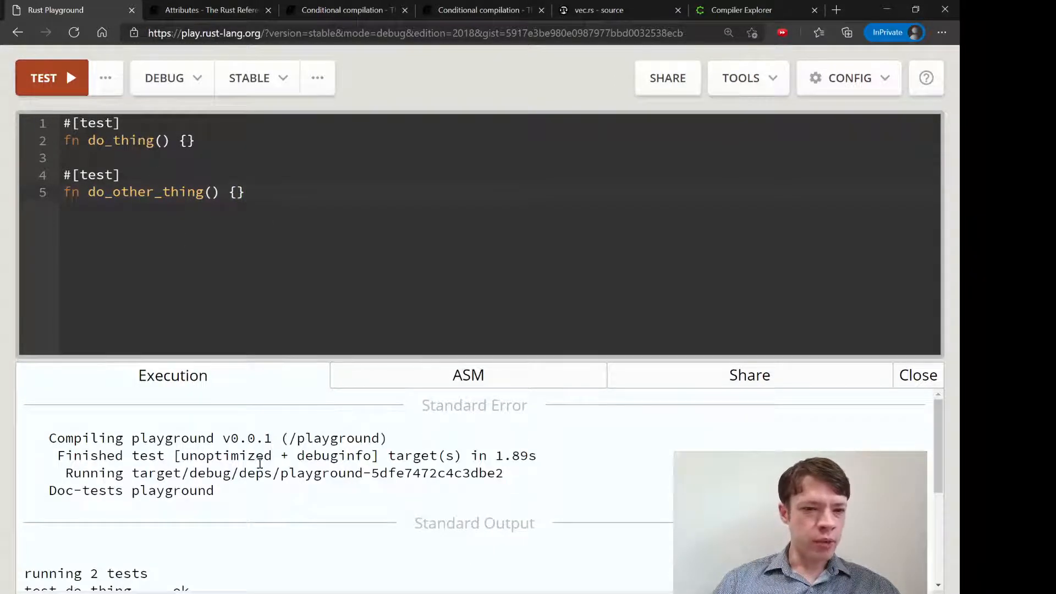
scroll("down", 3)
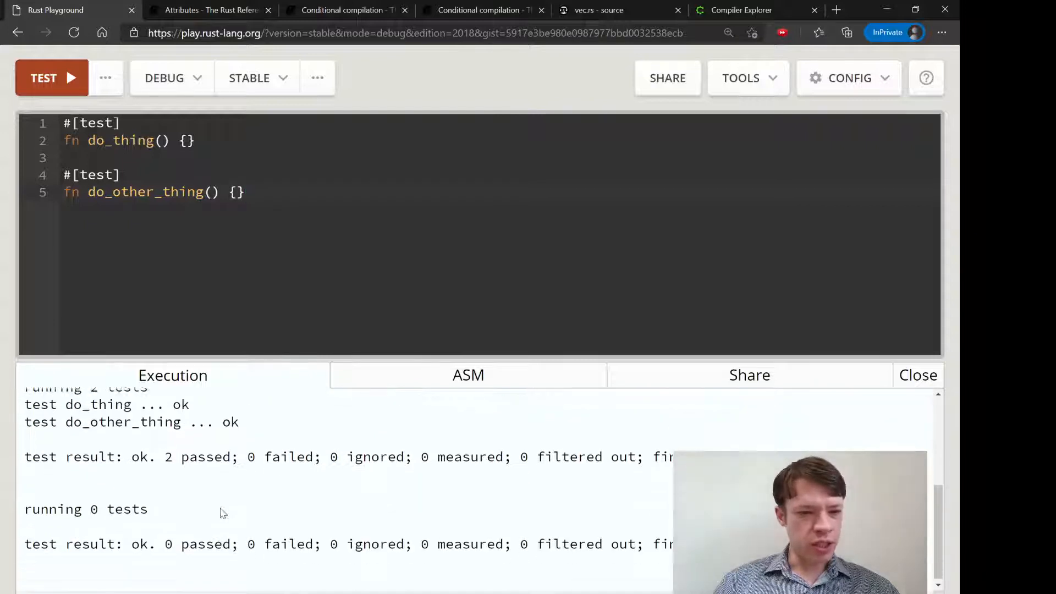
left_click_drag(114, 454, 183, 454)
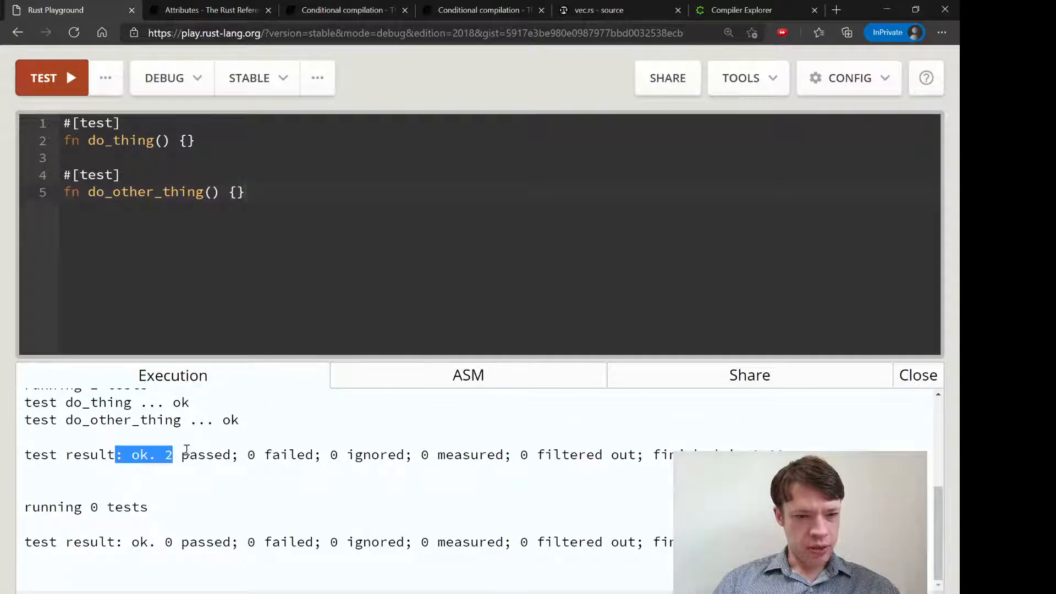
left_click(233, 245)
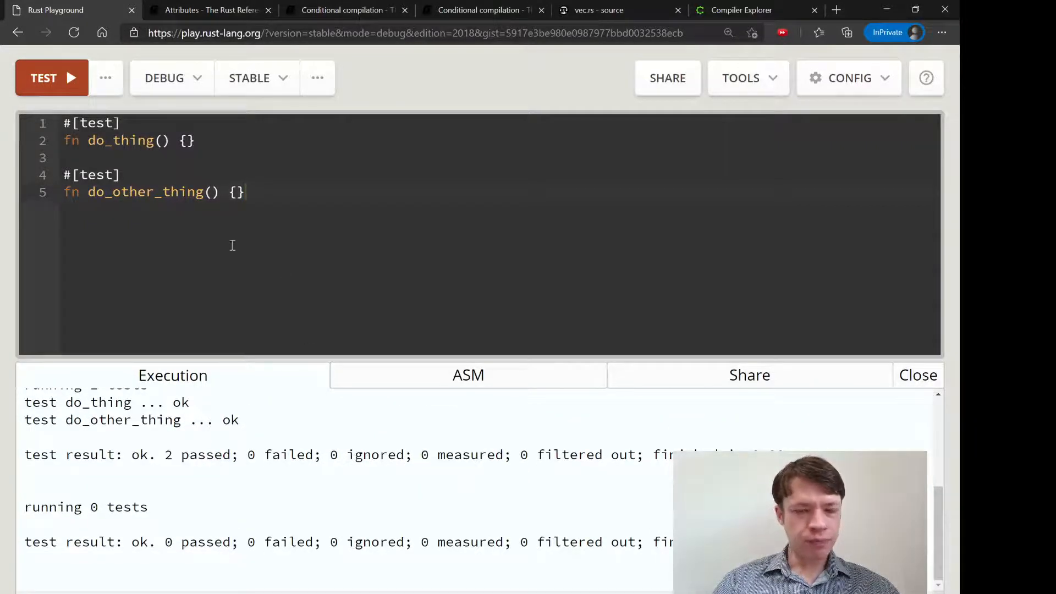
Add assert_eq!(8, 8); to do_other_thing and rerun the tests, both passing.
type("es")
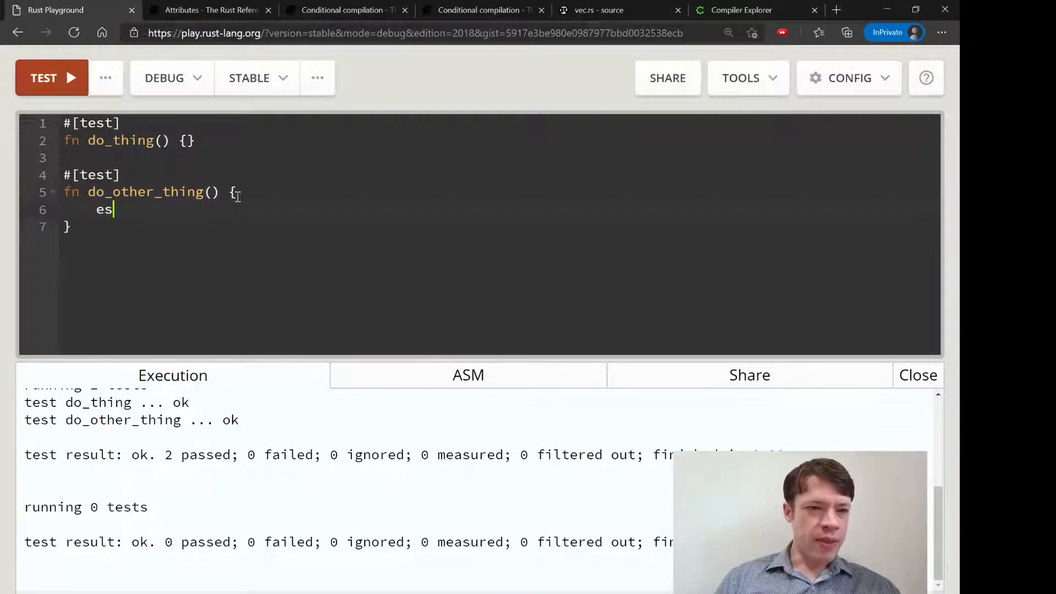
type("assert_e")
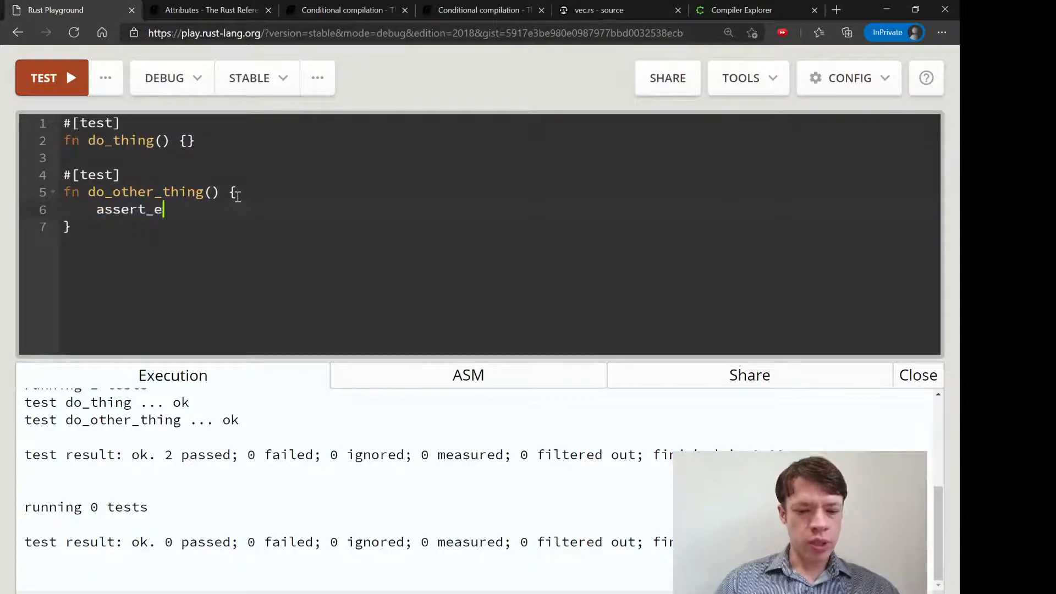
type("q!()")
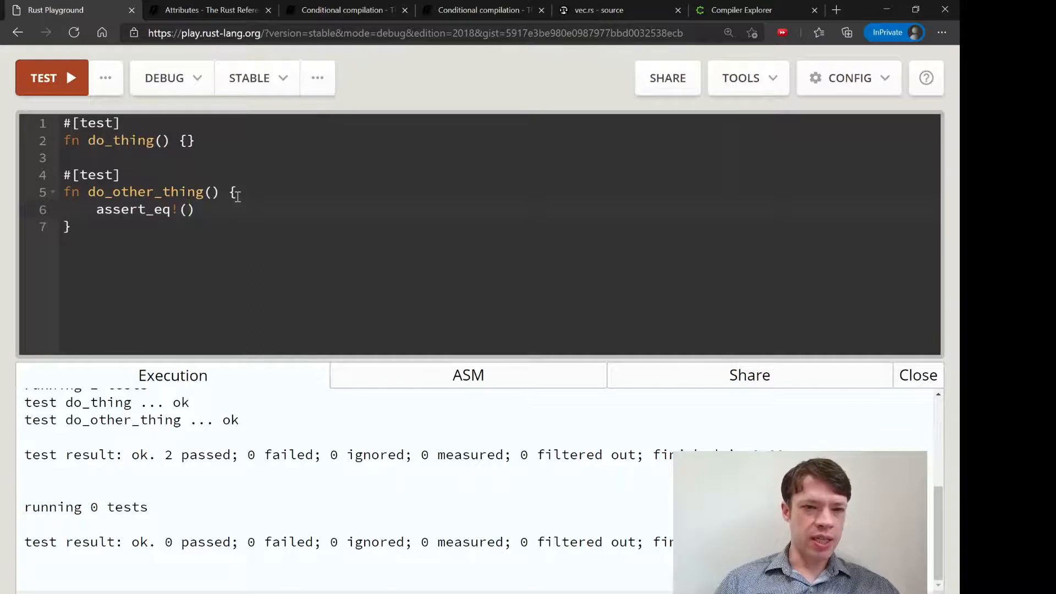
type("8, 8);")
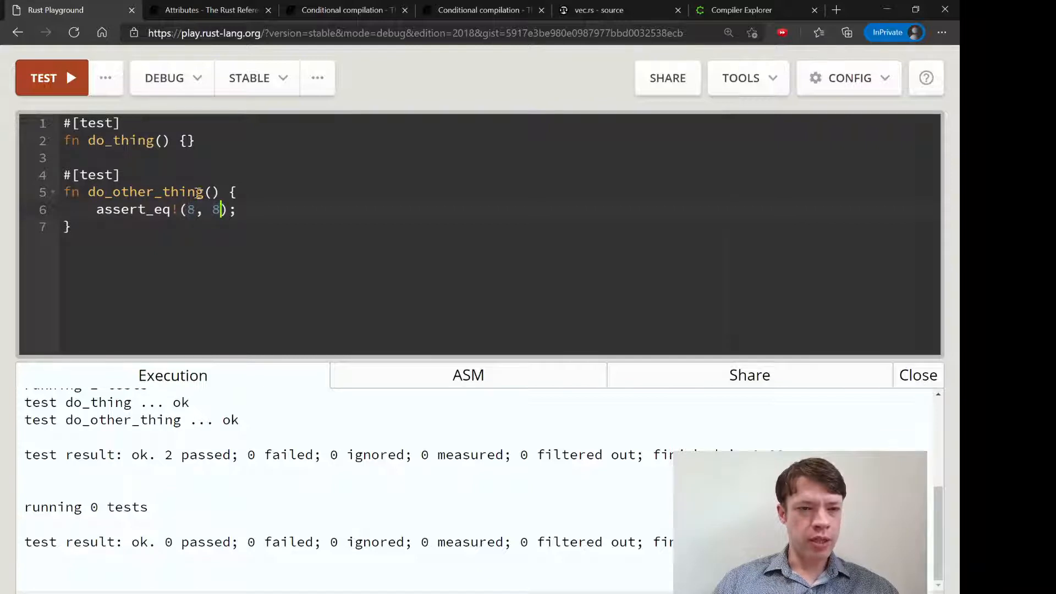
left_click(51, 77)
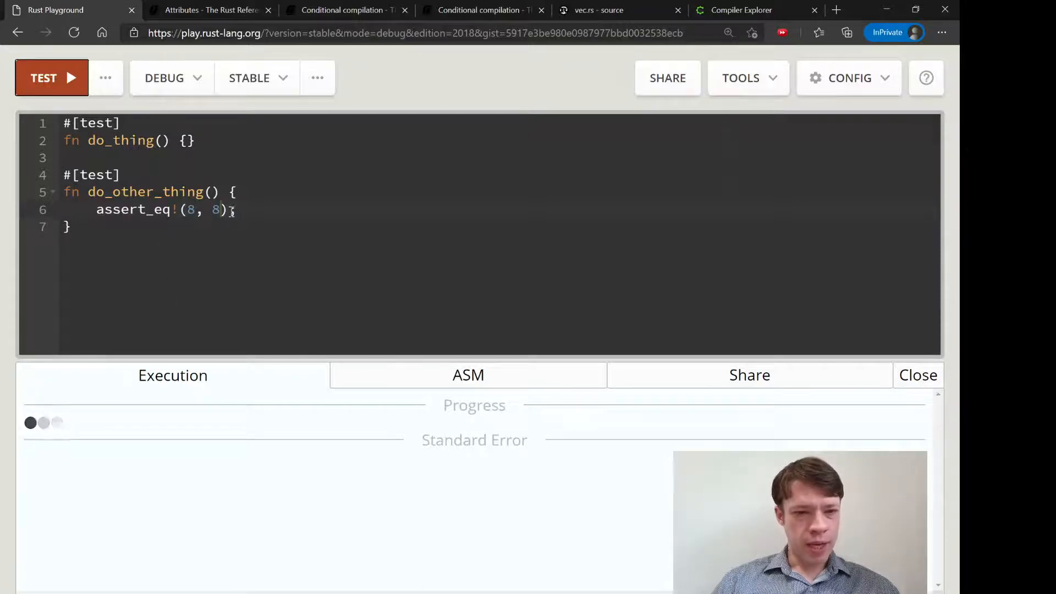
left_click(52, 78)
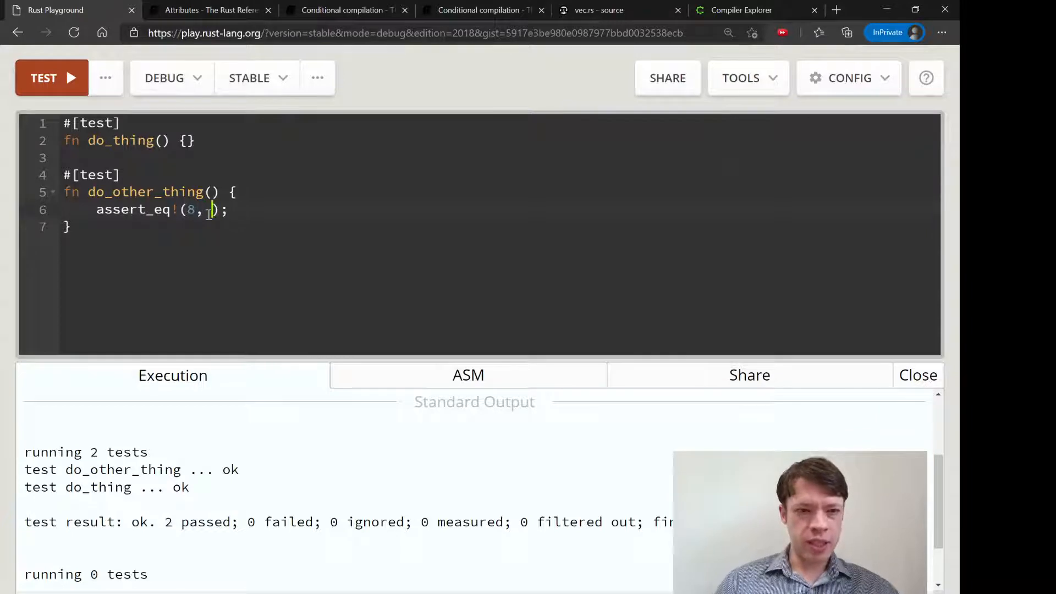
Change the assertion to assert_eq!(8, 9), rerun the tests, and highlight the FAILED result.
left_click(51, 78)
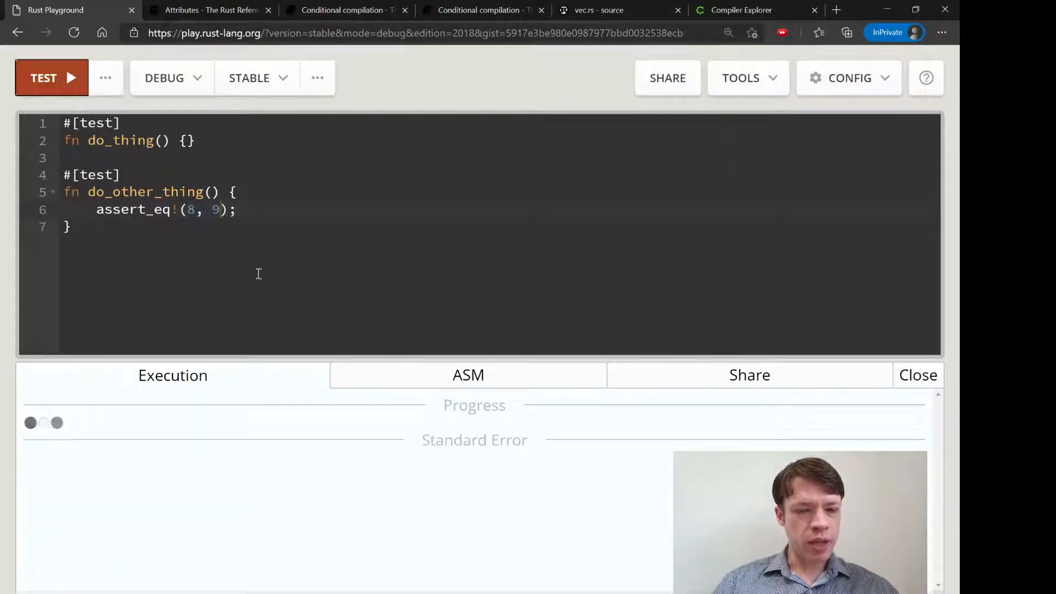
mouse_move(283, 422)
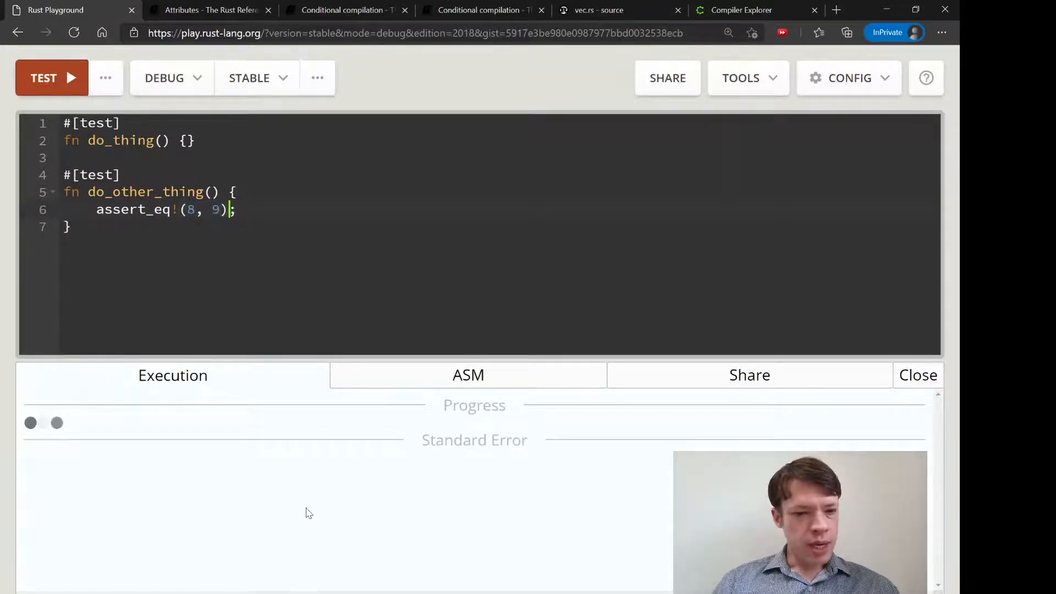
left_click(52, 77)
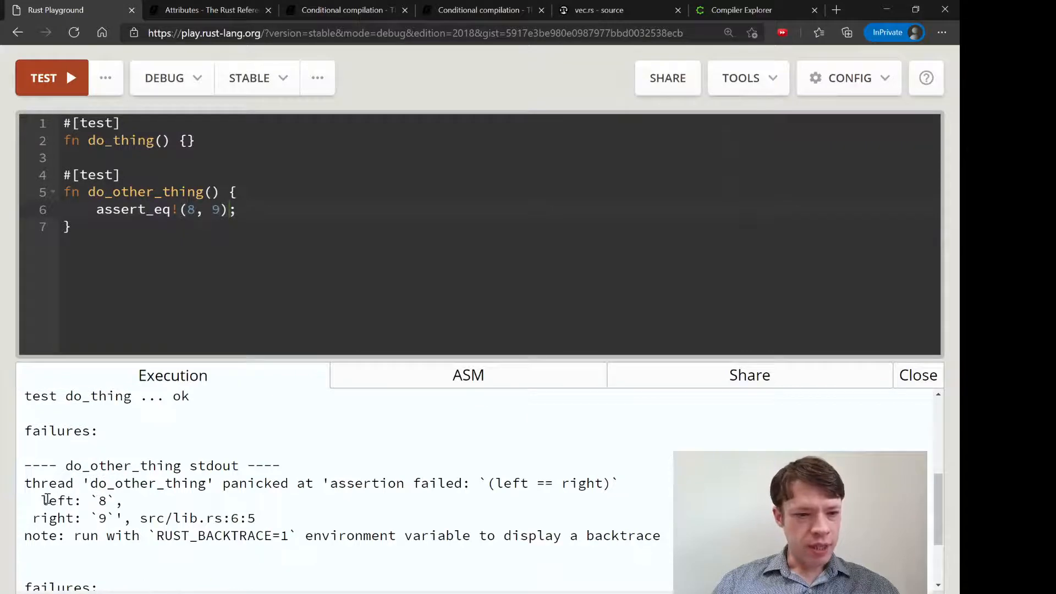
left_click_drag(49, 518, 129, 518)
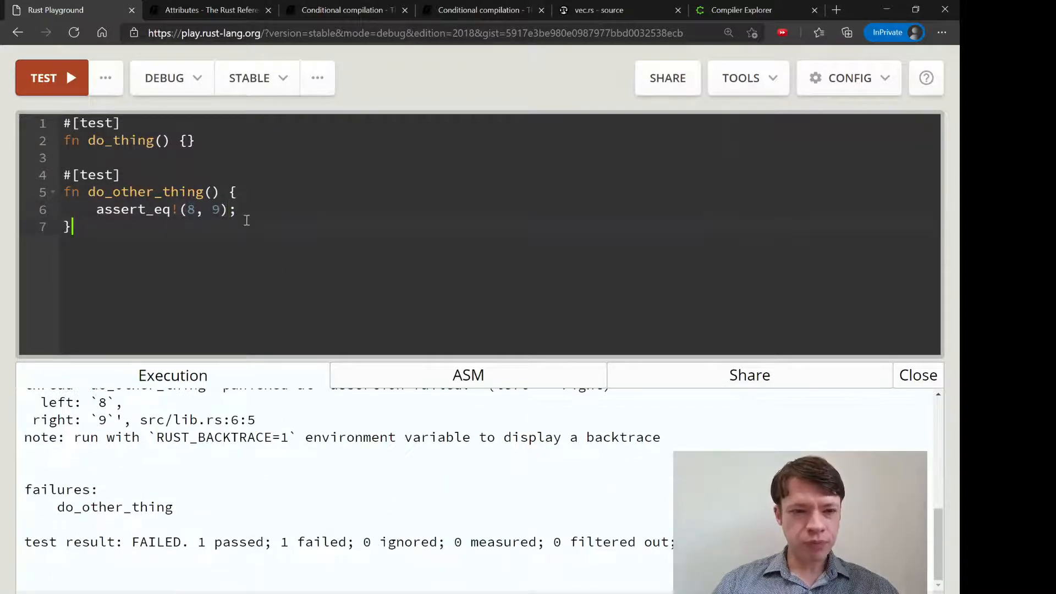
On the Reference Attributes page, highlight the cfg linux example and scroll to the built-in attributes index.
left_click(204, 9)
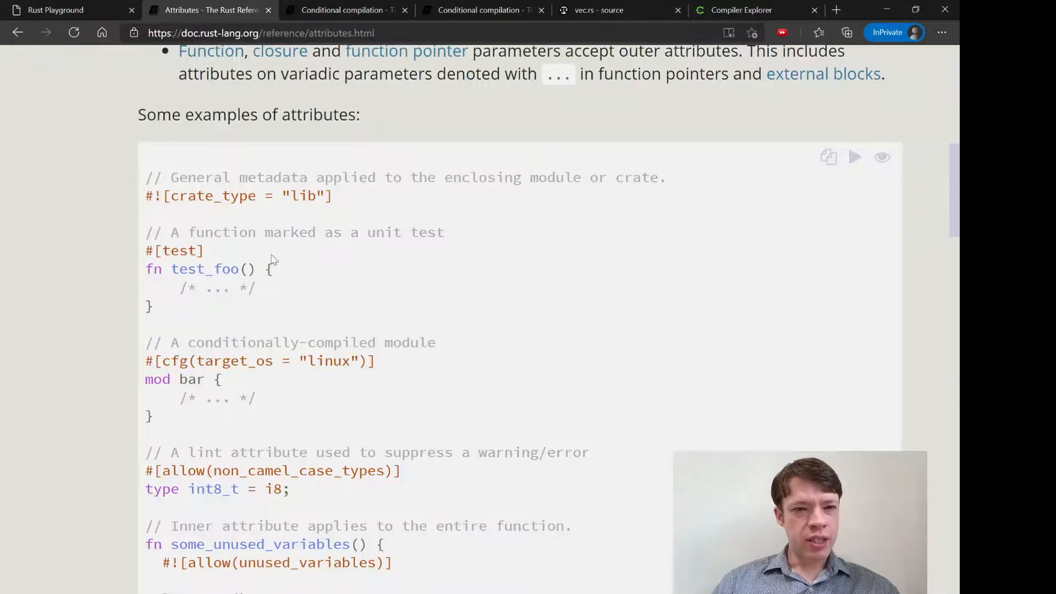
double_click(178, 251)
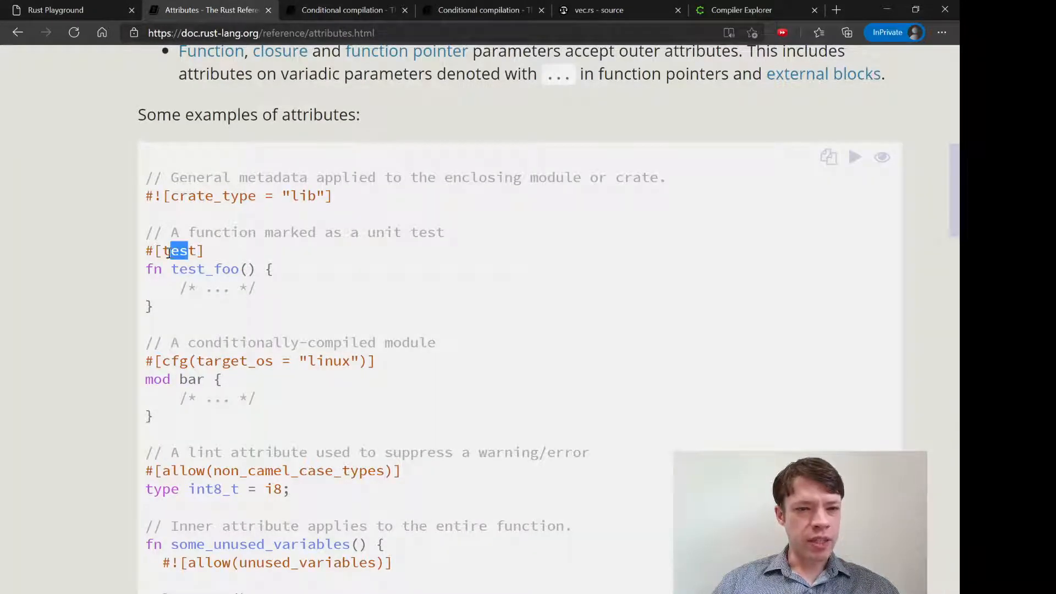
scroll("down", 3)
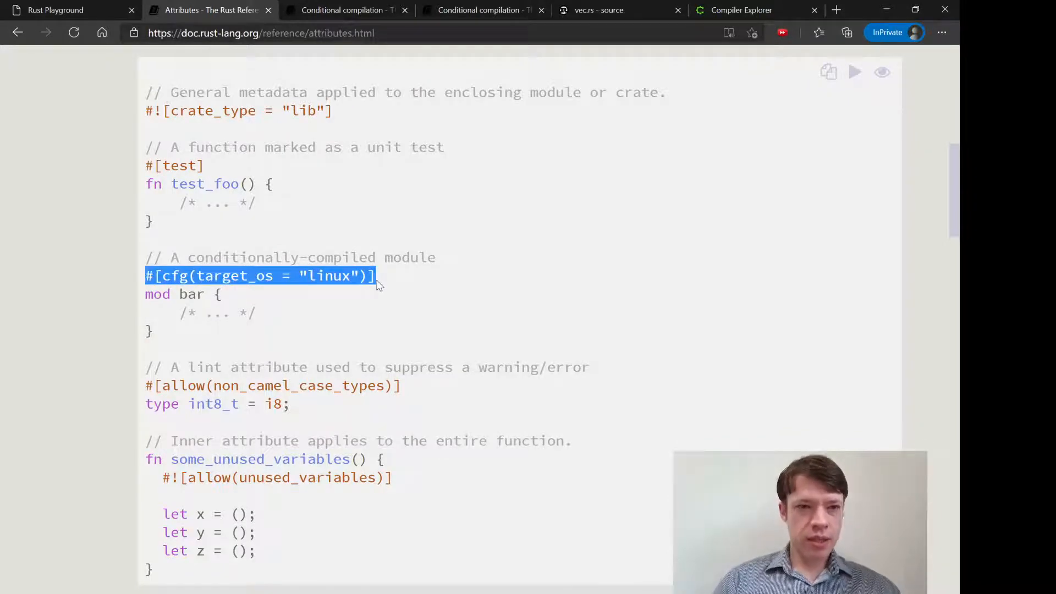
left_click(52, 9)
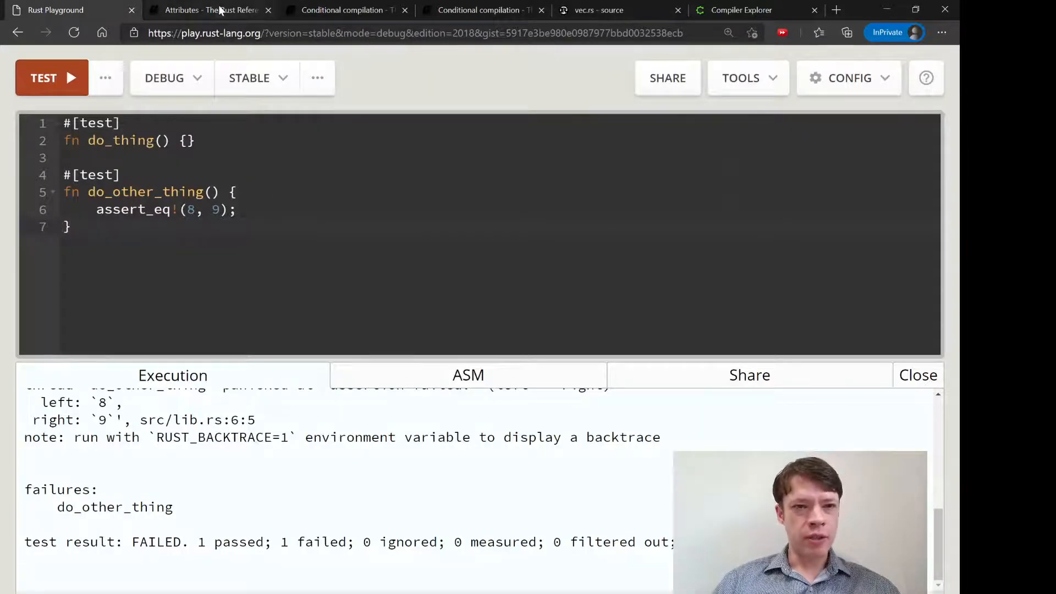
left_click(208, 10)
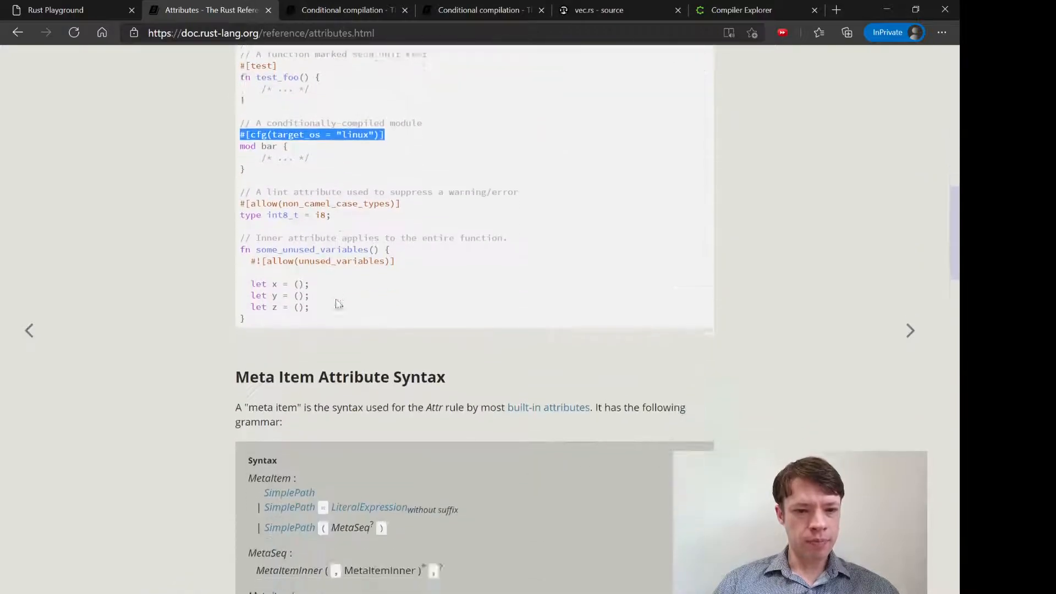
scroll("down", 3)
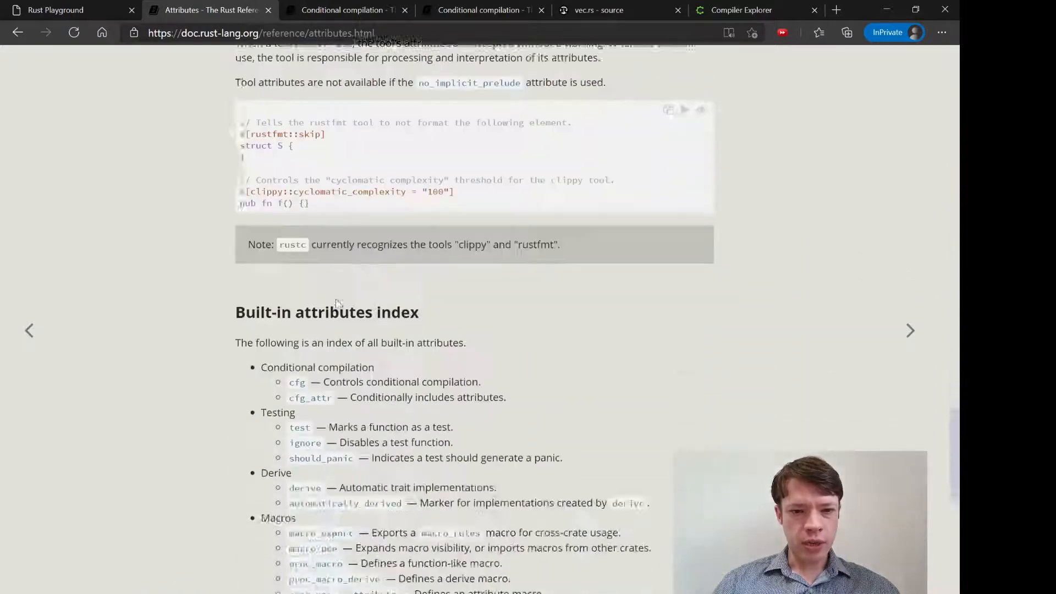
scroll("down", 3)
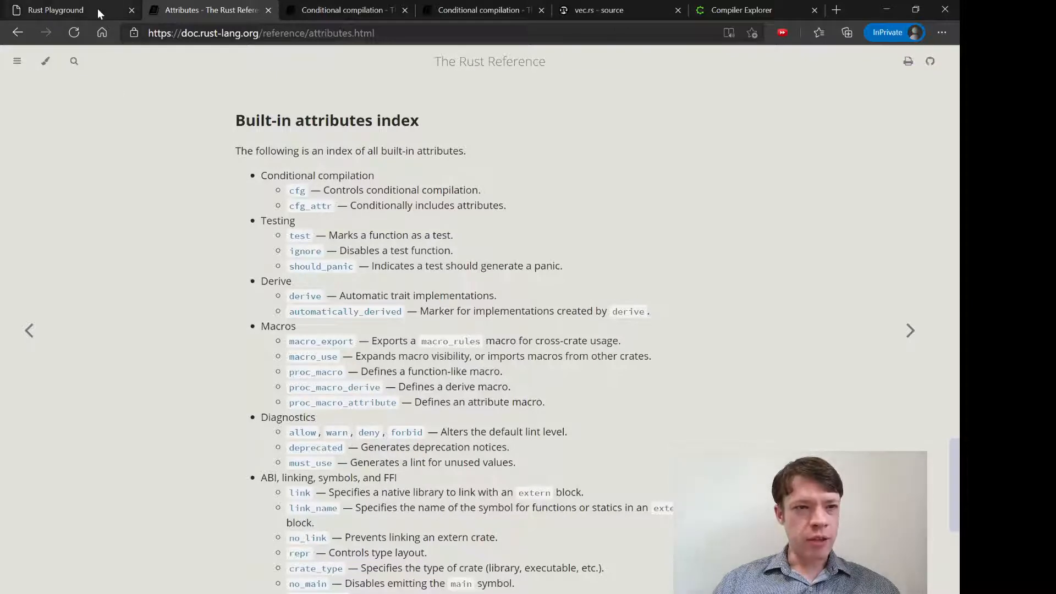
Write two empty fn do_thing() functions in the Playground editor.
left_click(61, 10)
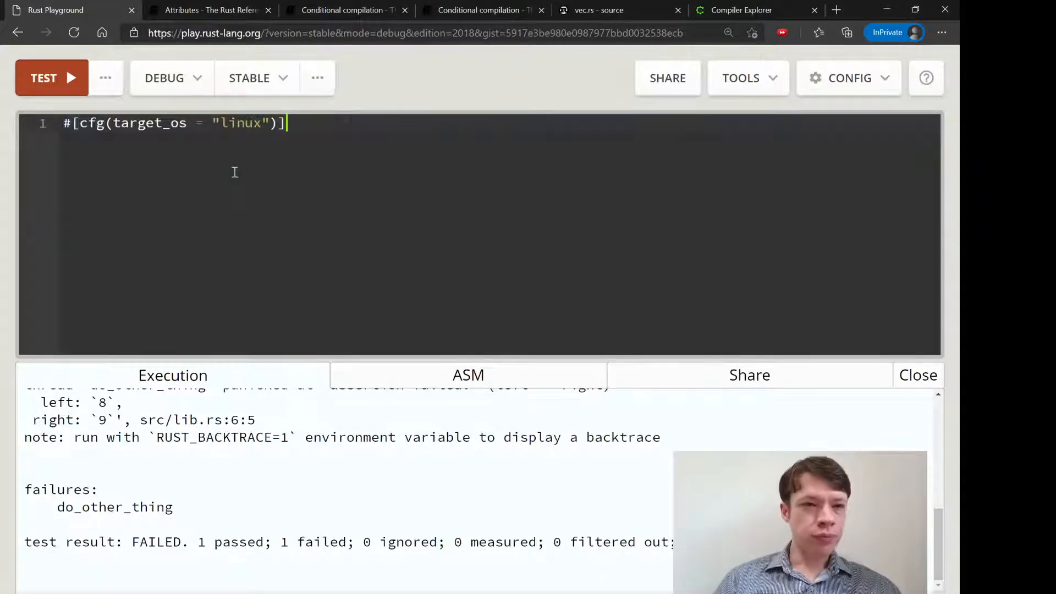
type("fn do_thin")
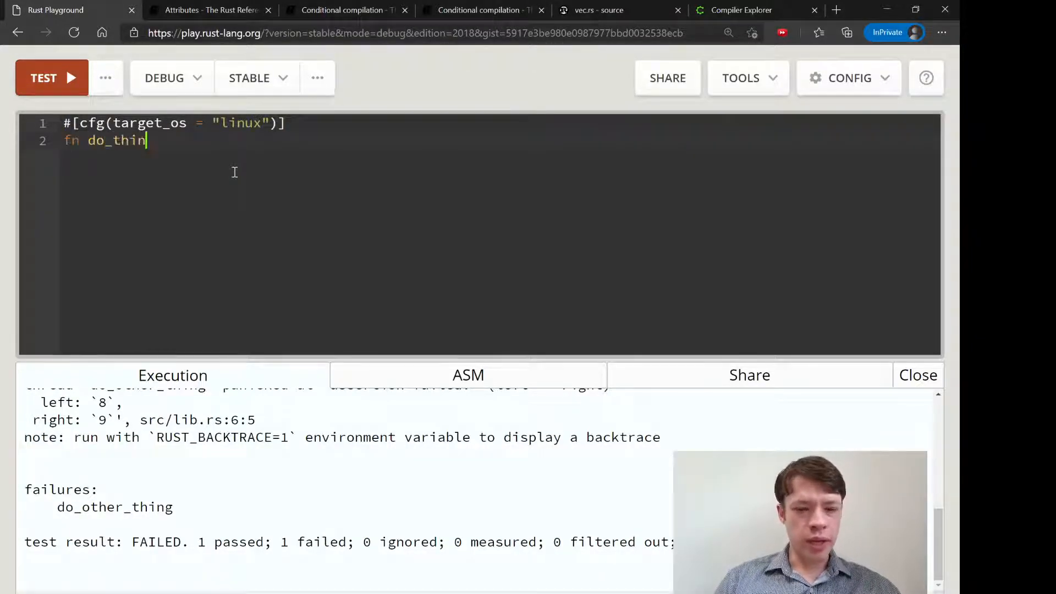
type("g() {")
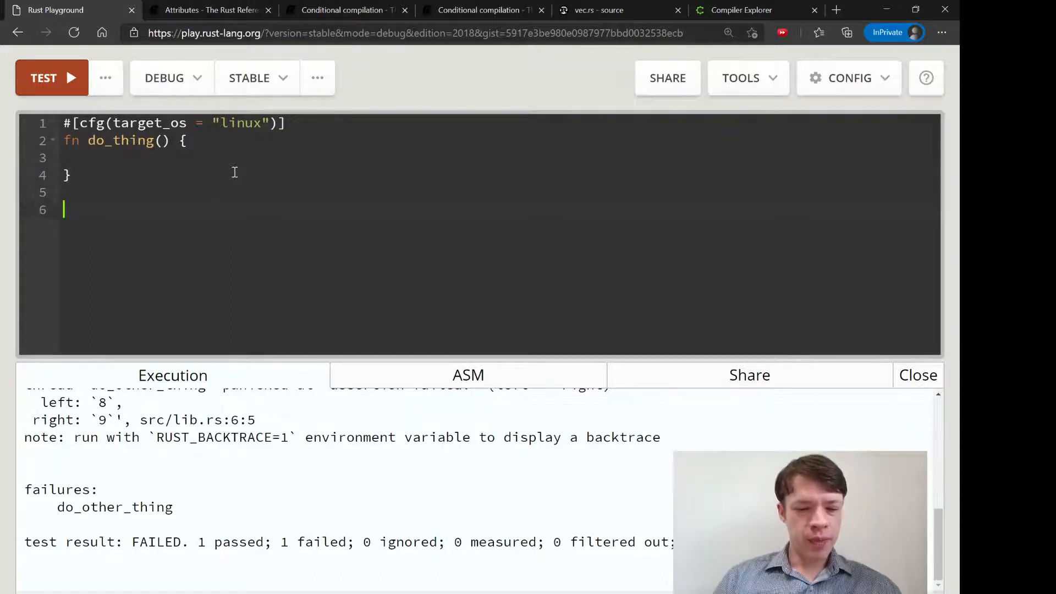
type("fn do_thing")
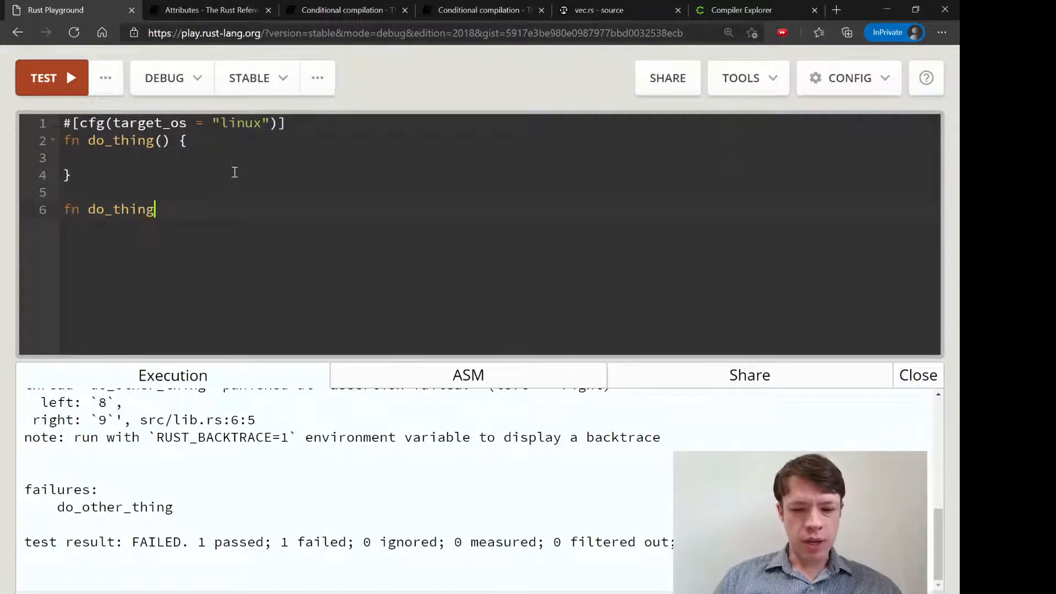
type("() {")
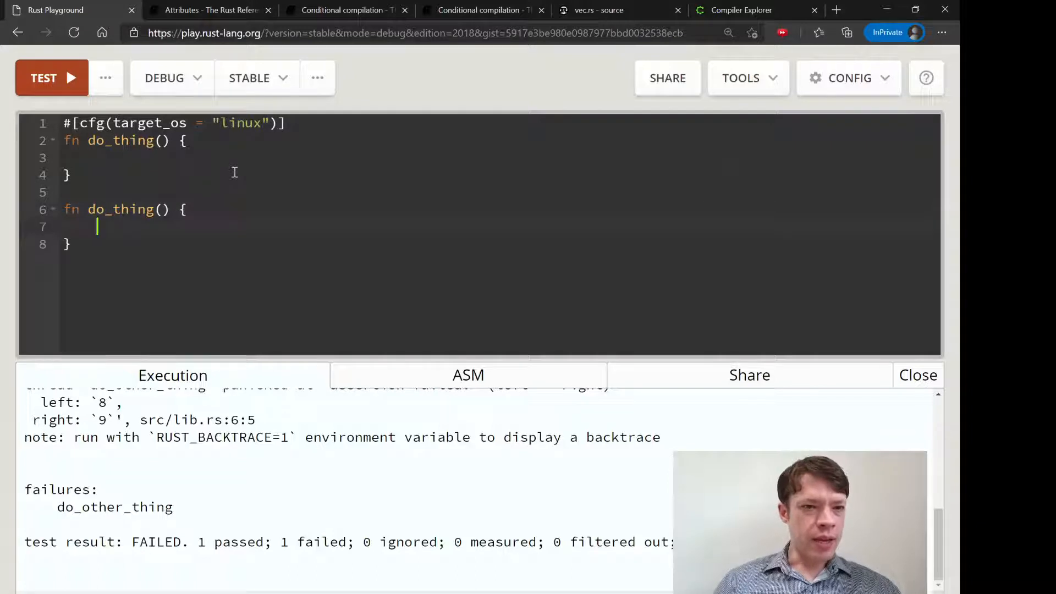
Gate them with #[cfg(target_os = "linux")] and "windows", then return to the Reference.
type("#[cfg(target_os = \"linux\")]")
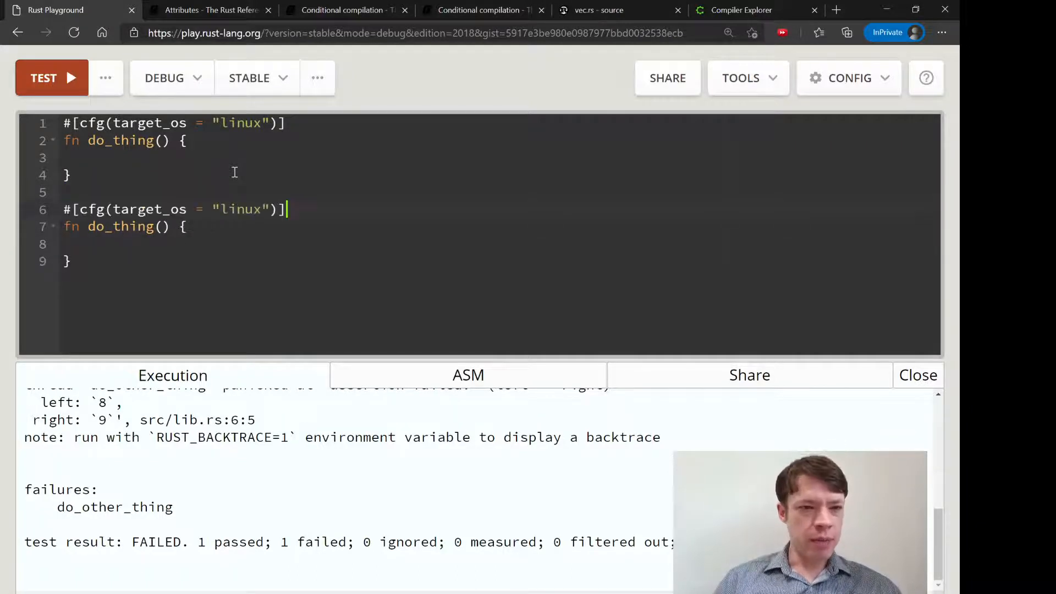
double_click(239, 210)
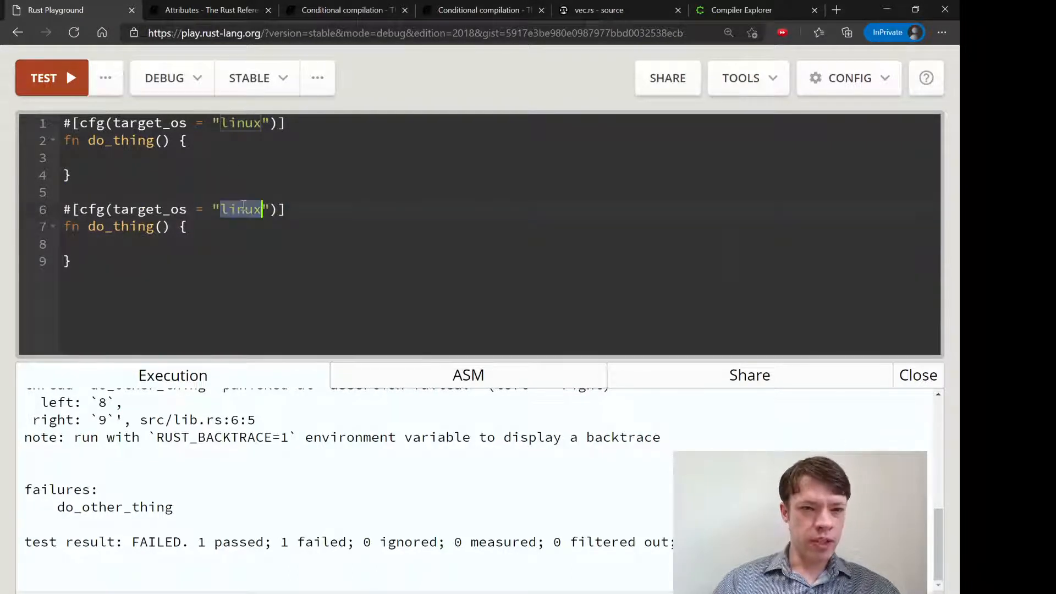
type("windows")
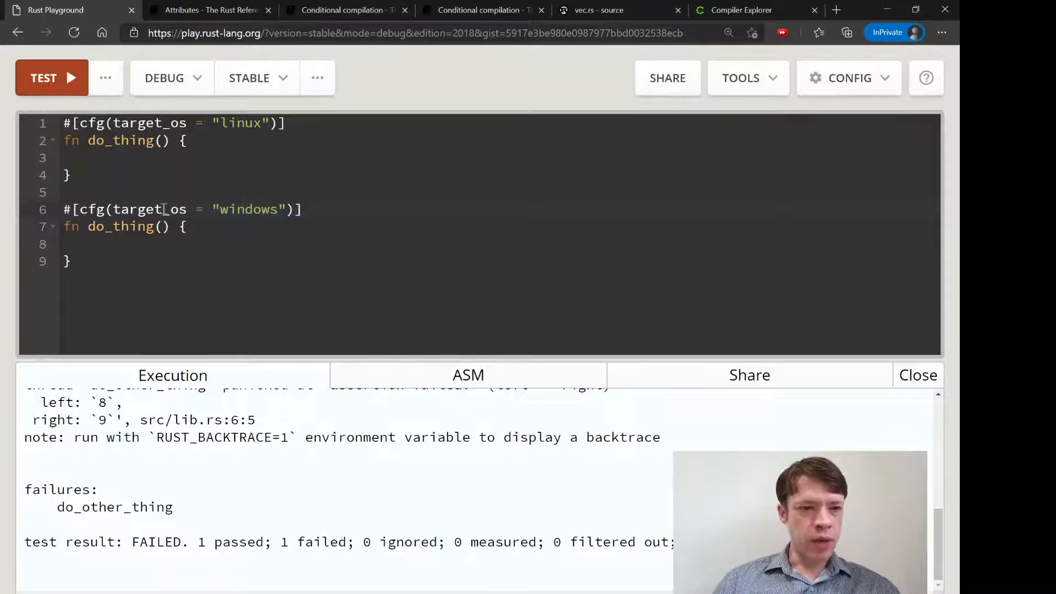
left_click_drag(110, 209, 202, 209)
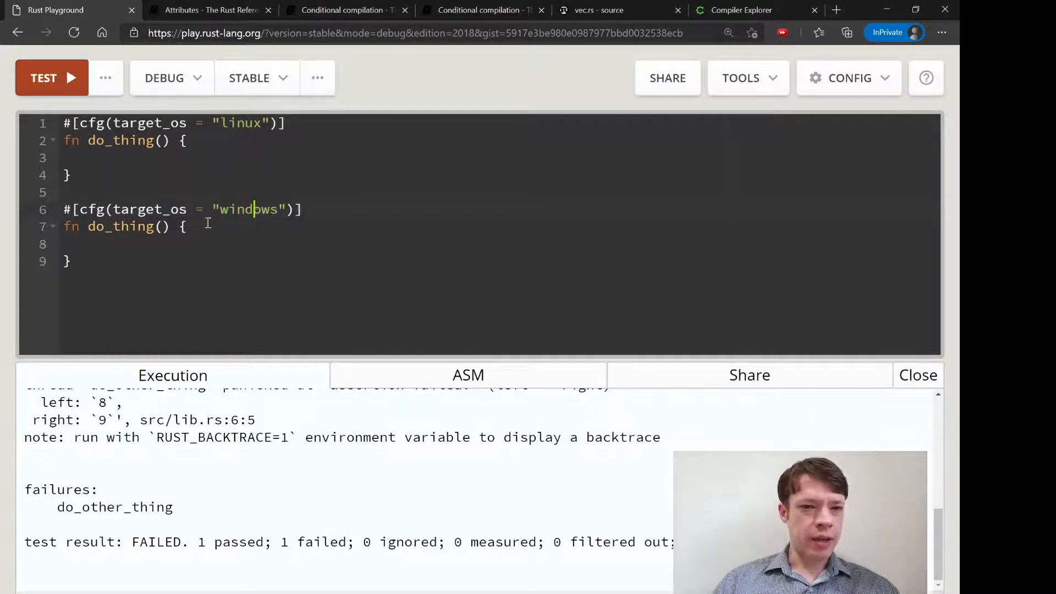
double_click(245, 123)
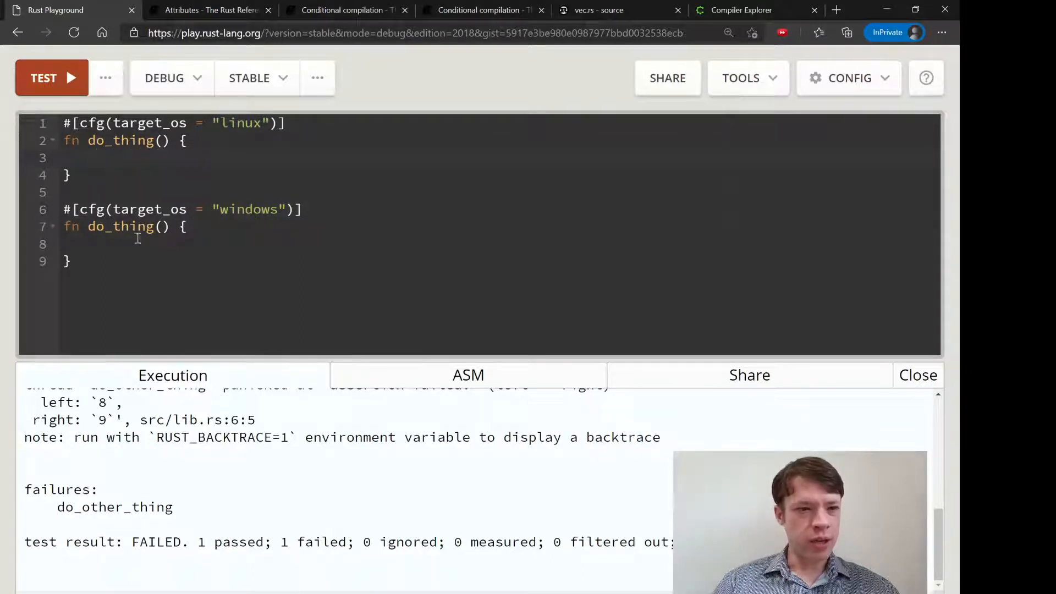
left_click(214, 10)
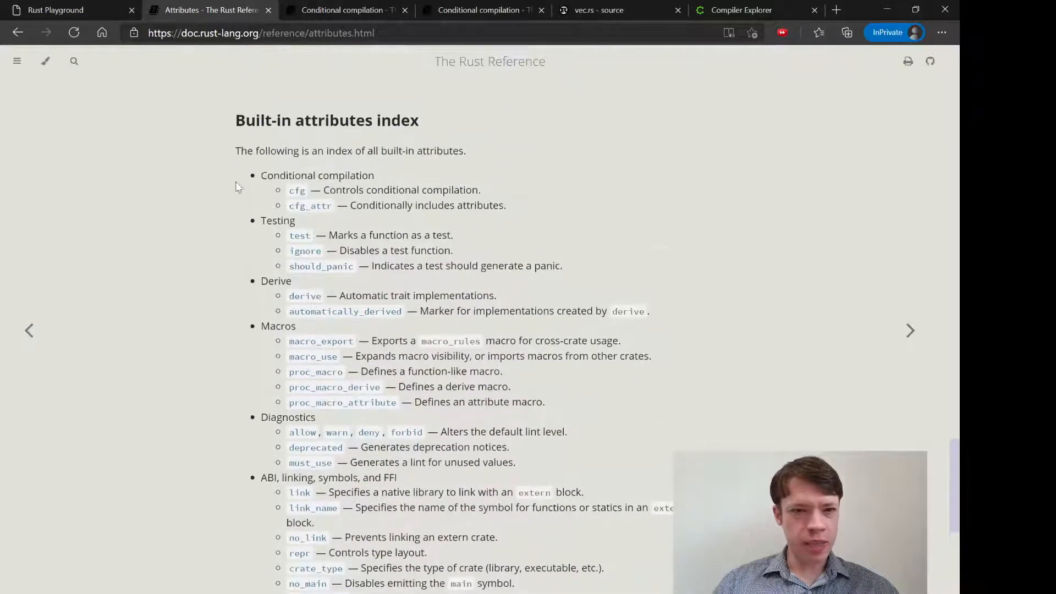
mouse_move(313, 173)
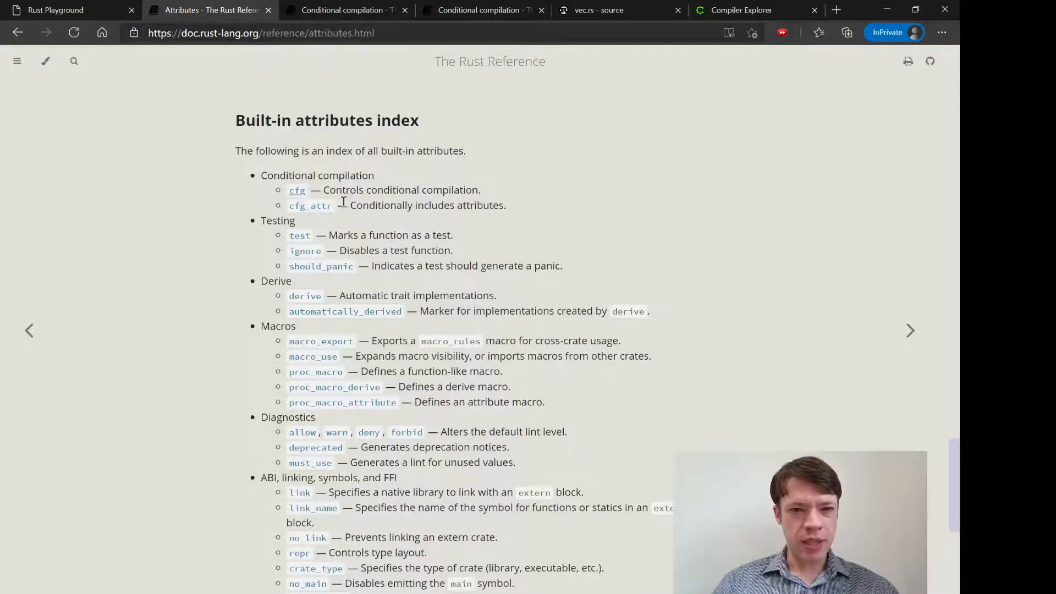
Open the cfg link's Conditional compilation page and read through cfg and cfg_attr.
left_click(297, 190)
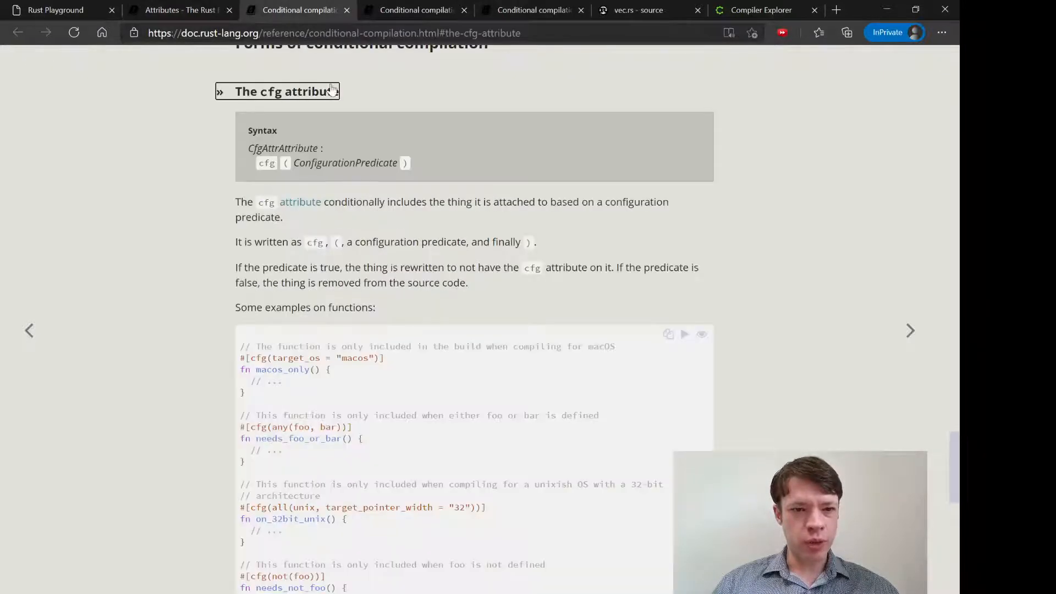
mouse_move(366, 199)
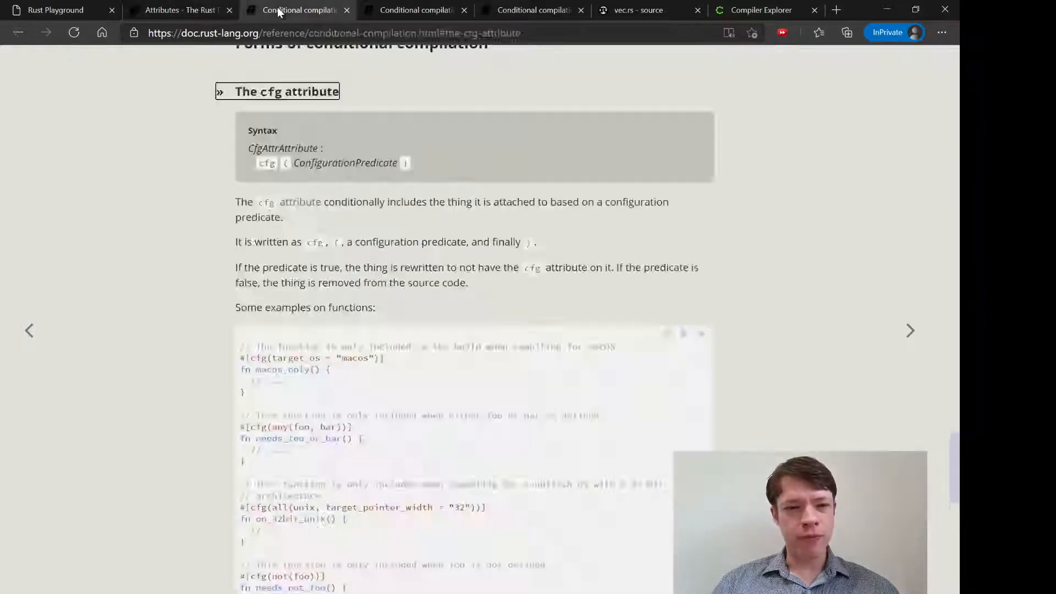
scroll("down", 3)
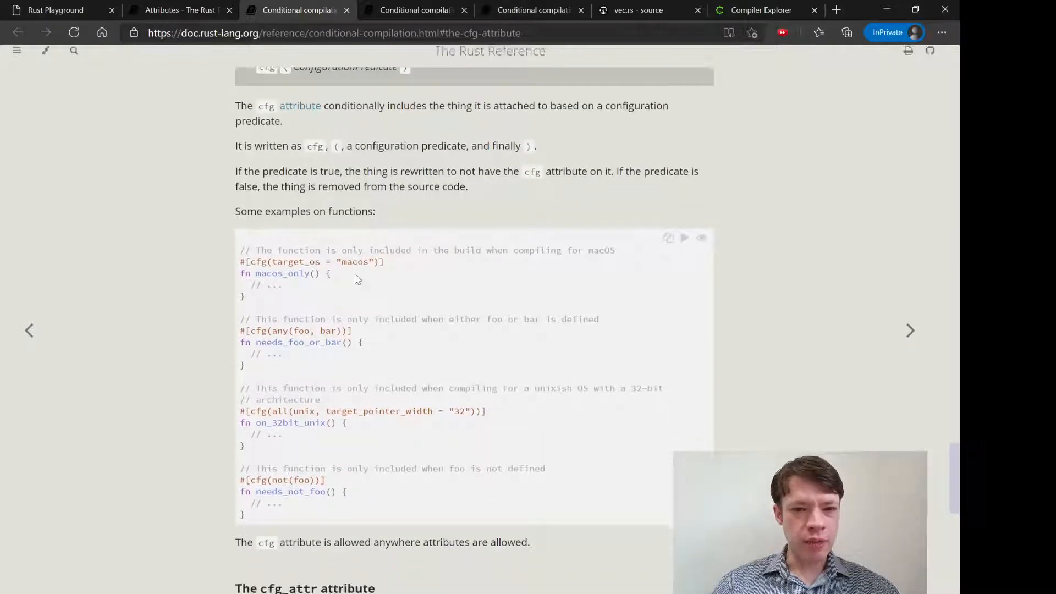
scroll("down", 3)
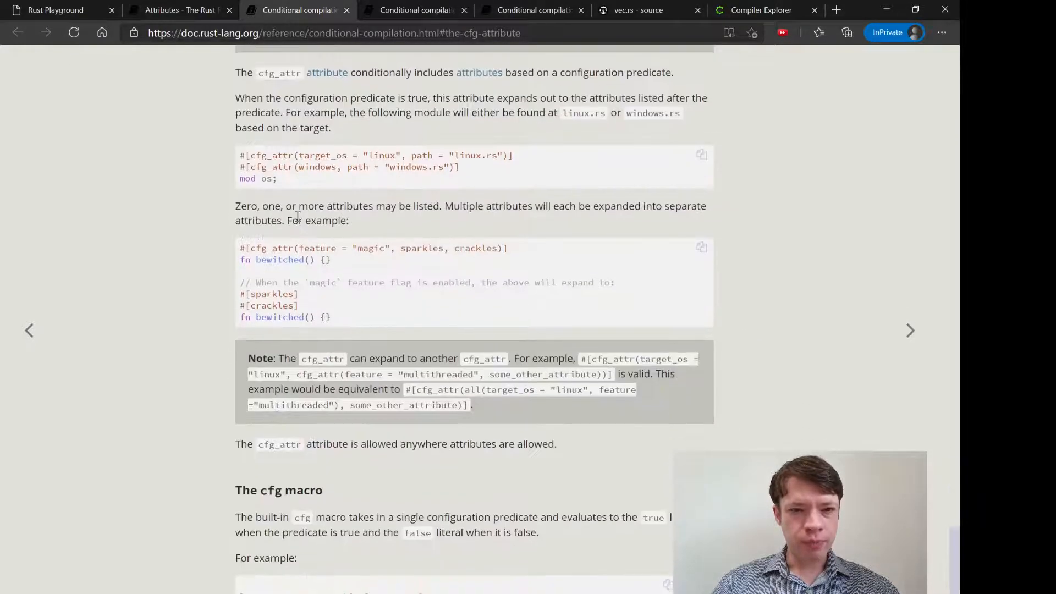
mouse_move(285, 278)
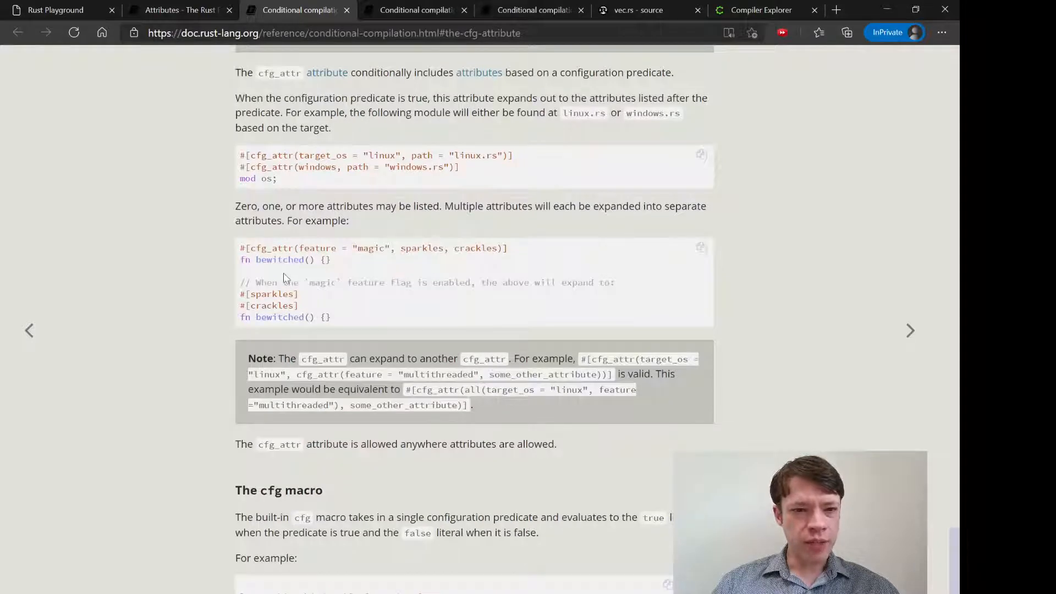
scroll("down", 3)
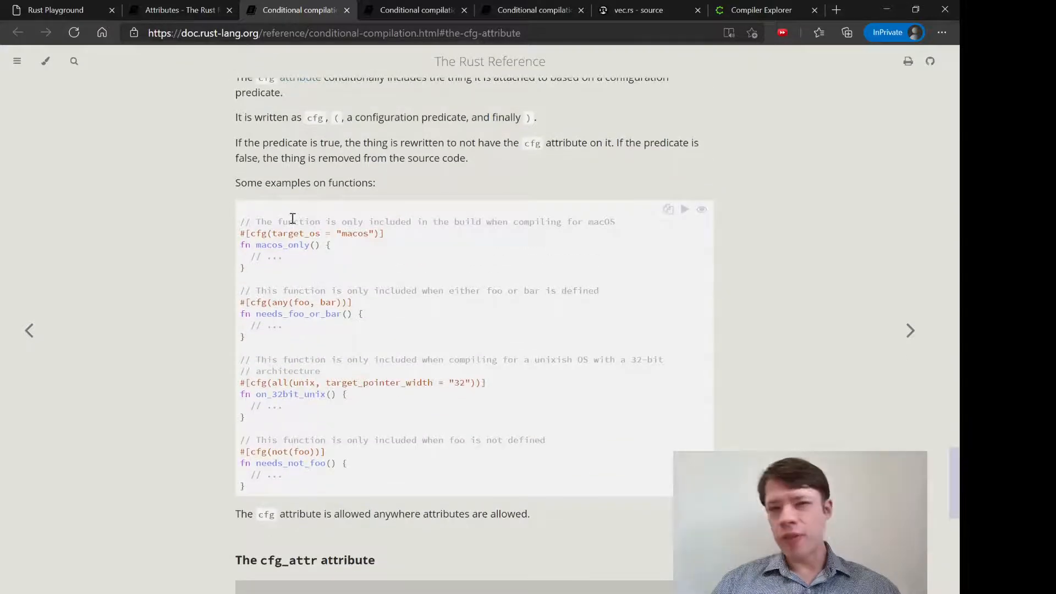
Back on the attributes index, scroll past testing, derive, macro and diagnostics groups to ABI and FFI.
left_click(176, 10)
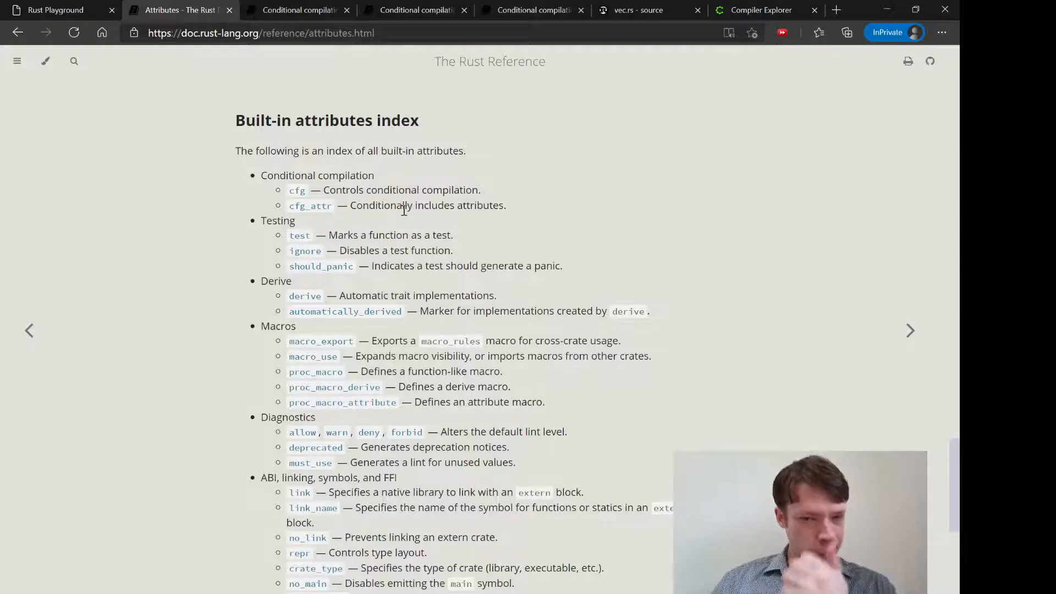
mouse_move(303, 205)
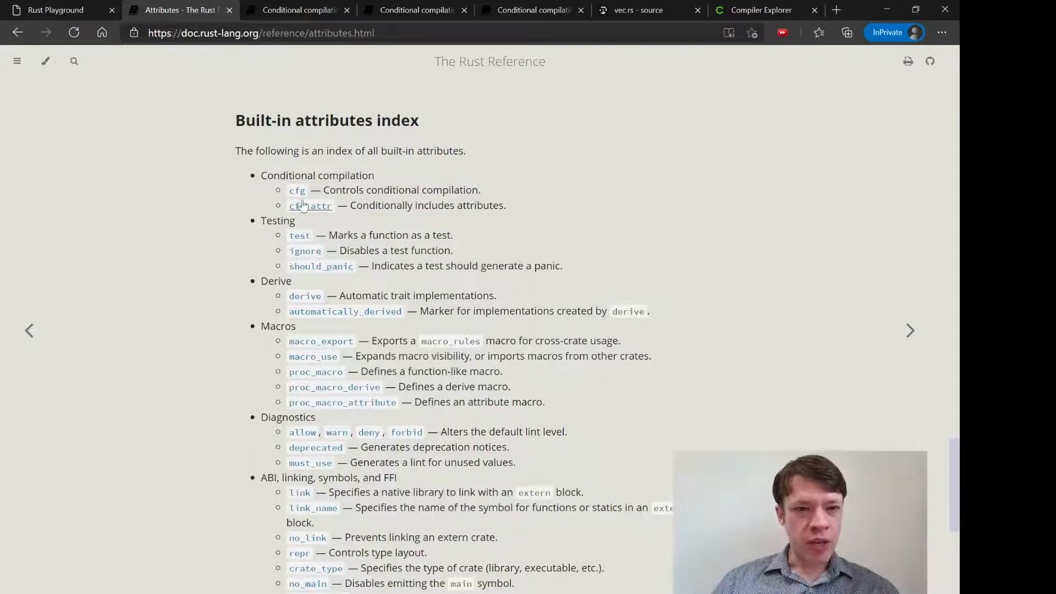
scroll("down", 3)
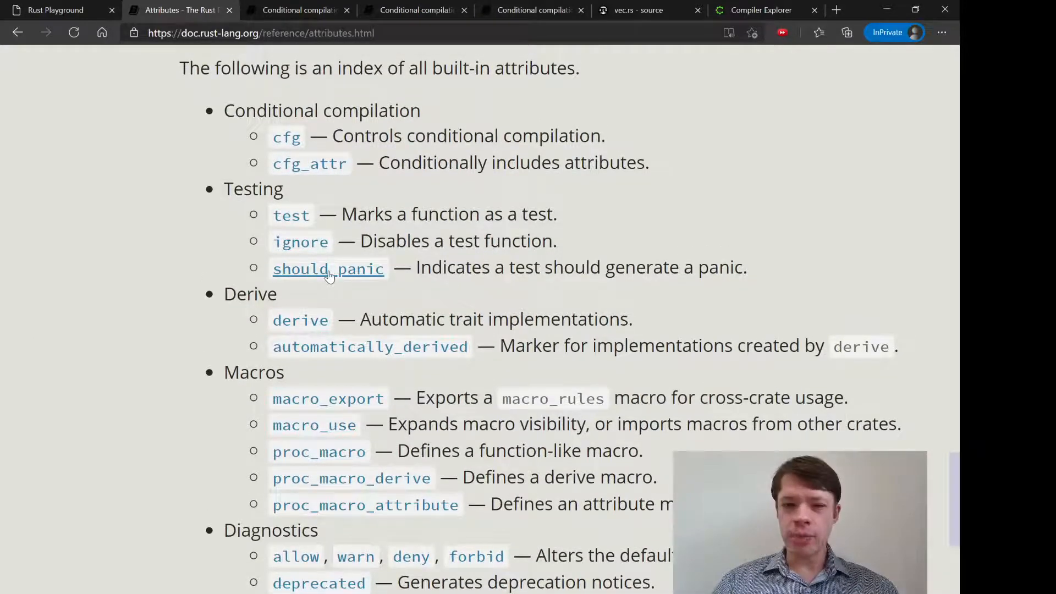
scroll("down", 3)
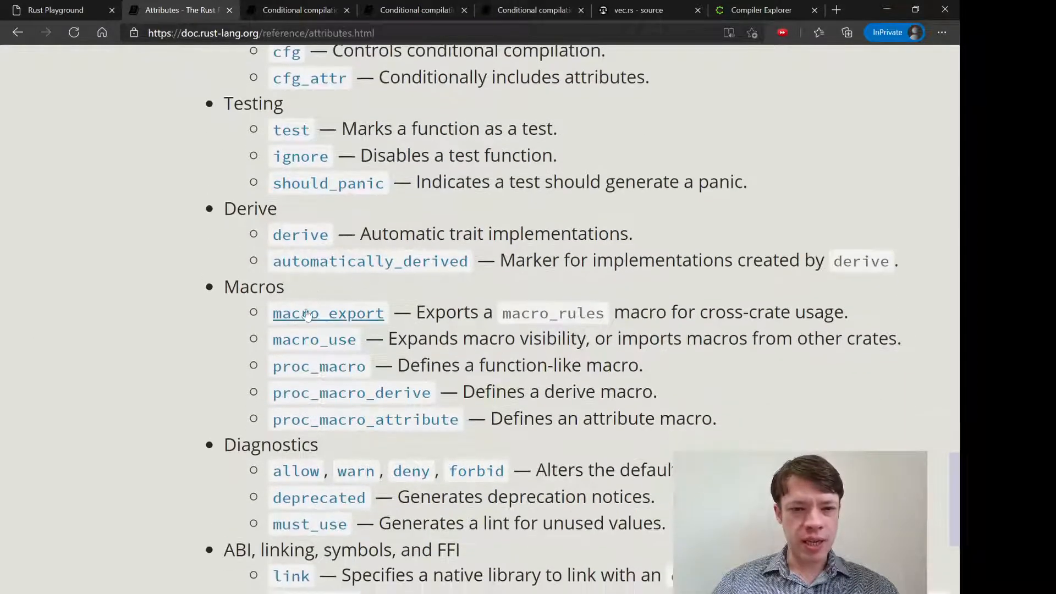
scroll("down", 3)
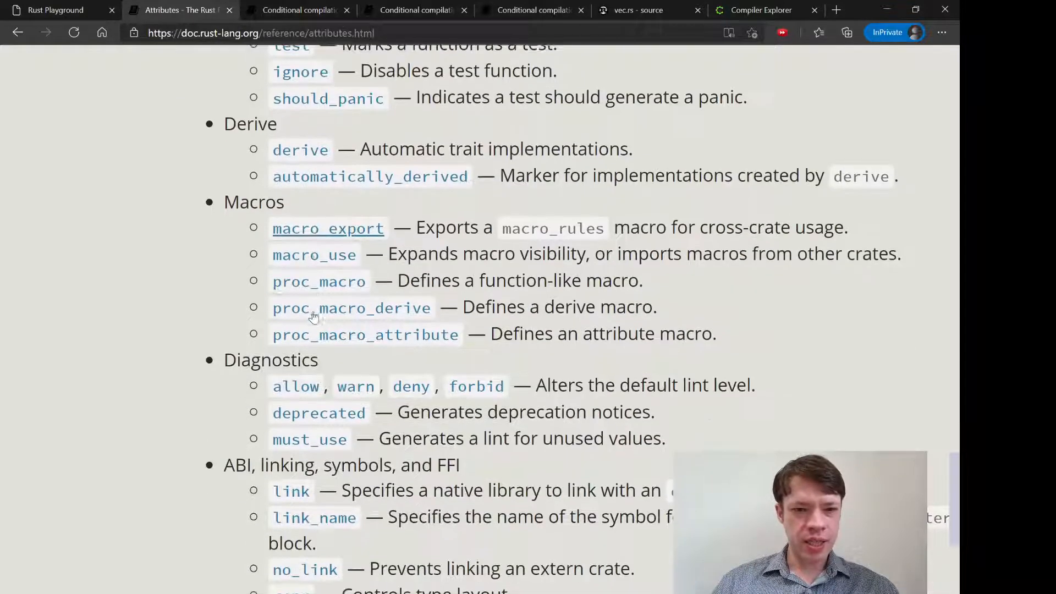
mouse_move(329, 225)
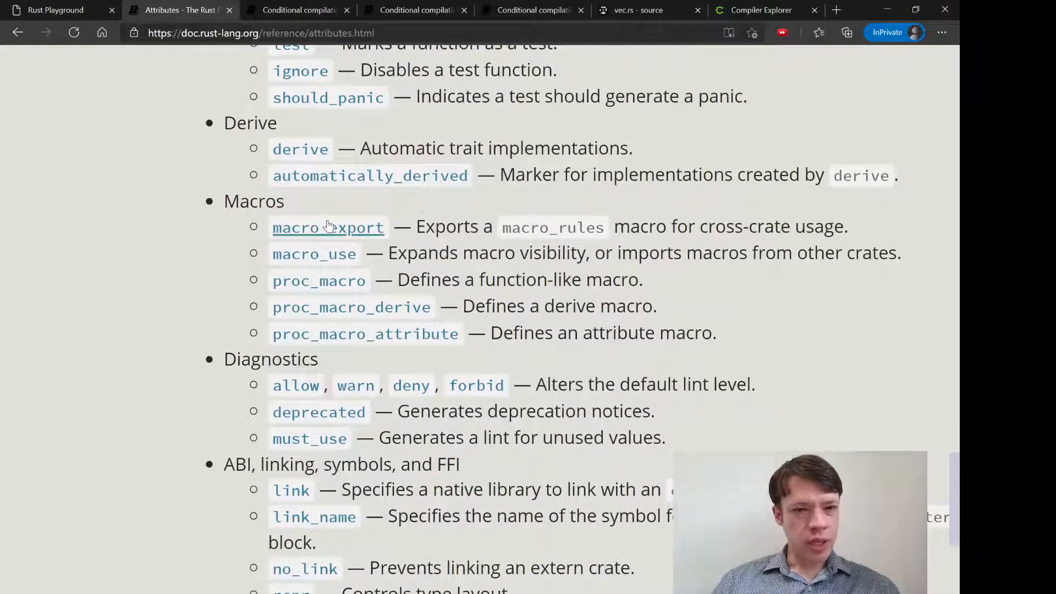
scroll("down", 3)
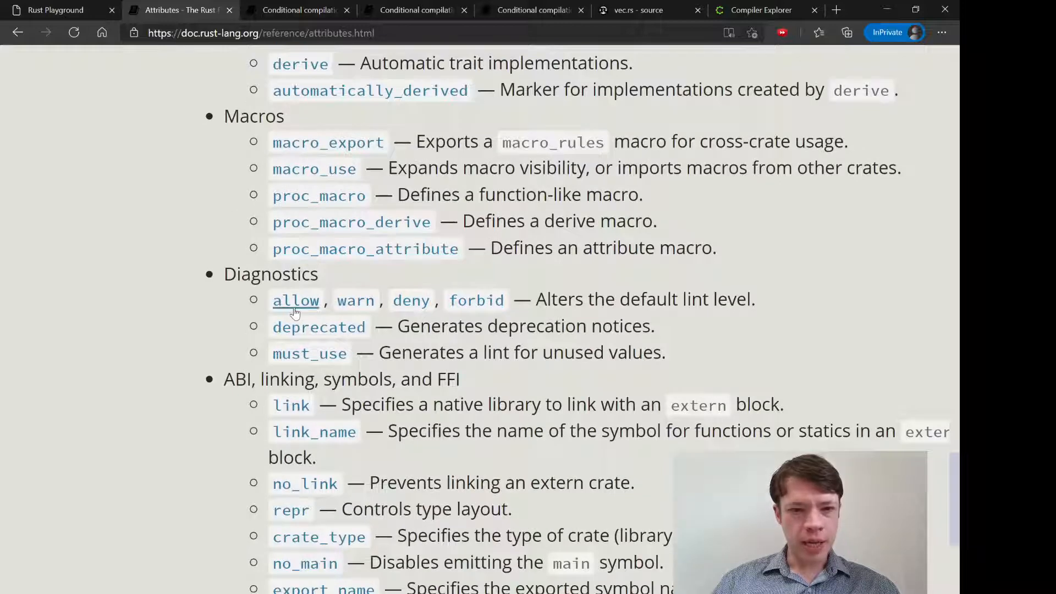
scroll("down", 3)
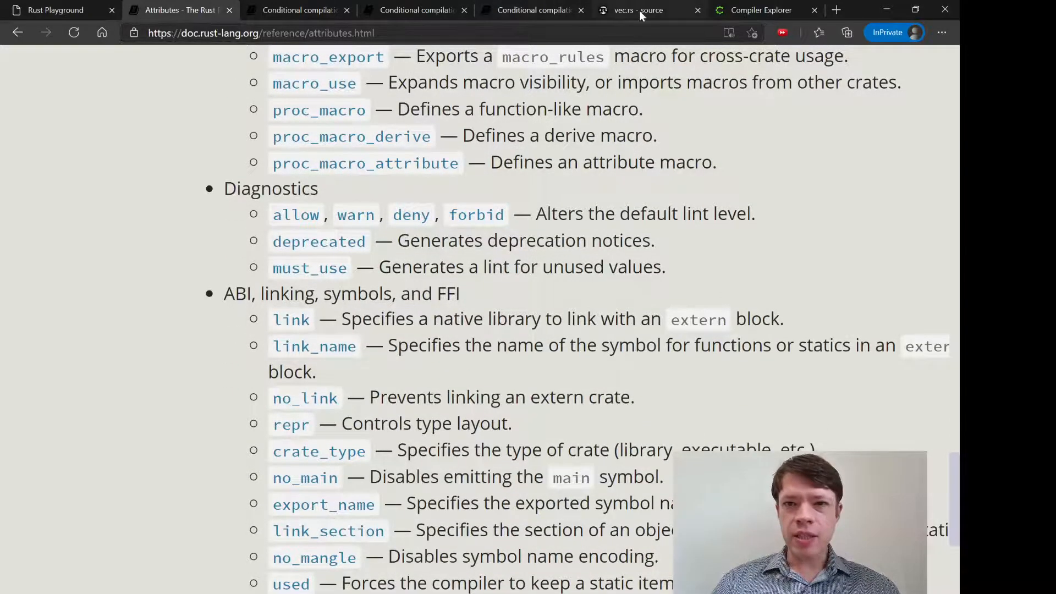
Scroll vec.rs past insert, remove, push, clear and leak to spare_capacity_mut's #[unstable] and #[inline].
left_click(641, 10)
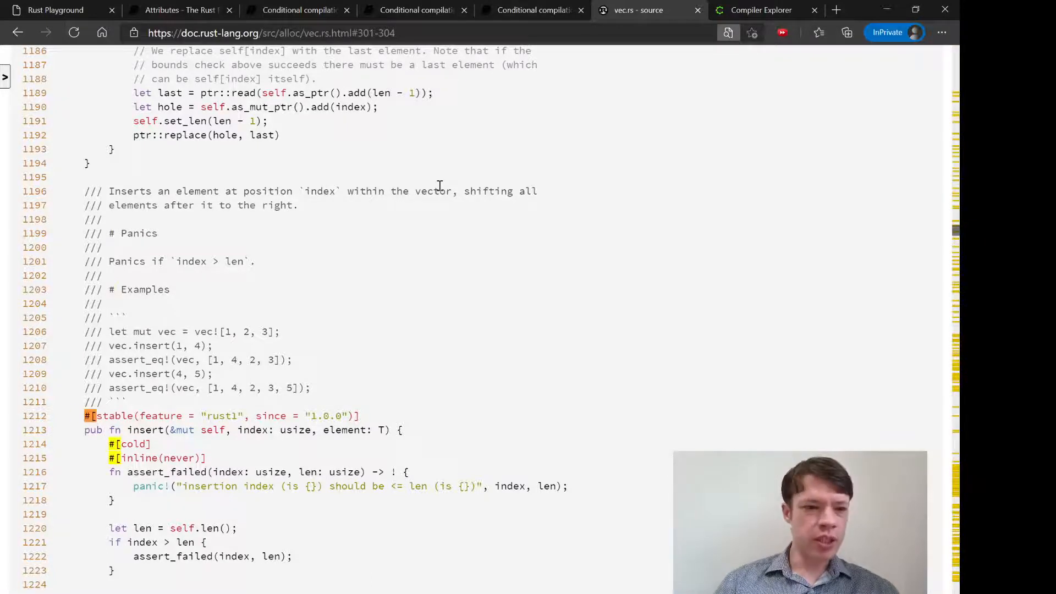
mouse_move(524, 54)
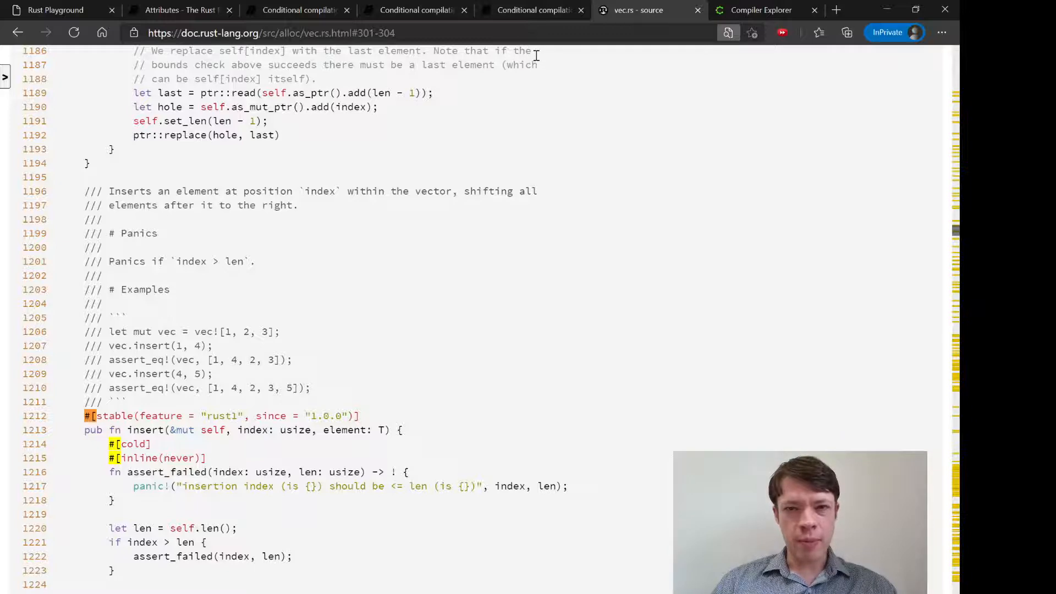
mouse_move(243, 325)
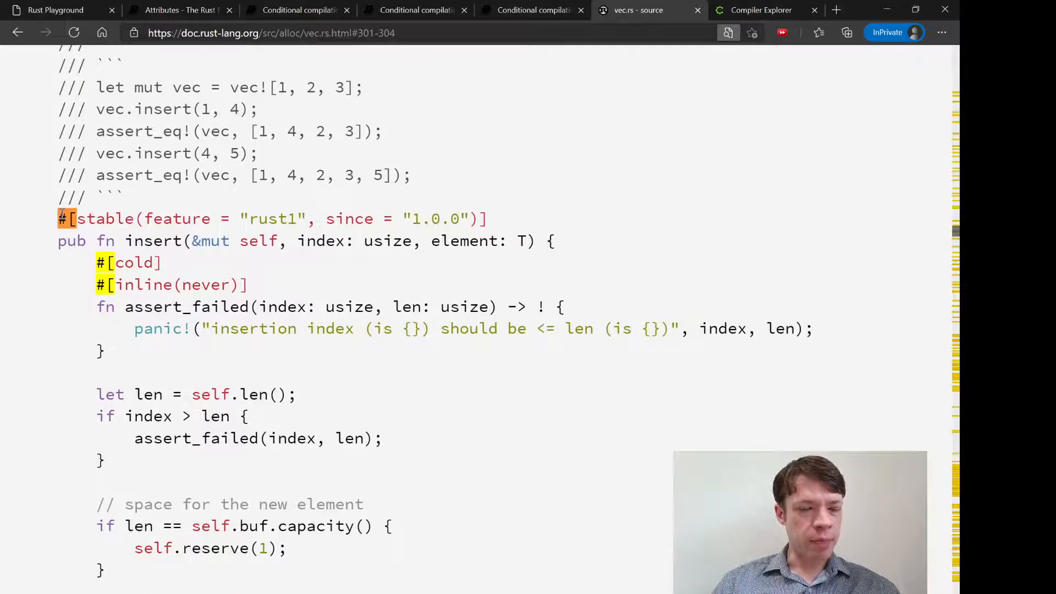
mouse_move(724, 61)
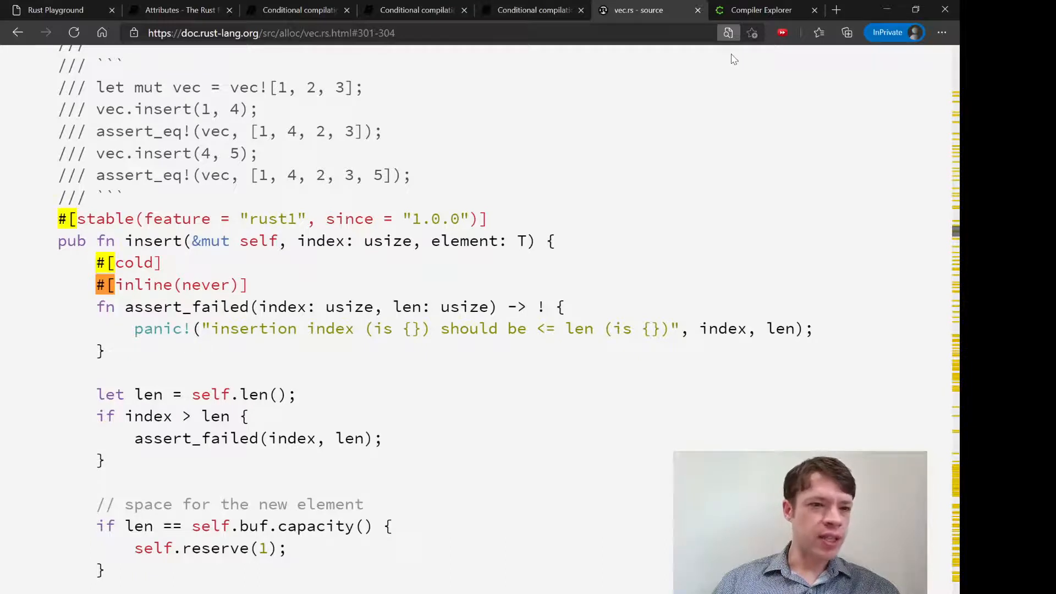
scroll("down", 3)
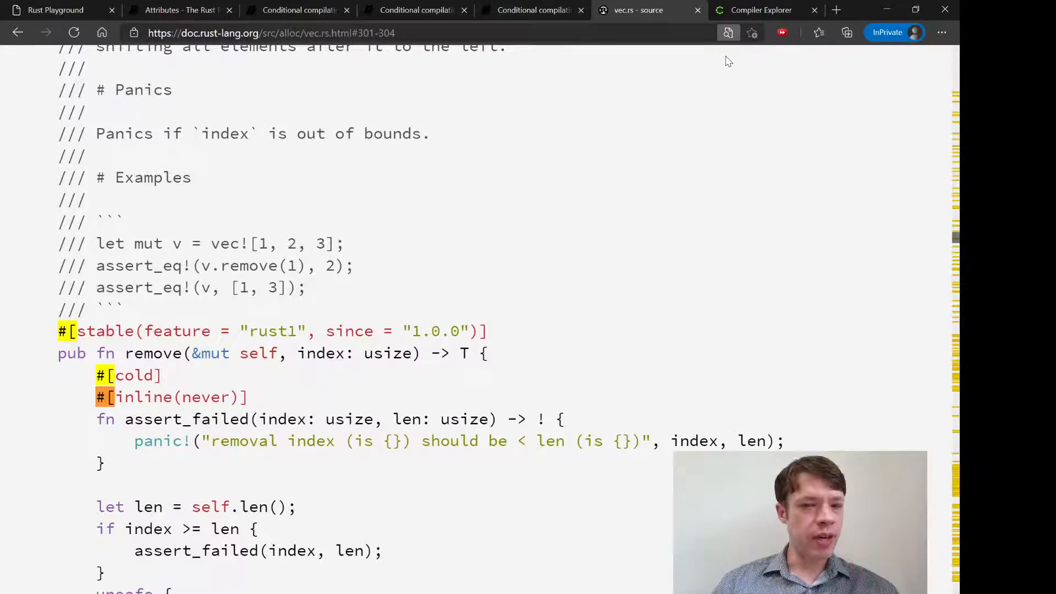
scroll("down", 3)
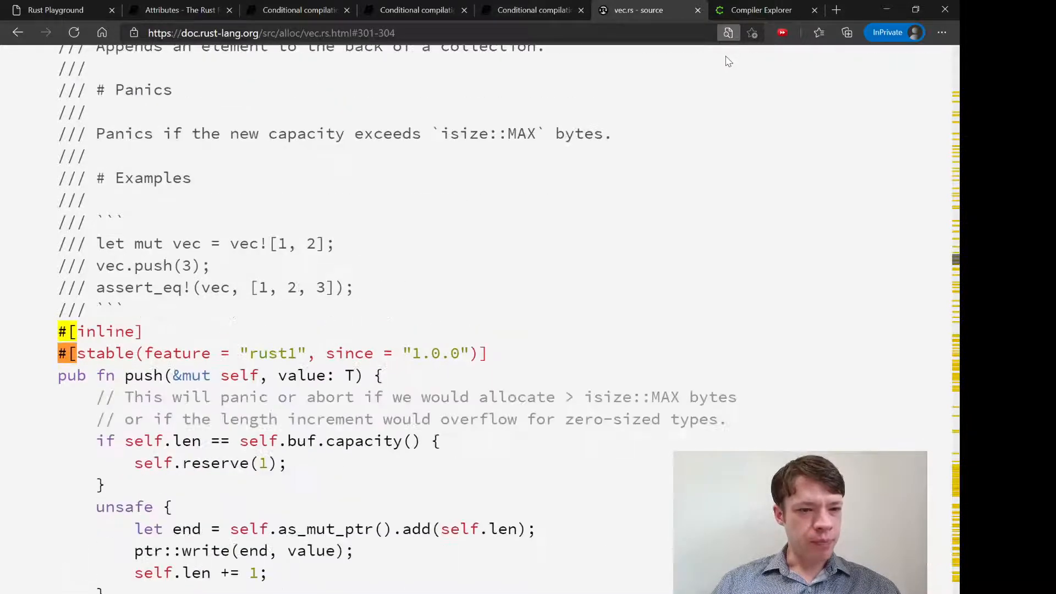
scroll("down", 3)
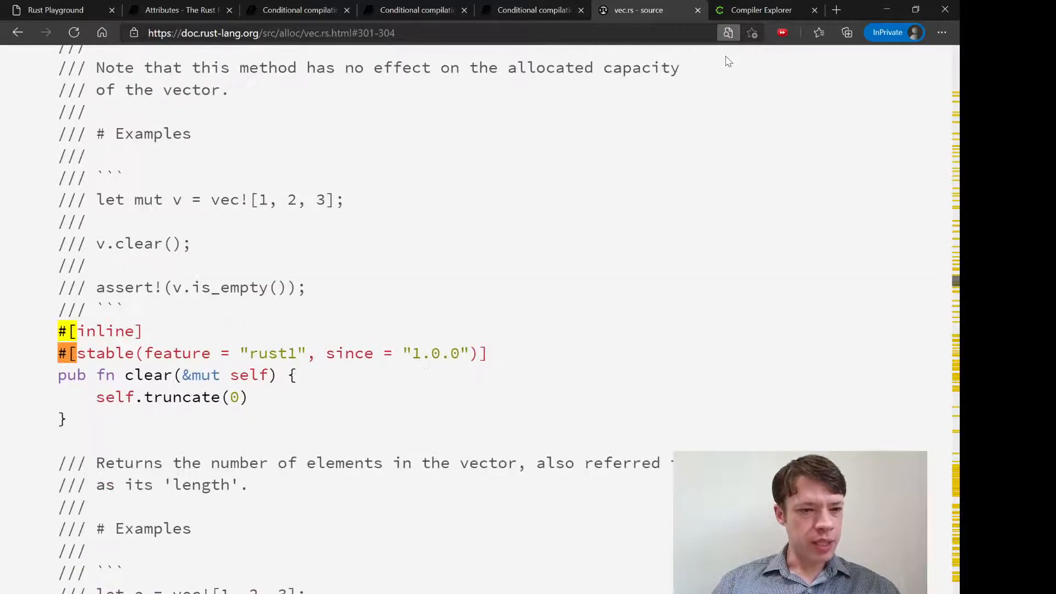
scroll("down", 3)
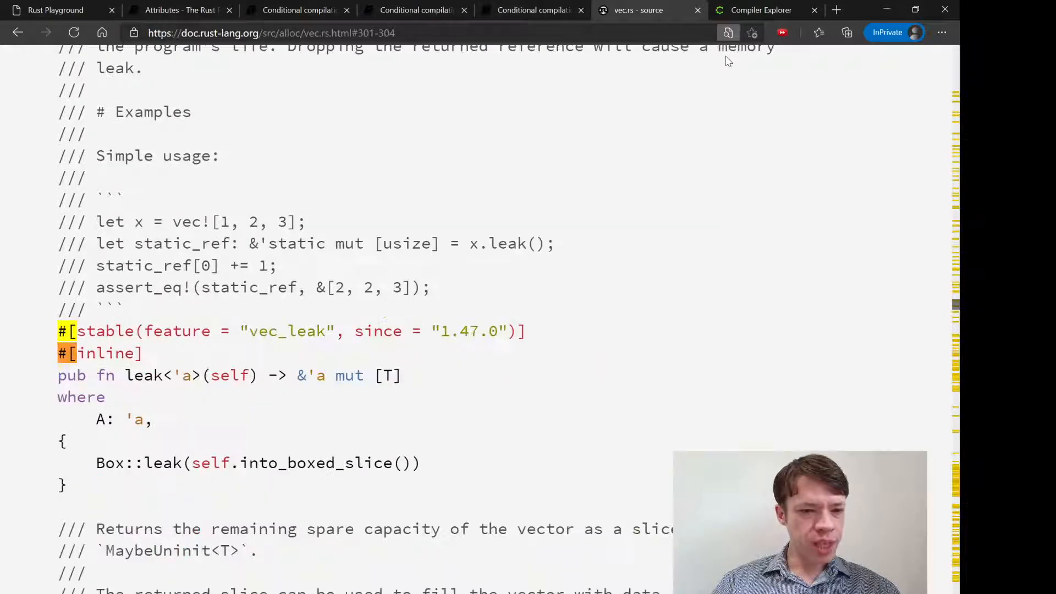
scroll("down", 3)
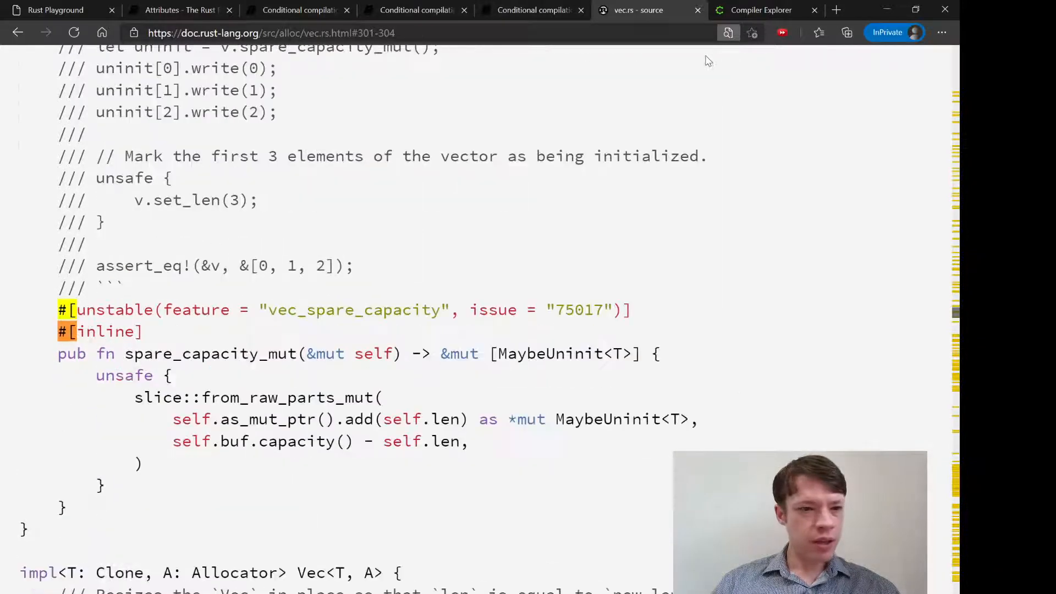
mouse_move(77, 310)
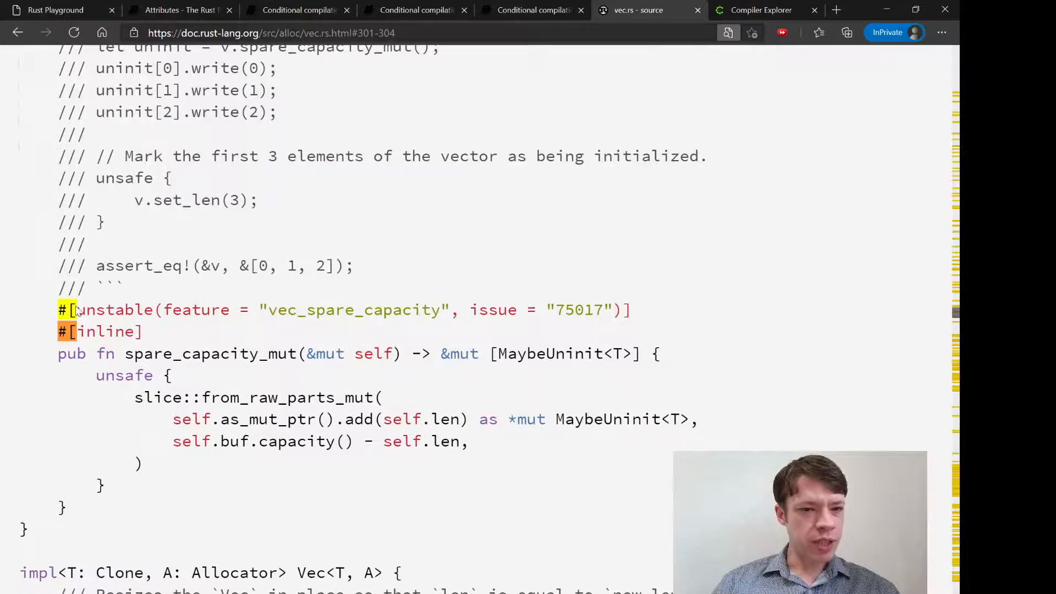
Return to the Attributes index and scroll to the ABI, linking, symbols and FFI attributes.
left_click(182, 10)
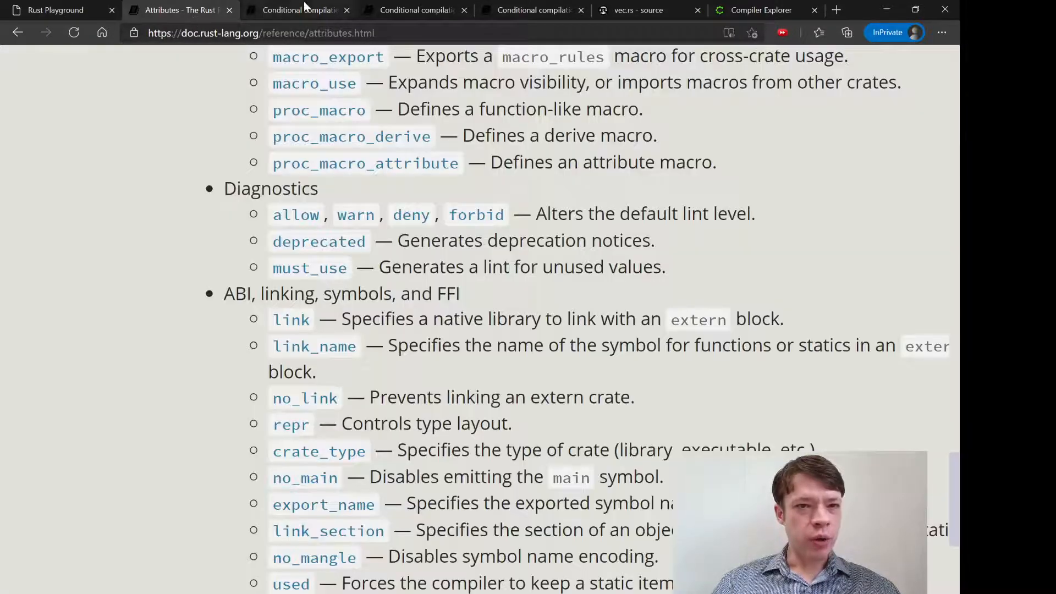
left_click(642, 10)
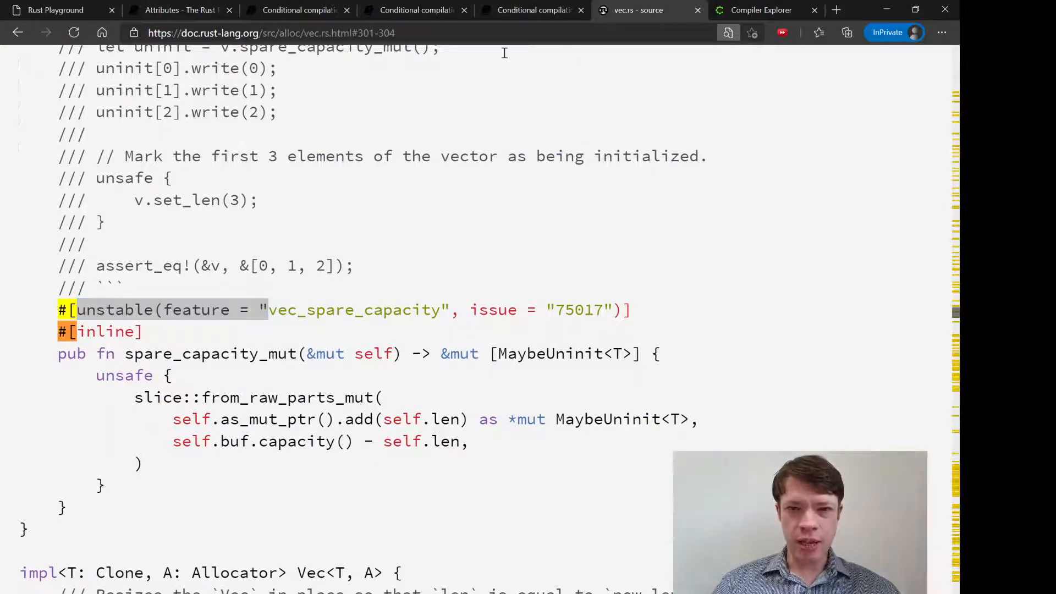
left_click(181, 10)
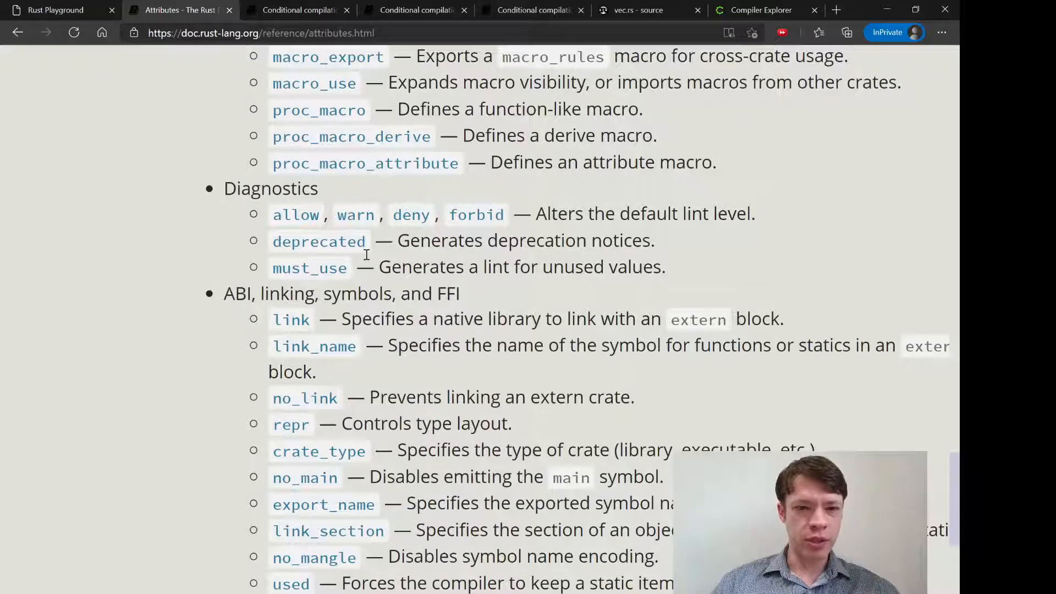
scroll("down", 3)
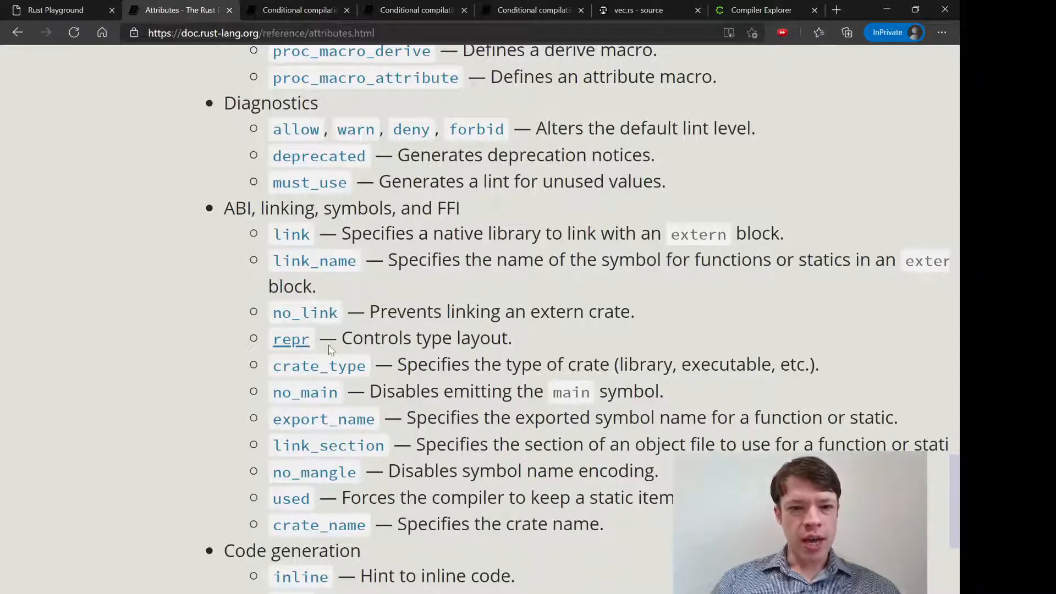
Open the repr Type layout page, select the #[repr(C)] ThreeInts example, then return to Attributes.
left_click(292, 338)
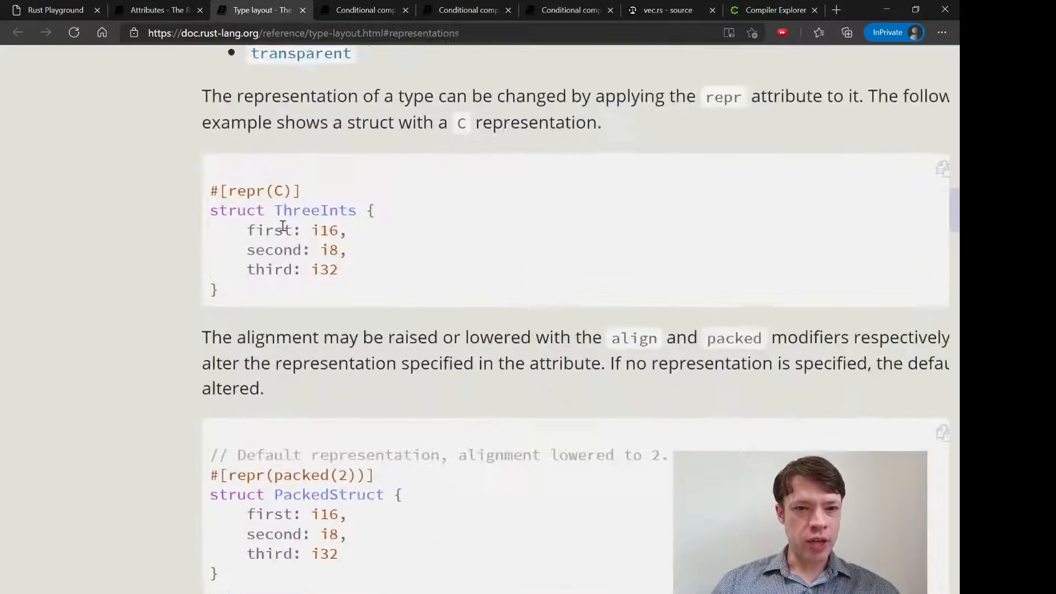
left_click_drag(210, 191, 216, 290)
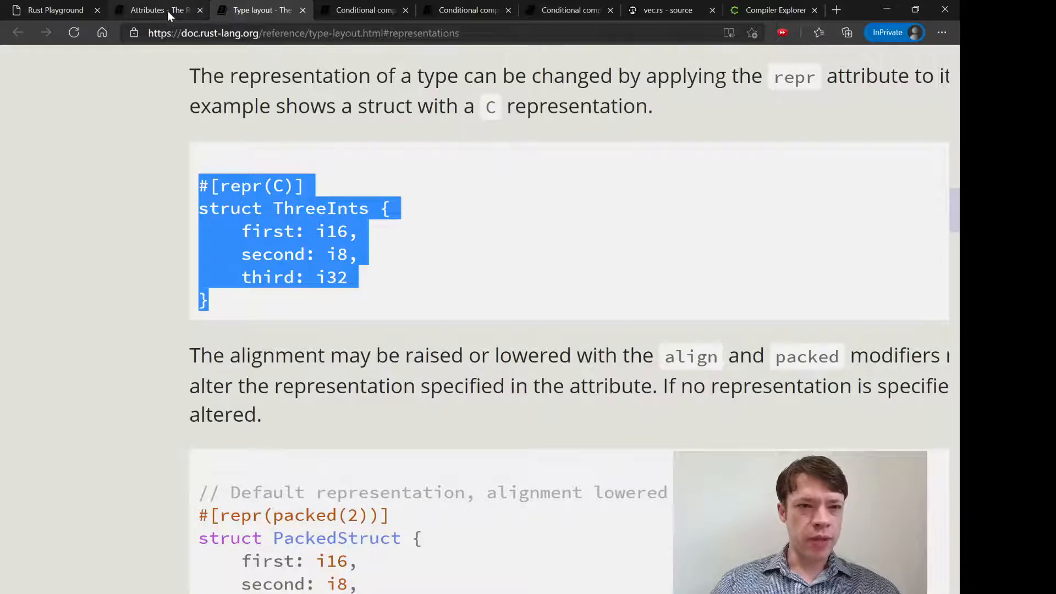
left_click(159, 10)
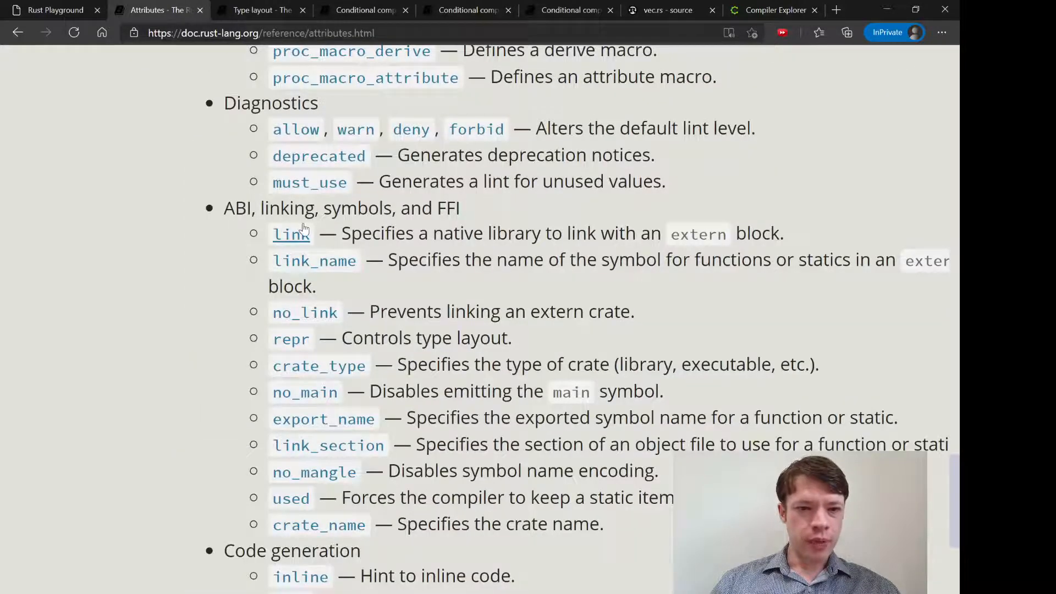
Scroll through Code generation, Documentation, Preludes, Modules, Limits, Runtime, Features and Type System attributes.
scroll("down", 3)
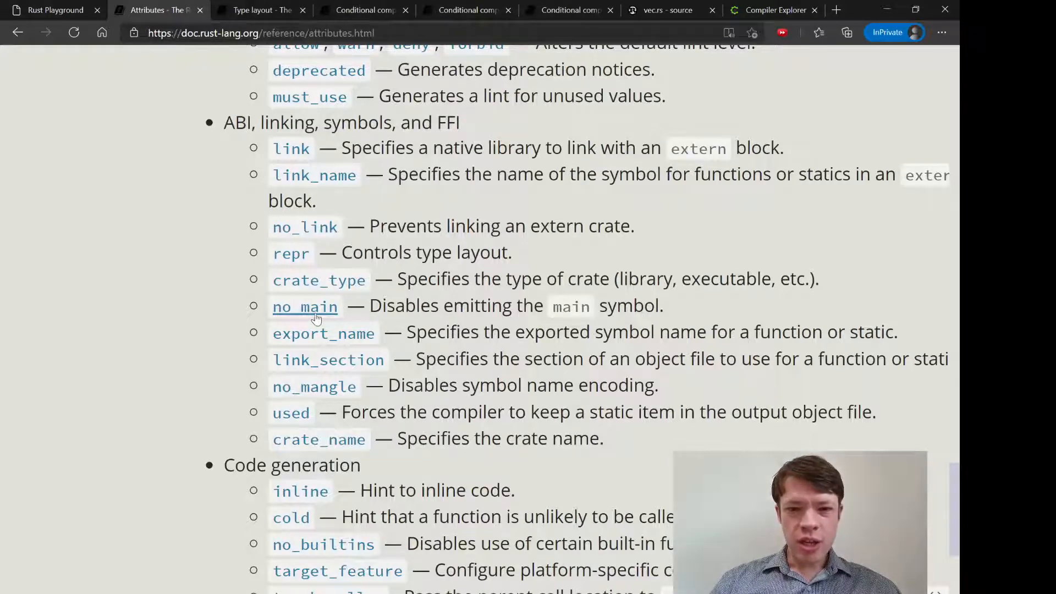
scroll("down", 3)
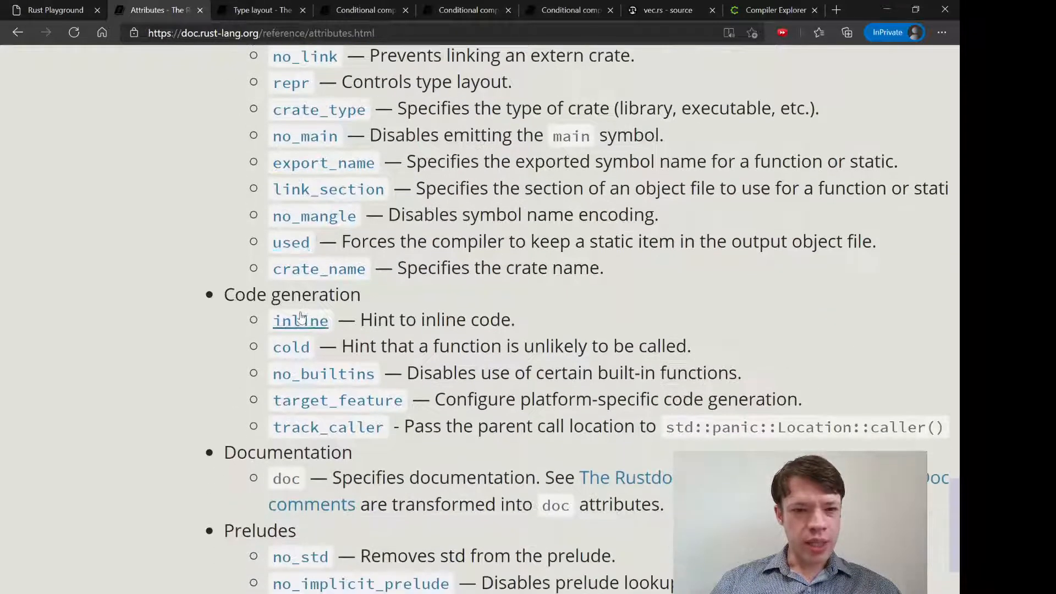
scroll("down", 3)
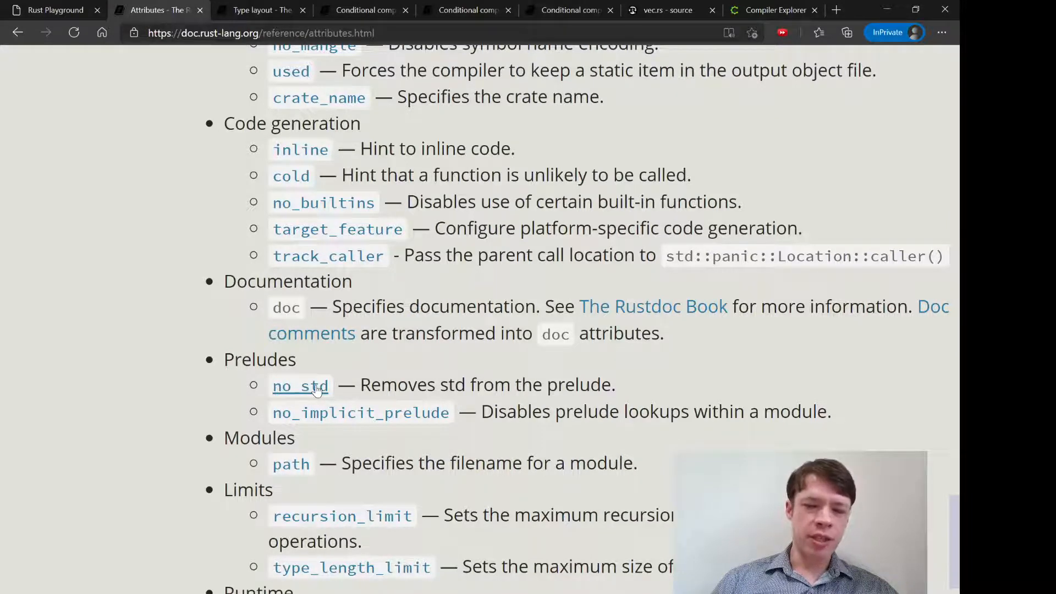
mouse_move(302, 389)
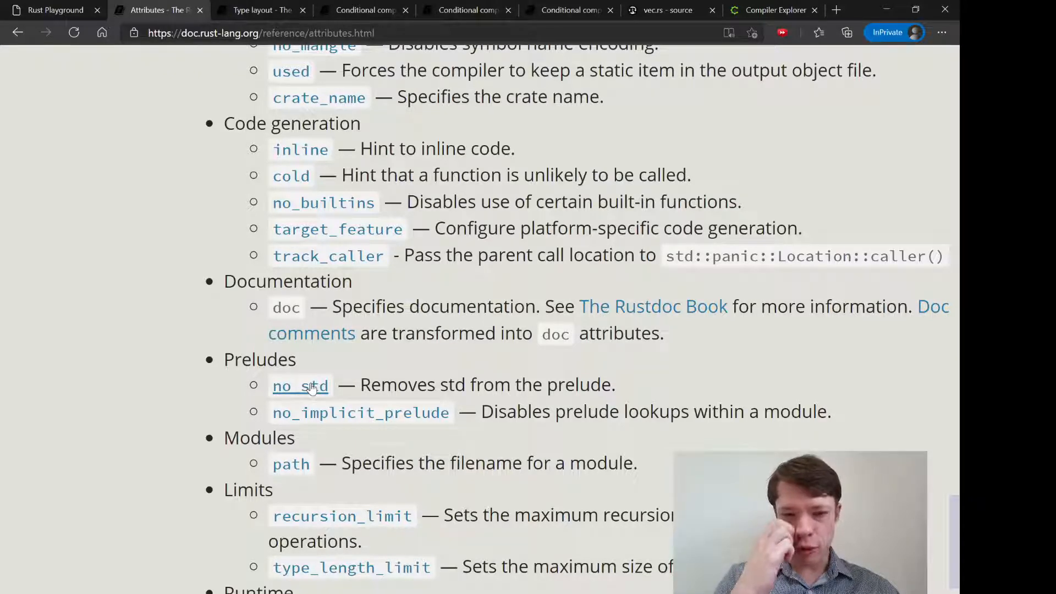
scroll("down", 3)
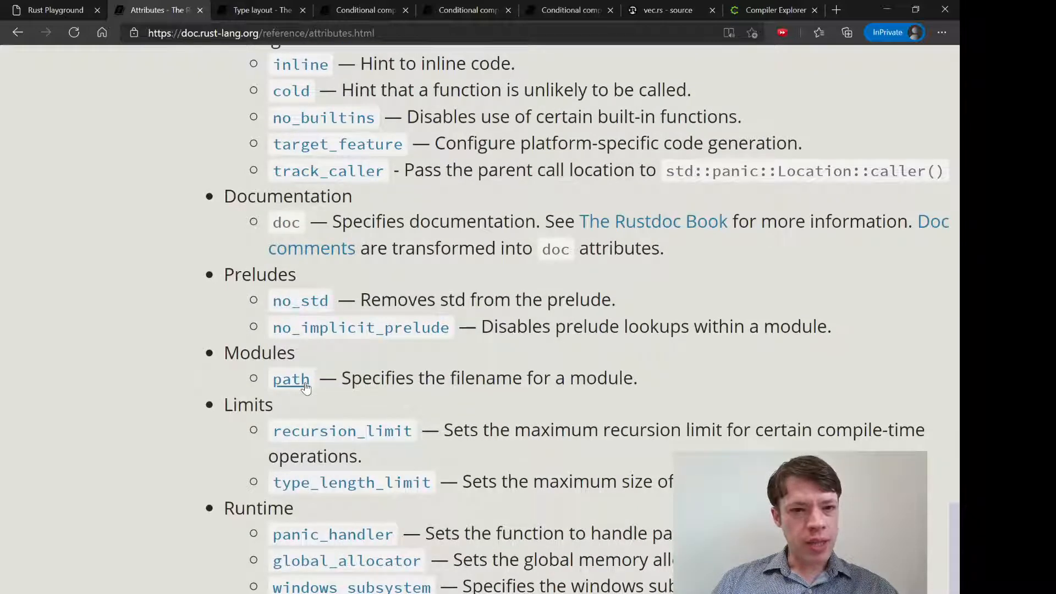
scroll("down", 3)
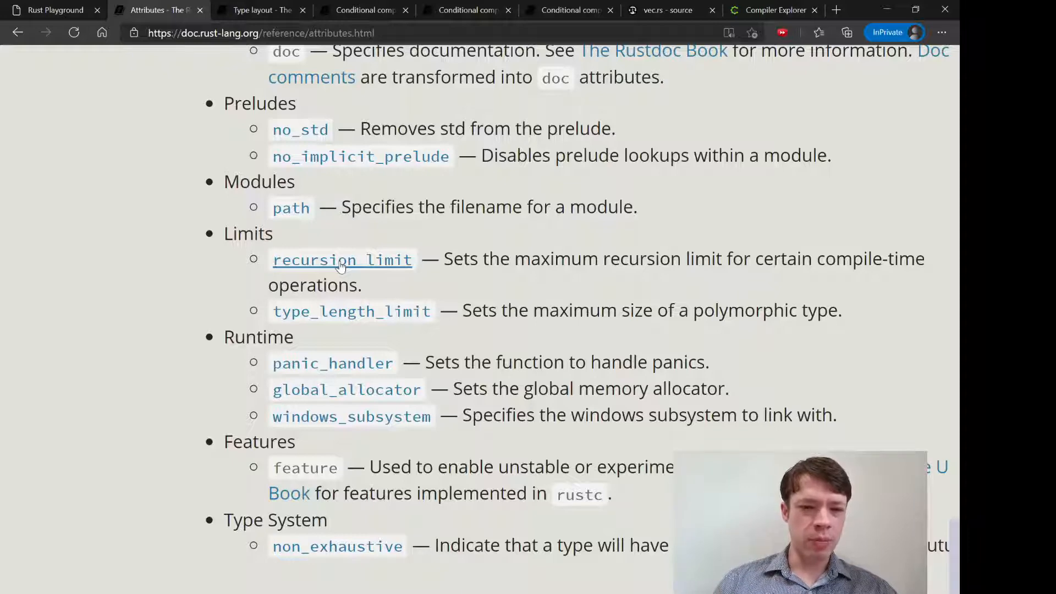
scroll("down", 3)
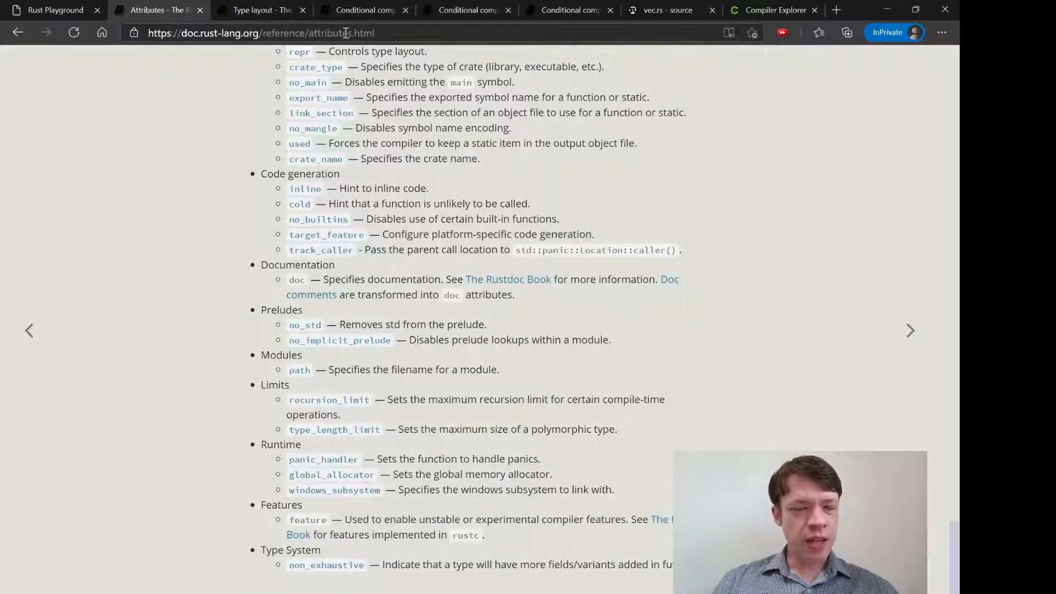
left_click(269, 33)
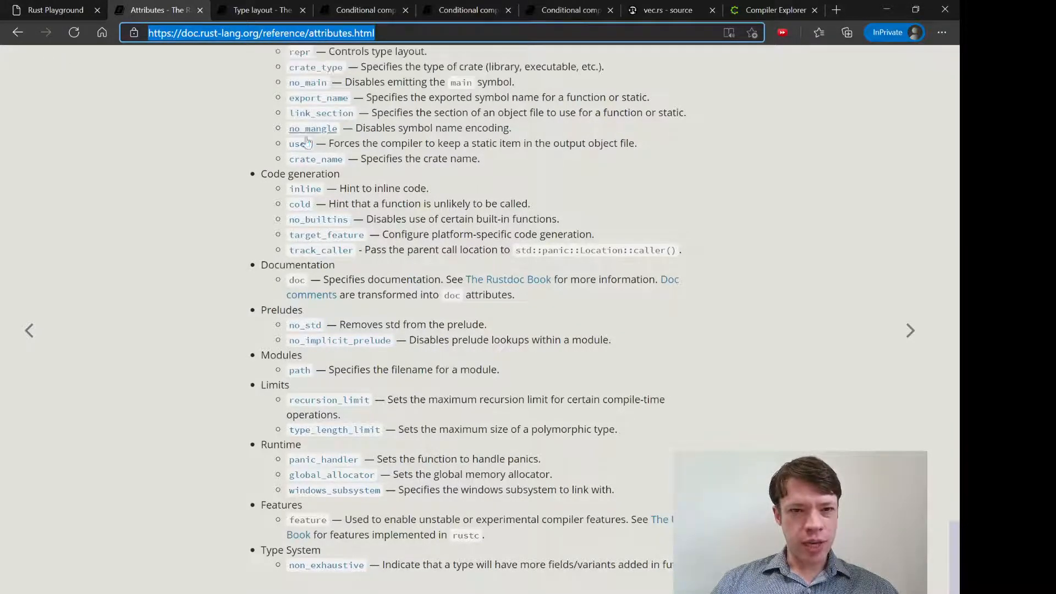
mouse_move(306, 272)
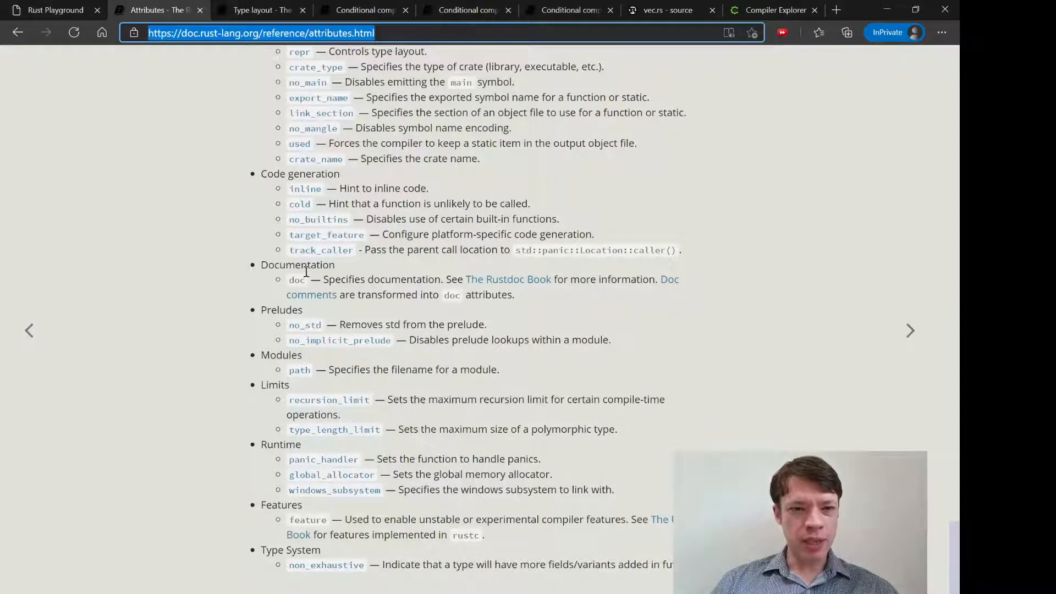
mouse_move(538, 292)
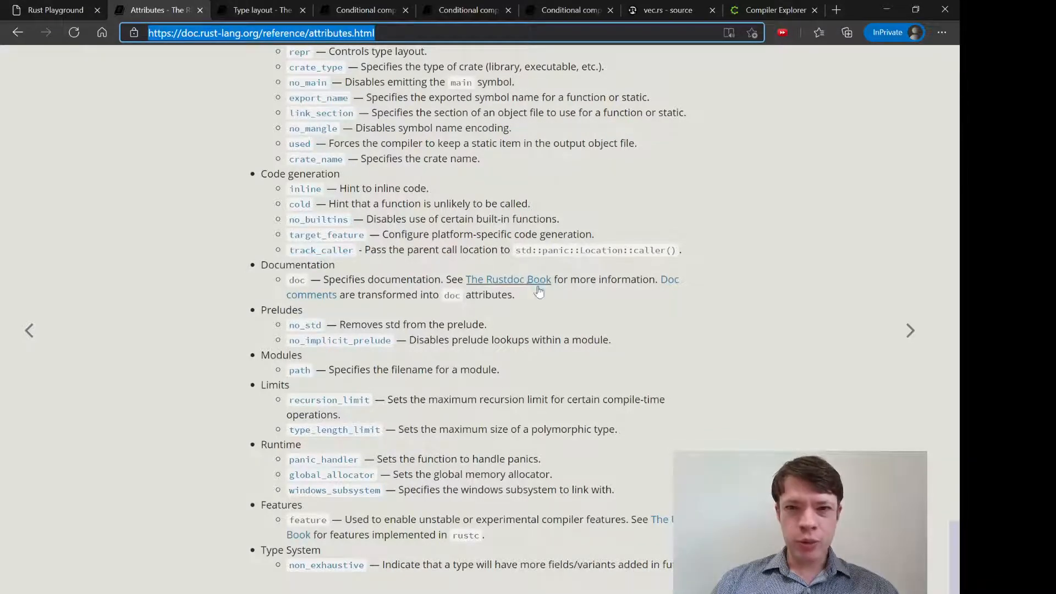
left_click(665, 10)
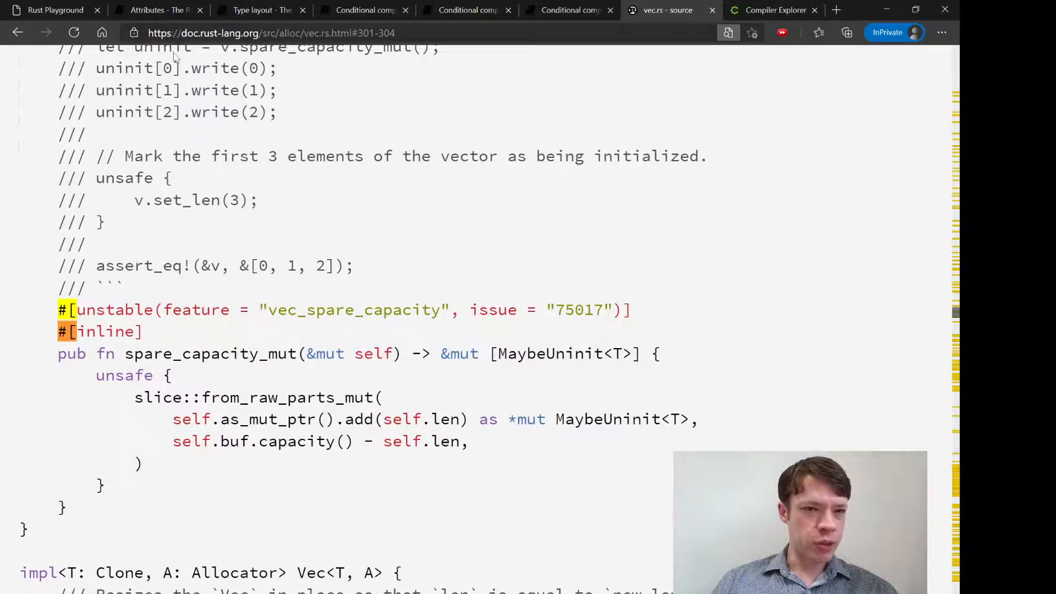
left_click(158, 10)
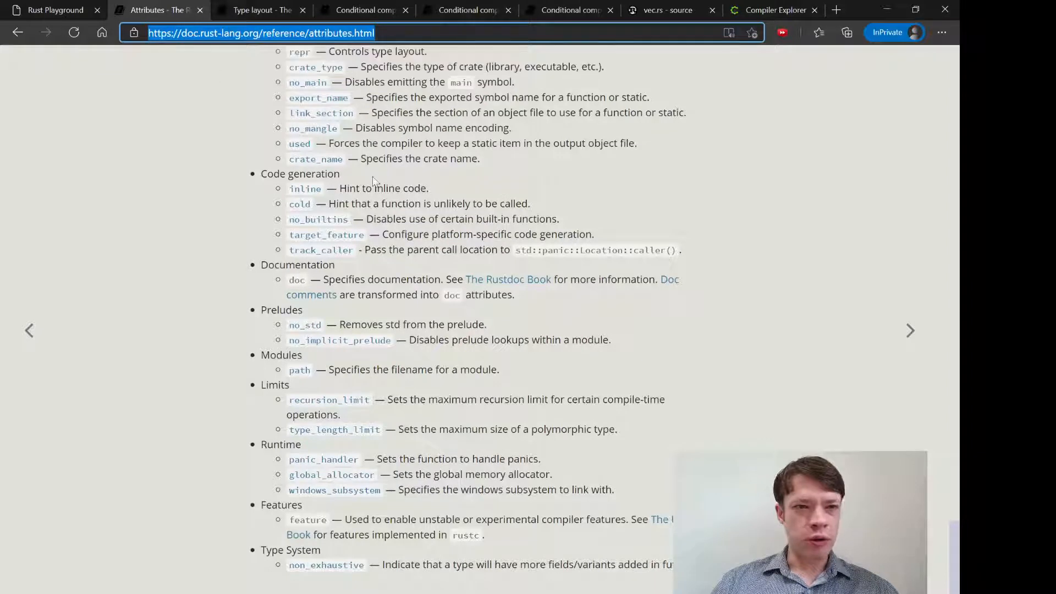
mouse_move(442, 217)
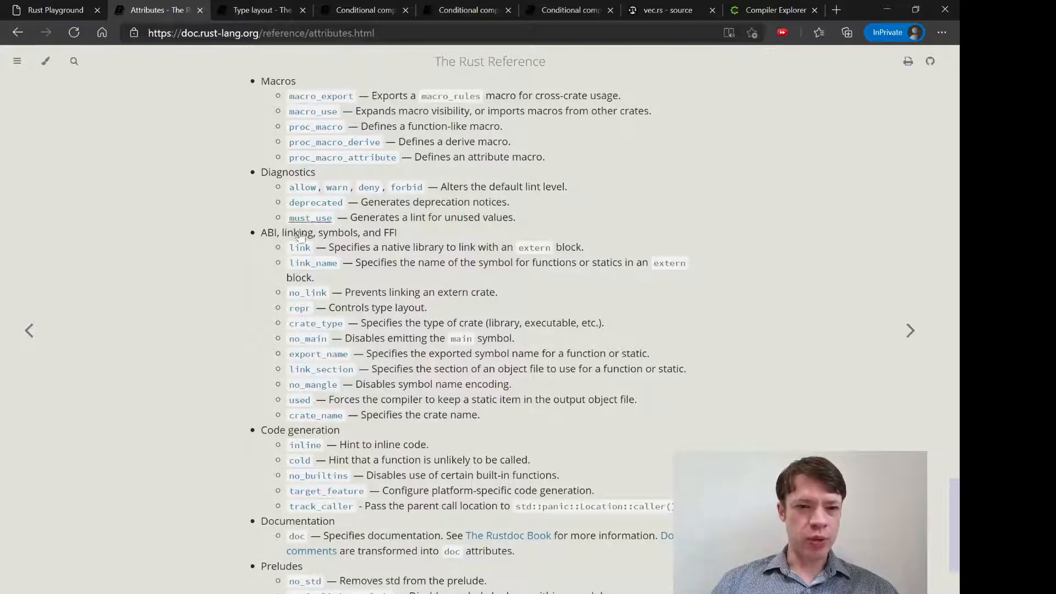
scroll("down", 3)
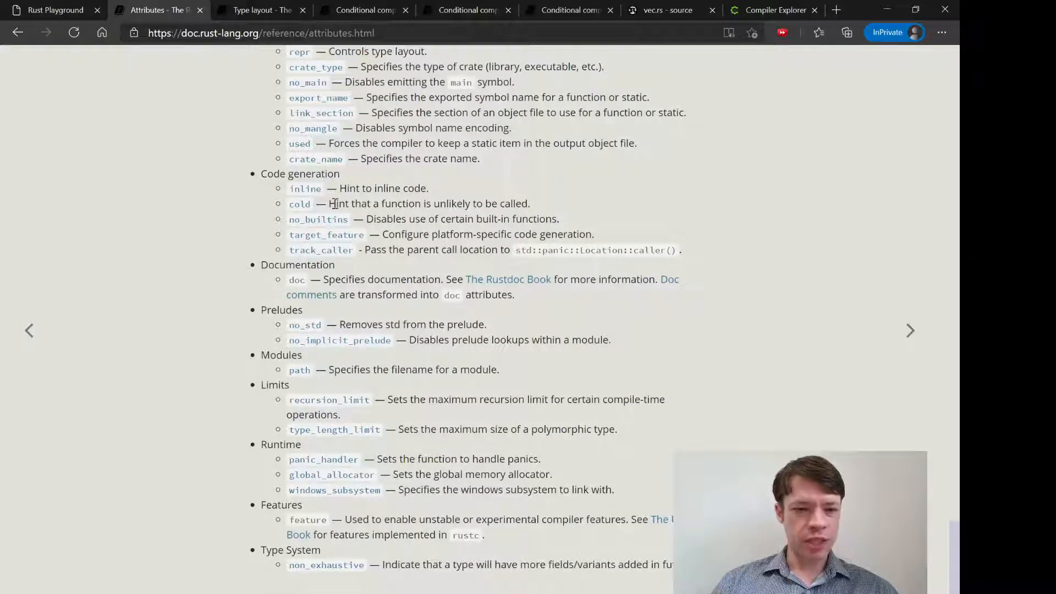